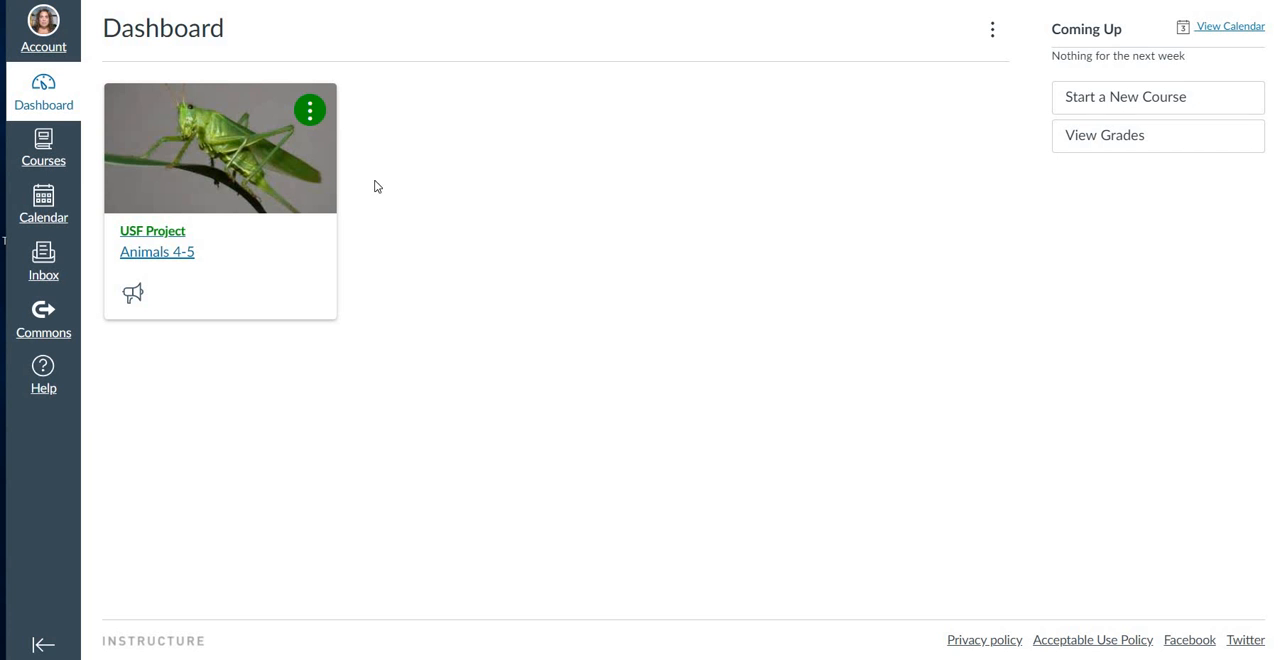
{"action": "mouse_move", "coordinate": [324, 188]}
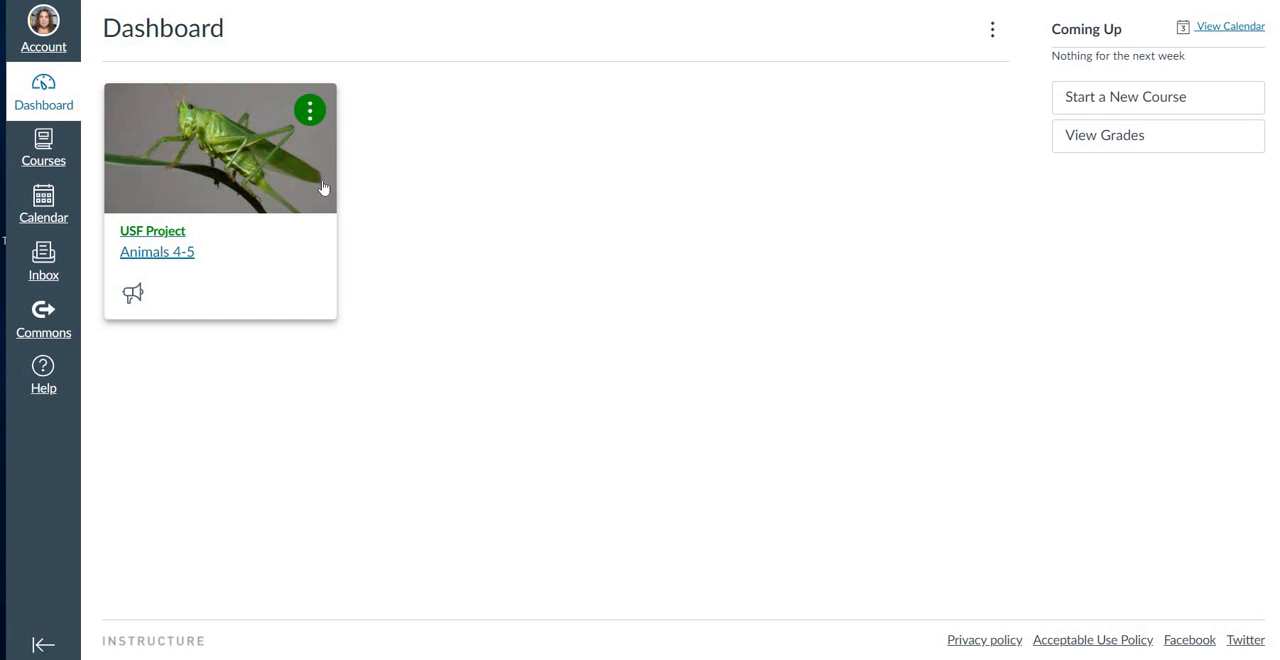
{"action": "mouse_move", "coordinate": [306, 180]}
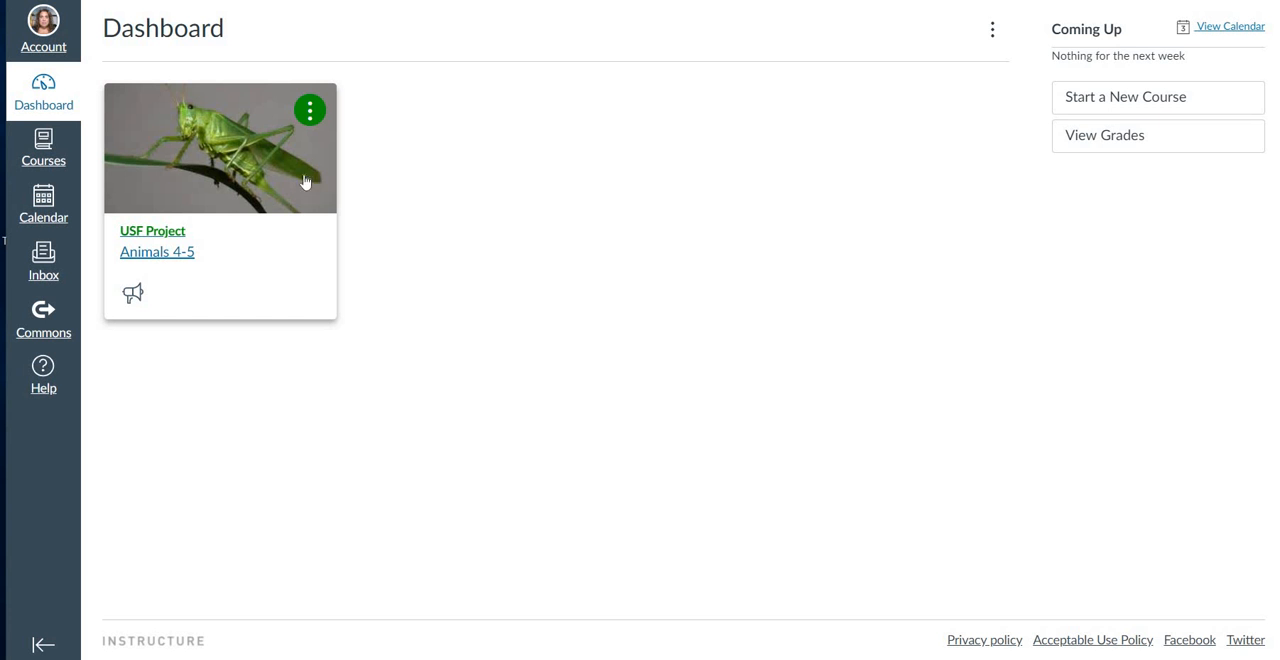
{"action": "mouse_move", "coordinate": [238, 176]}
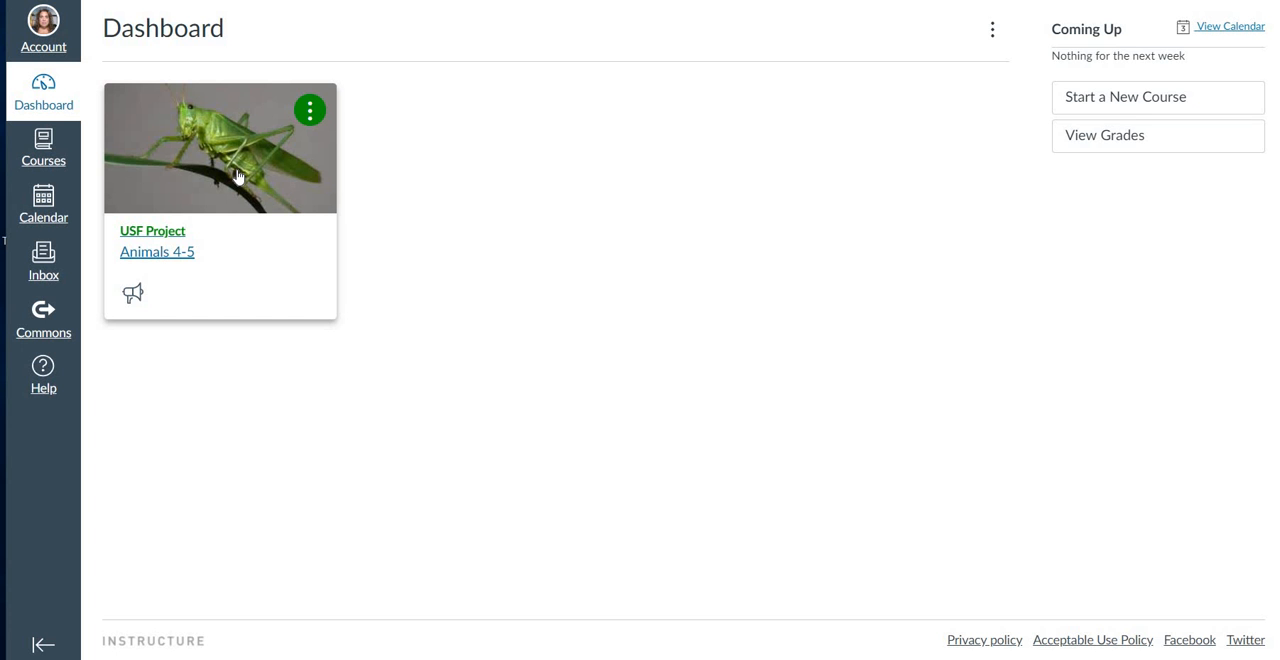
Open the USF Project course and show its Announcements list.
{"action": "left_click", "coordinate": [152, 230]}
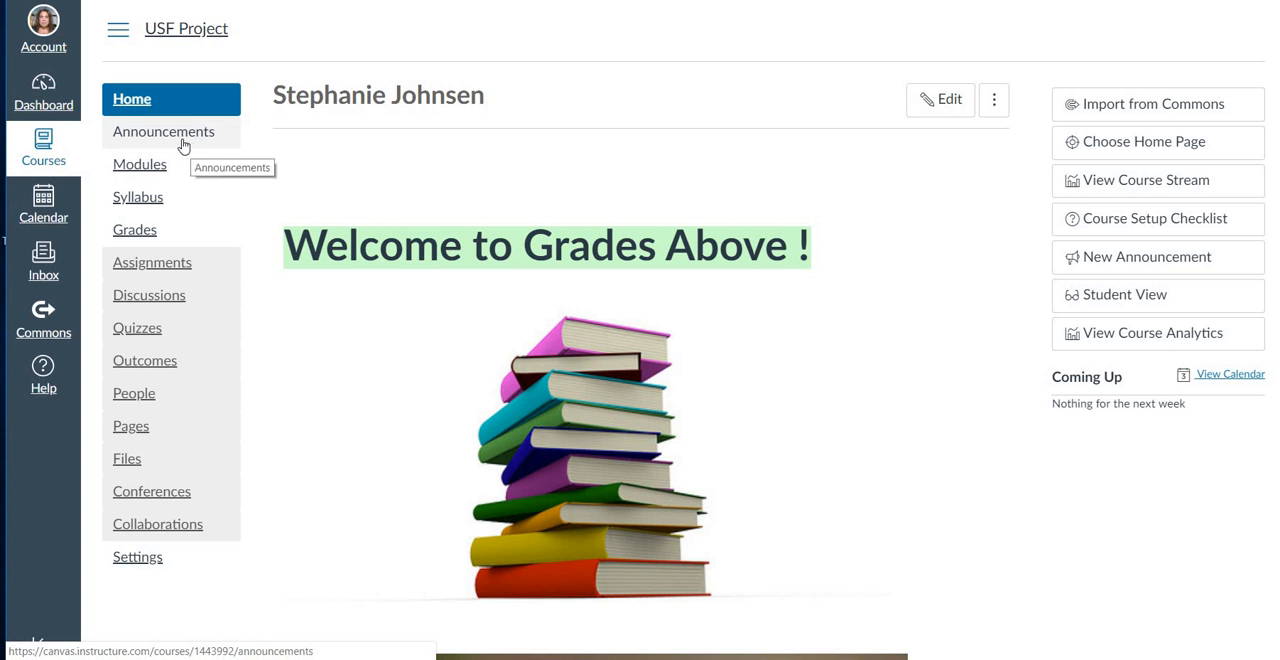
{"action": "left_click", "coordinate": [164, 132]}
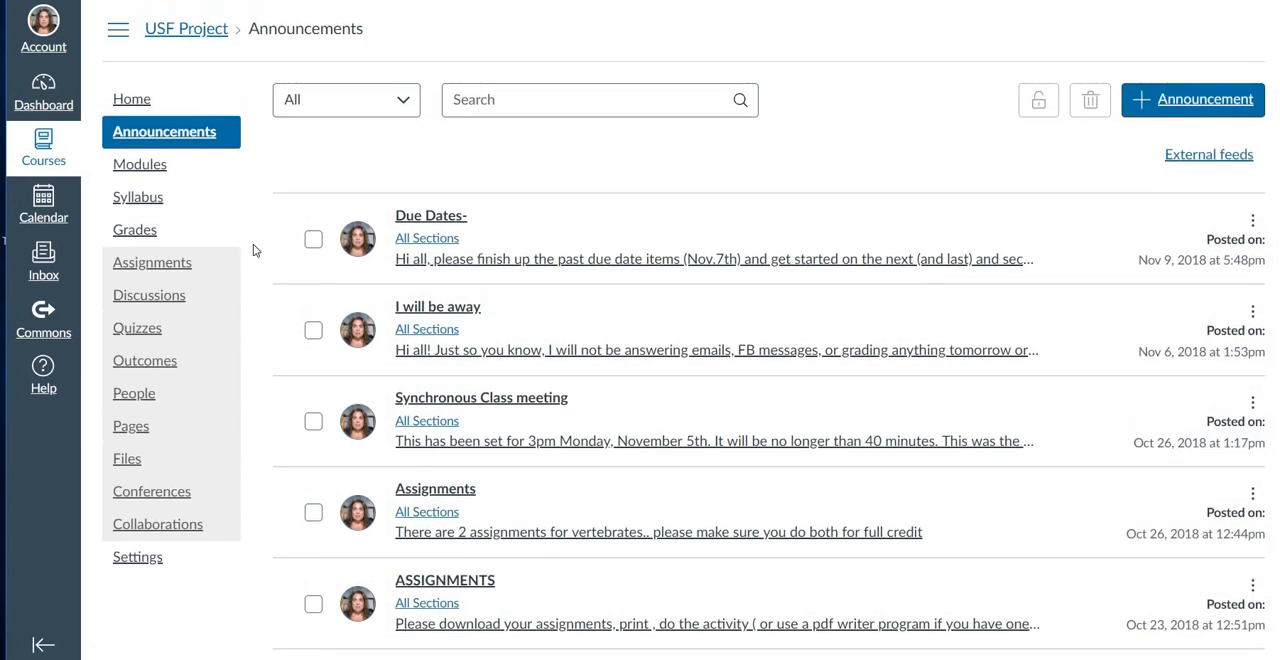
{"action": "mouse_move", "coordinate": [140, 164]}
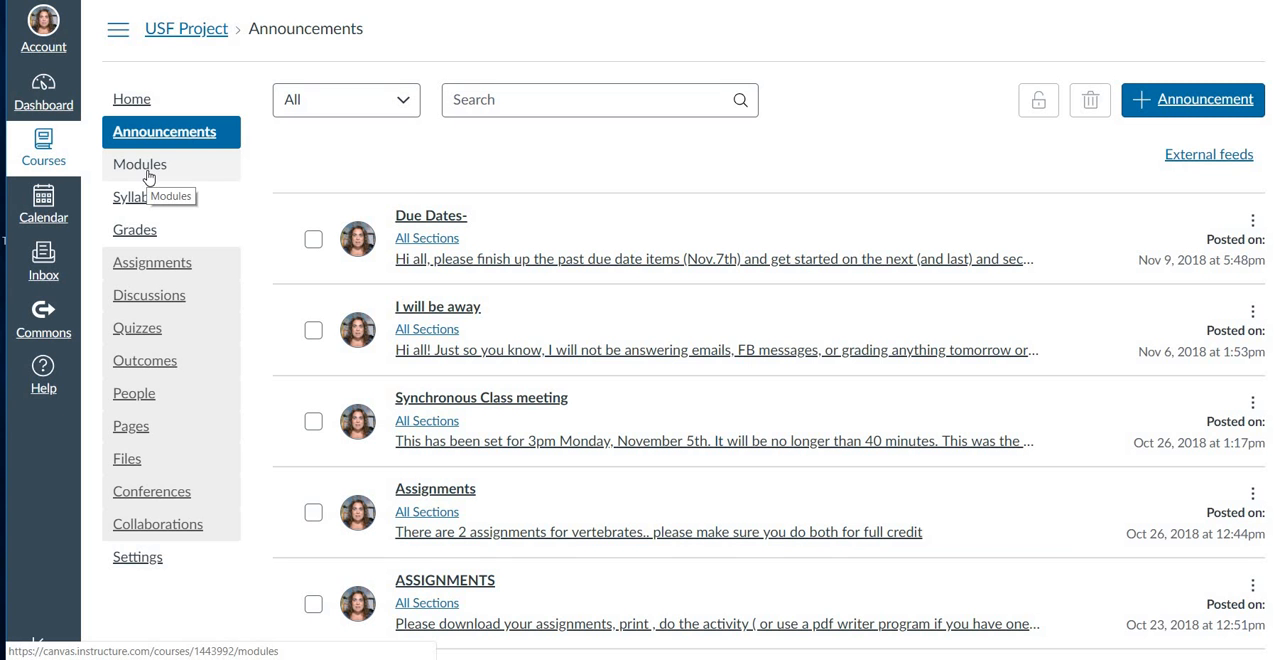
Show the Modules page and look over the Let's Get Started! module items.
{"action": "left_click", "coordinate": [140, 164]}
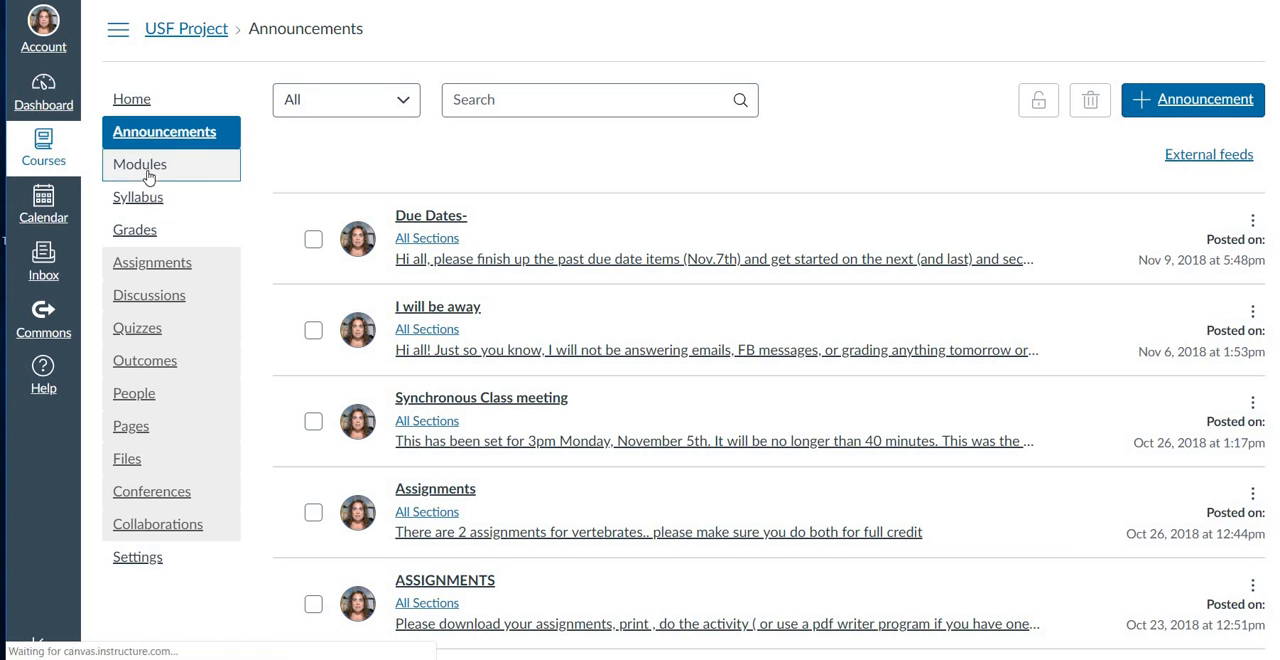
{"action": "left_click", "coordinate": [140, 164]}
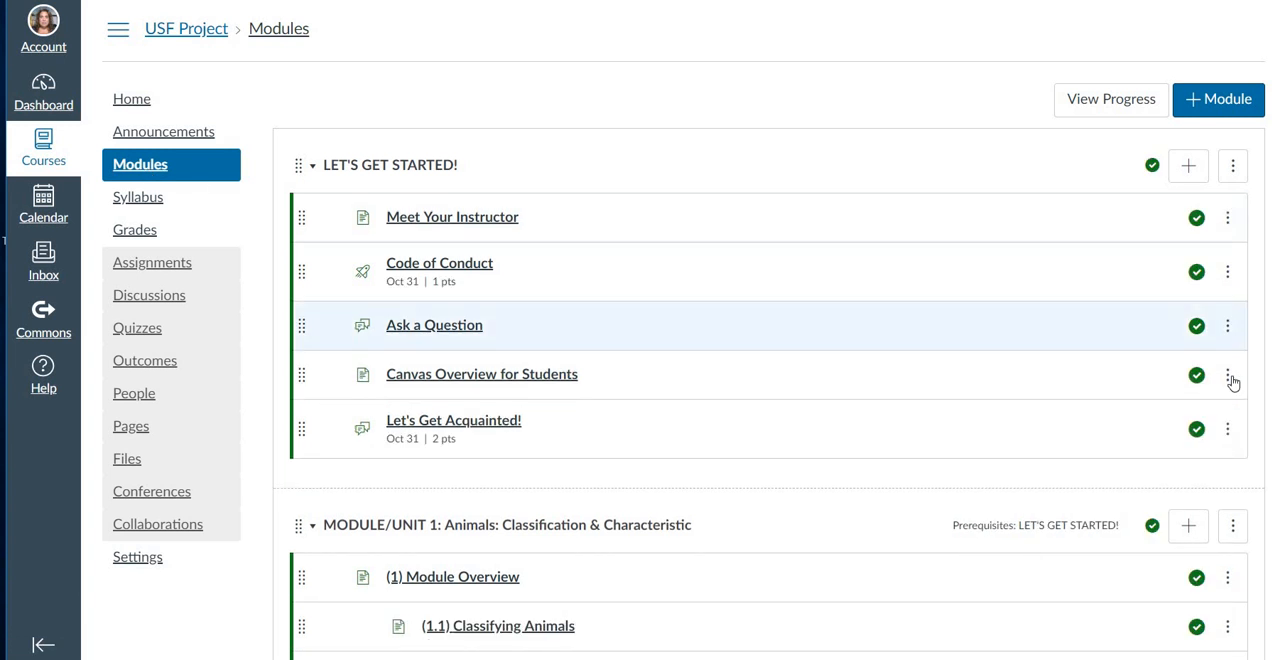
{"action": "scroll", "scroll_direction": "down", "scroll_amount": 3}
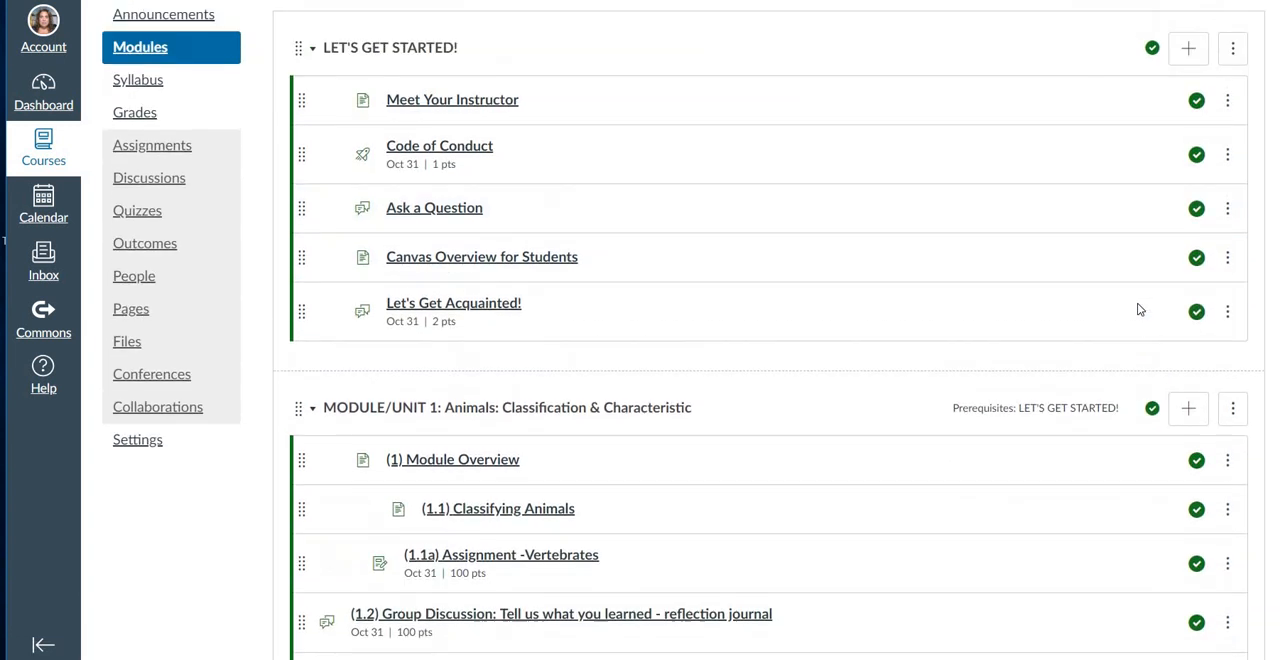
{"action": "scroll", "scroll_direction": "up", "scroll_amount": 3}
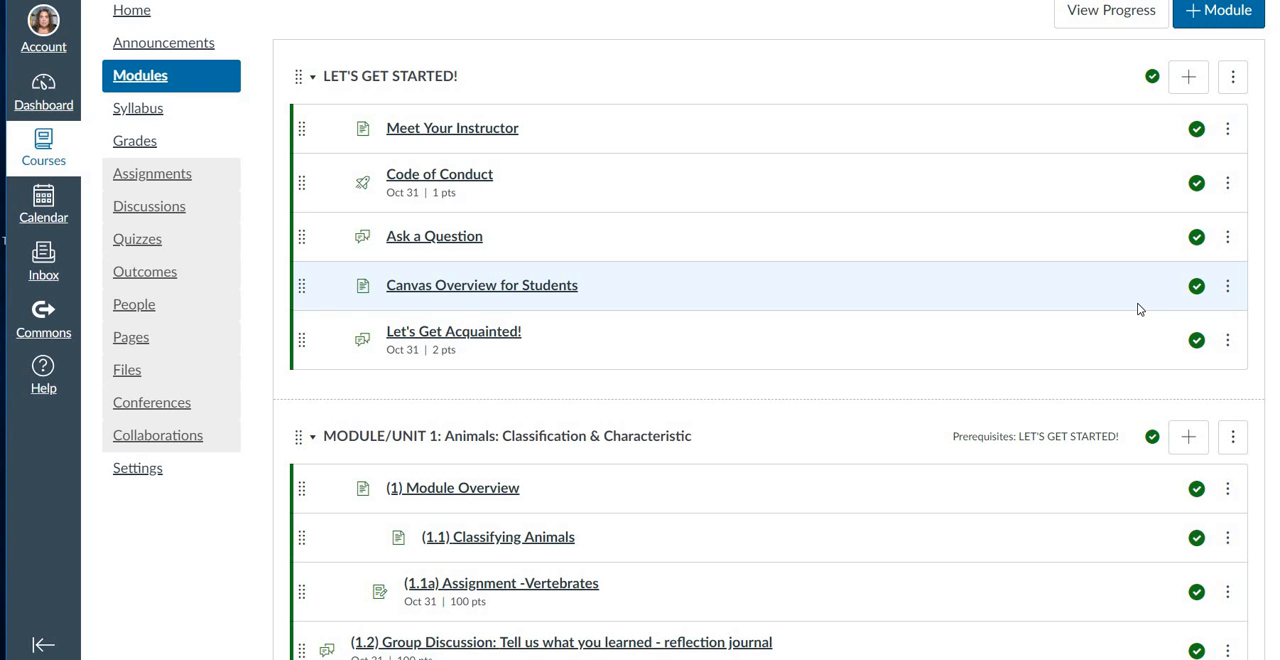
{"action": "mouse_move", "coordinate": [452, 128]}
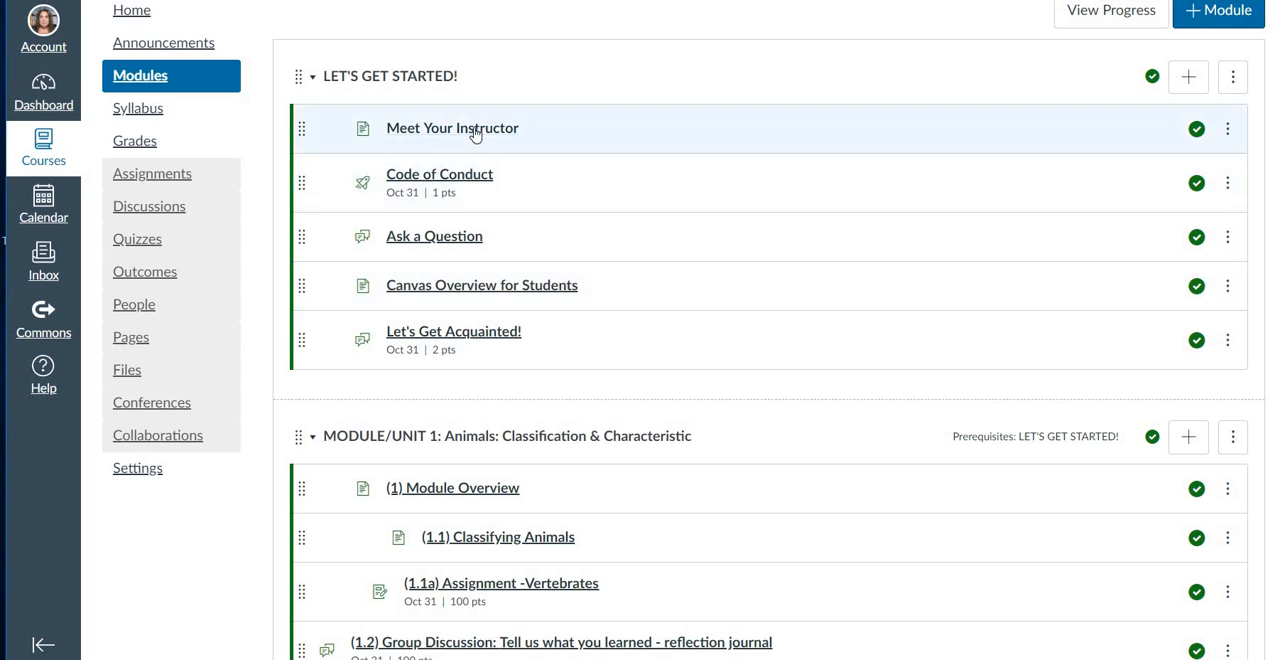
View the Meet Your Instructor page with its intro video, then return to Modules.
{"action": "left_click", "coordinate": [452, 128]}
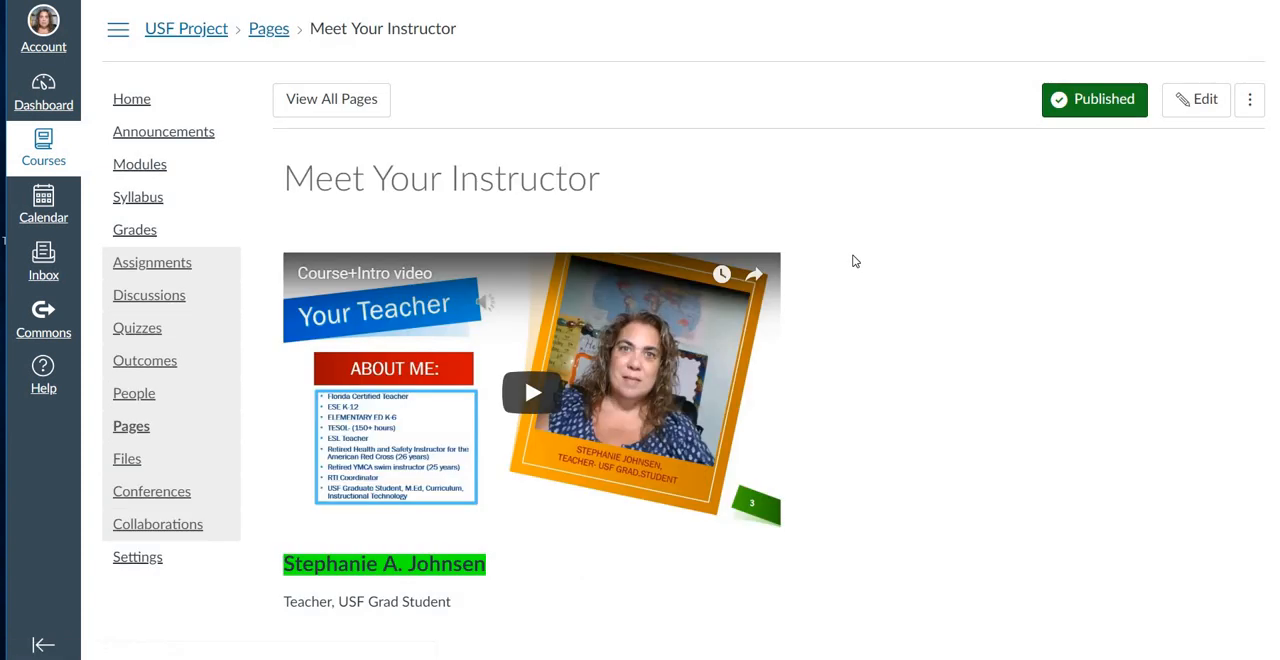
{"action": "scroll", "scroll_direction": "down", "scroll_amount": 3}
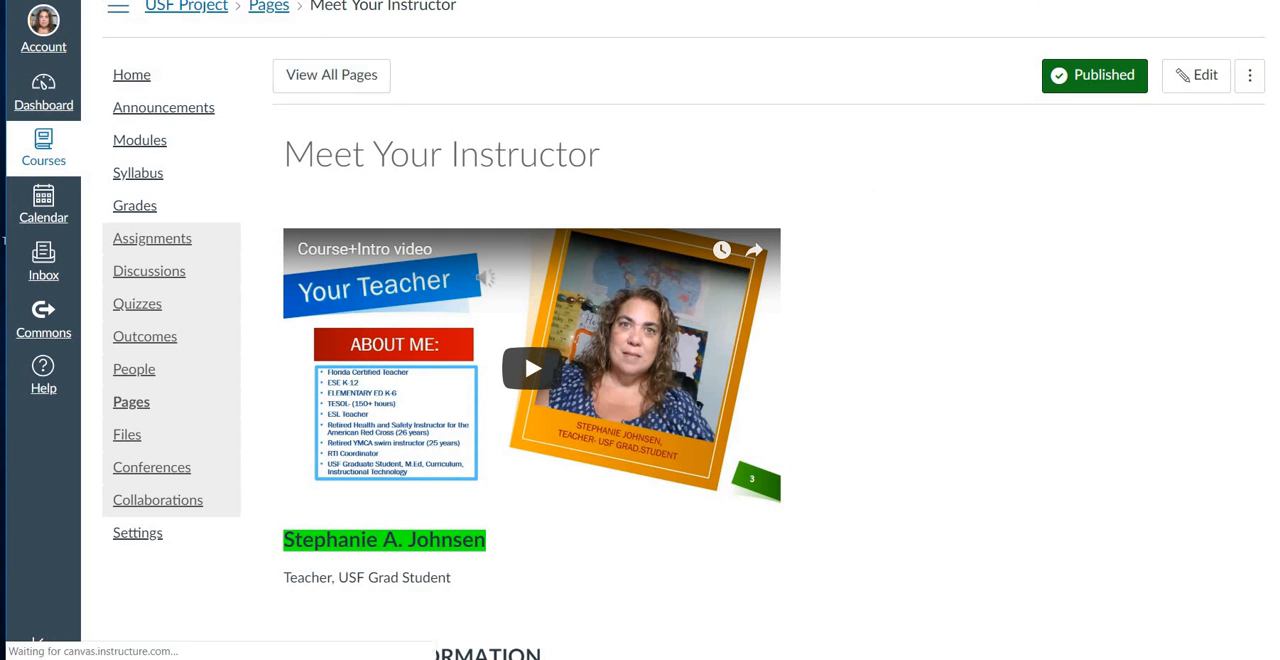
{"action": "left_click", "coordinate": [140, 140]}
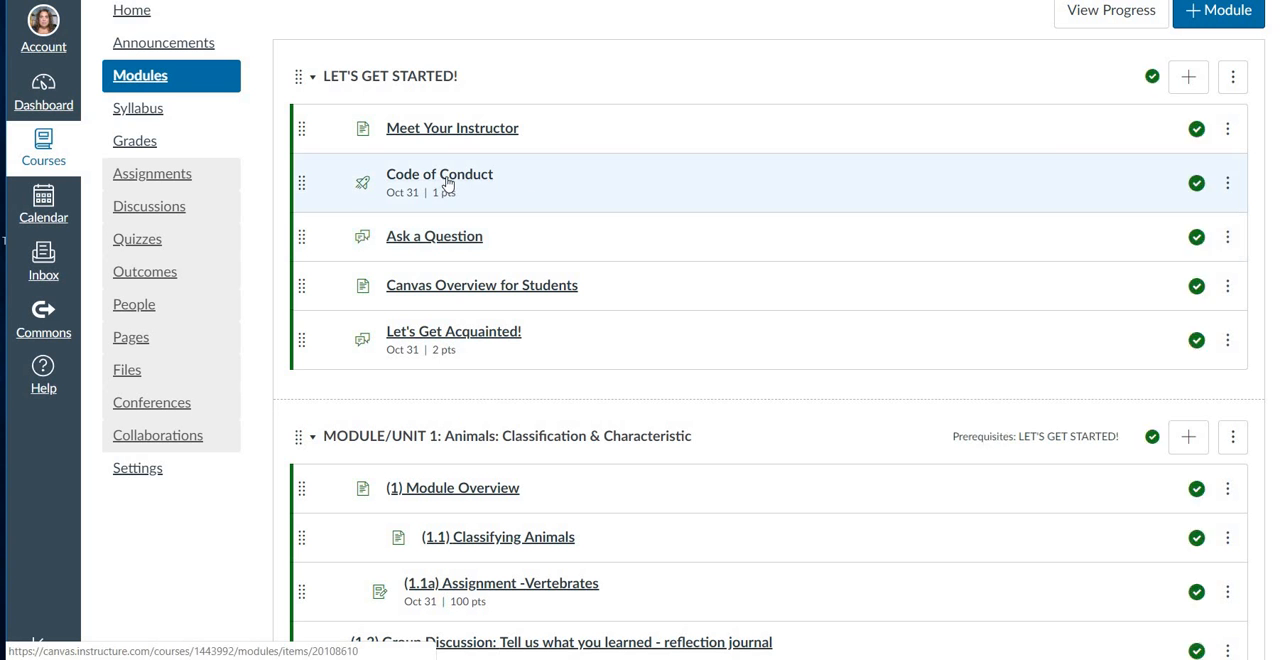
{"action": "mouse_move", "coordinate": [436, 236]}
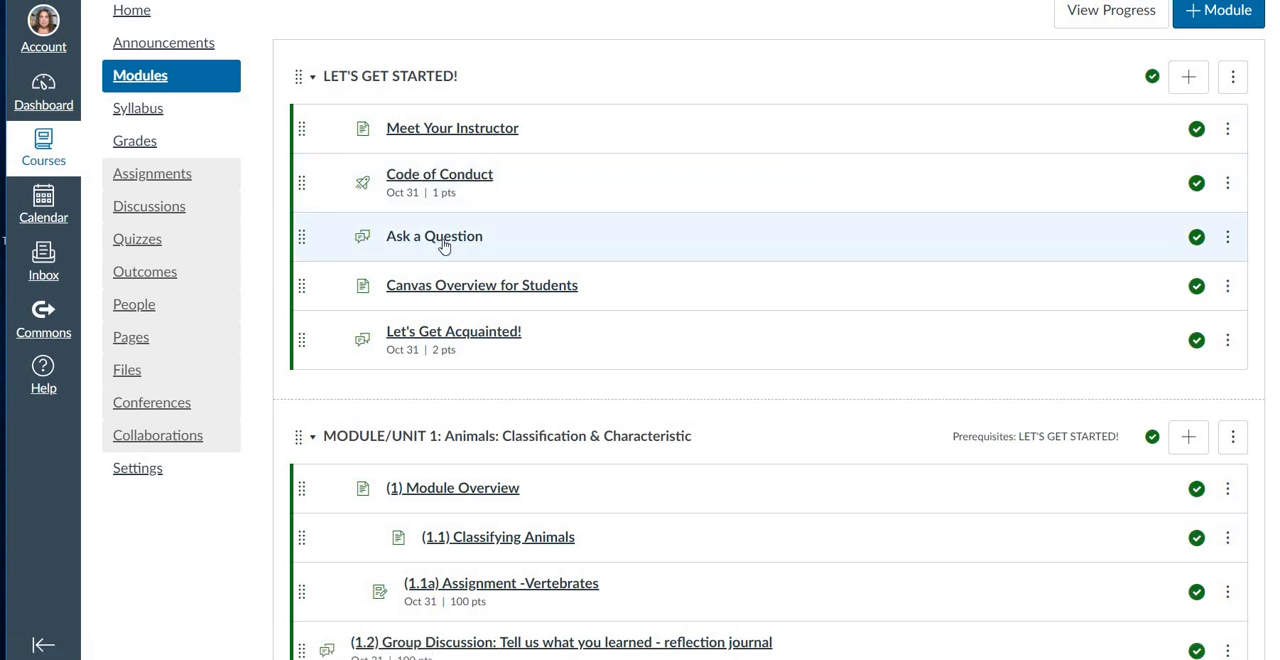
{"action": "mouse_move", "coordinate": [434, 236]}
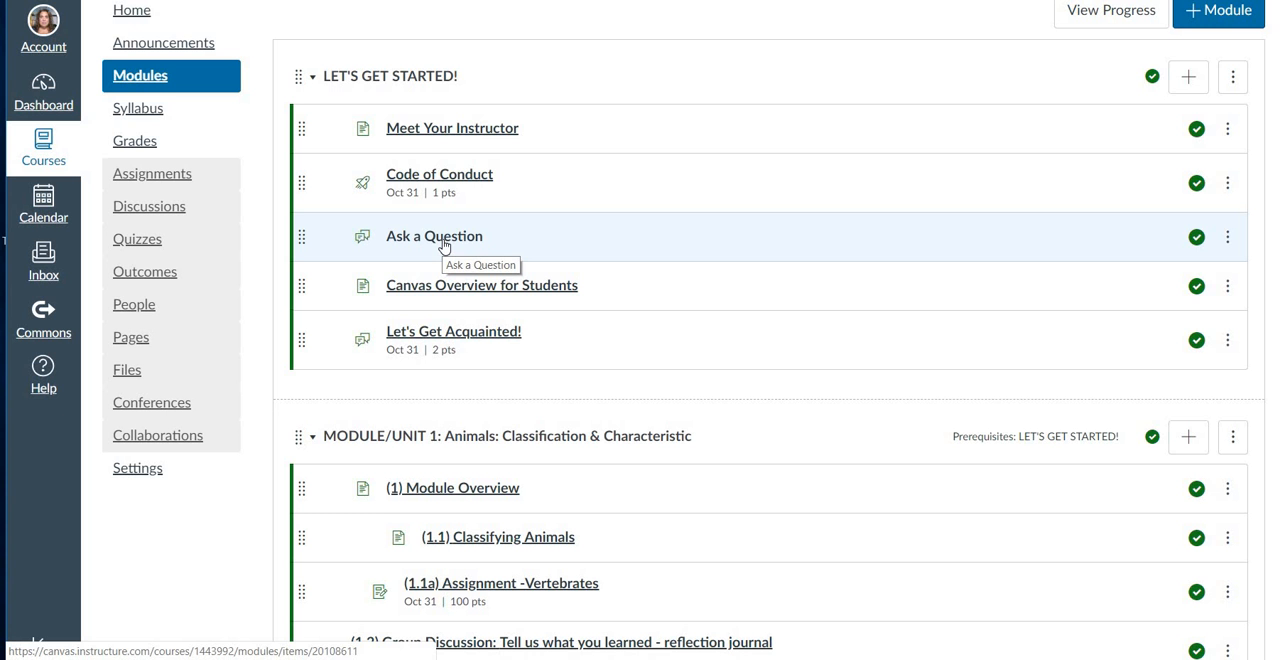
{"action": "mouse_move", "coordinate": [468, 294]}
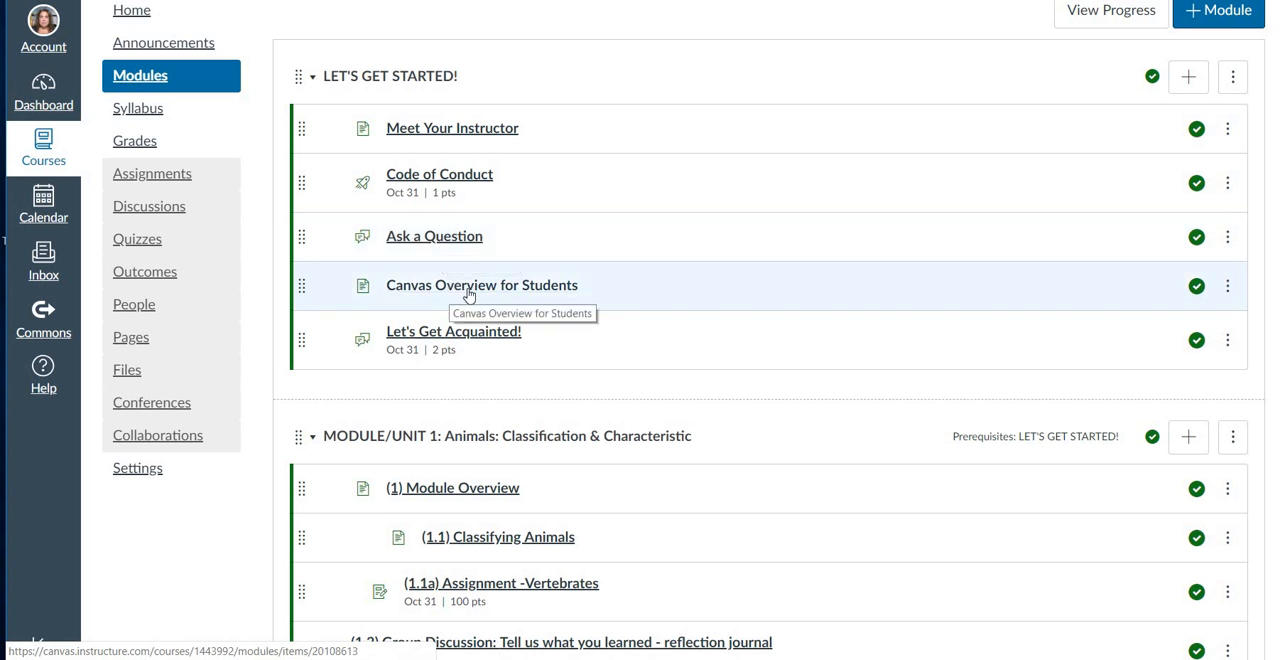
{"action": "mouse_move", "coordinate": [644, 316]}
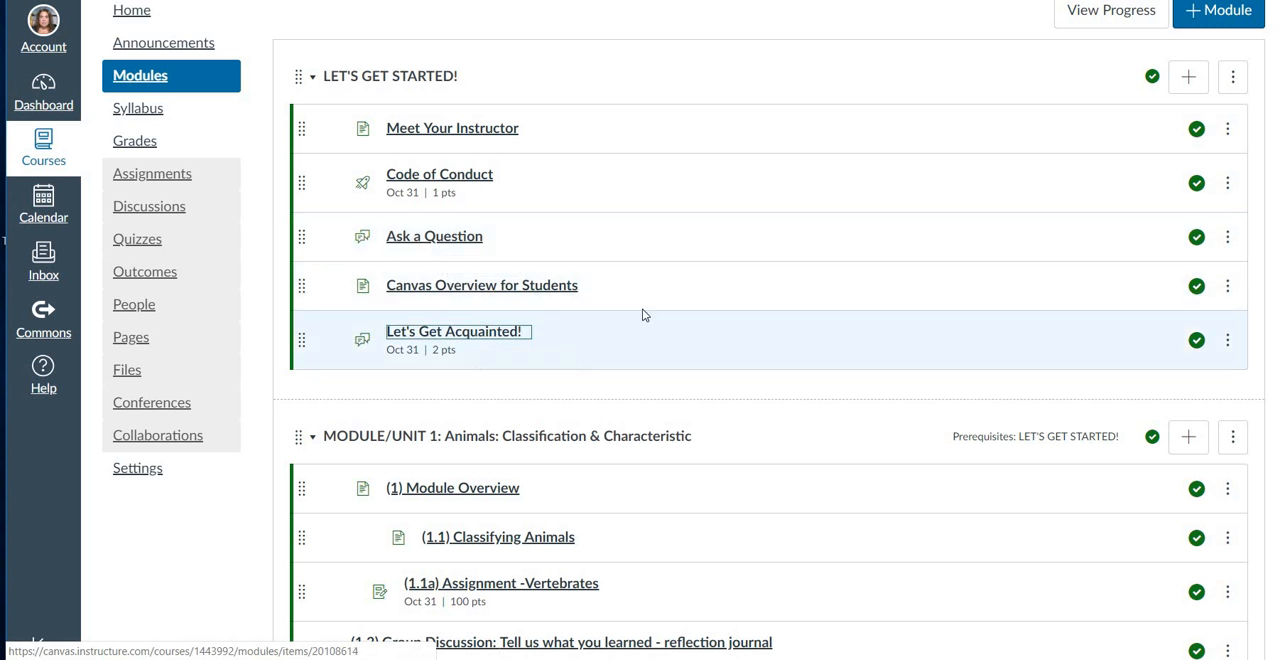
Read through the Let's Get Acquainted! discussion's student video introductions and replies.
{"action": "left_click", "coordinate": [456, 330]}
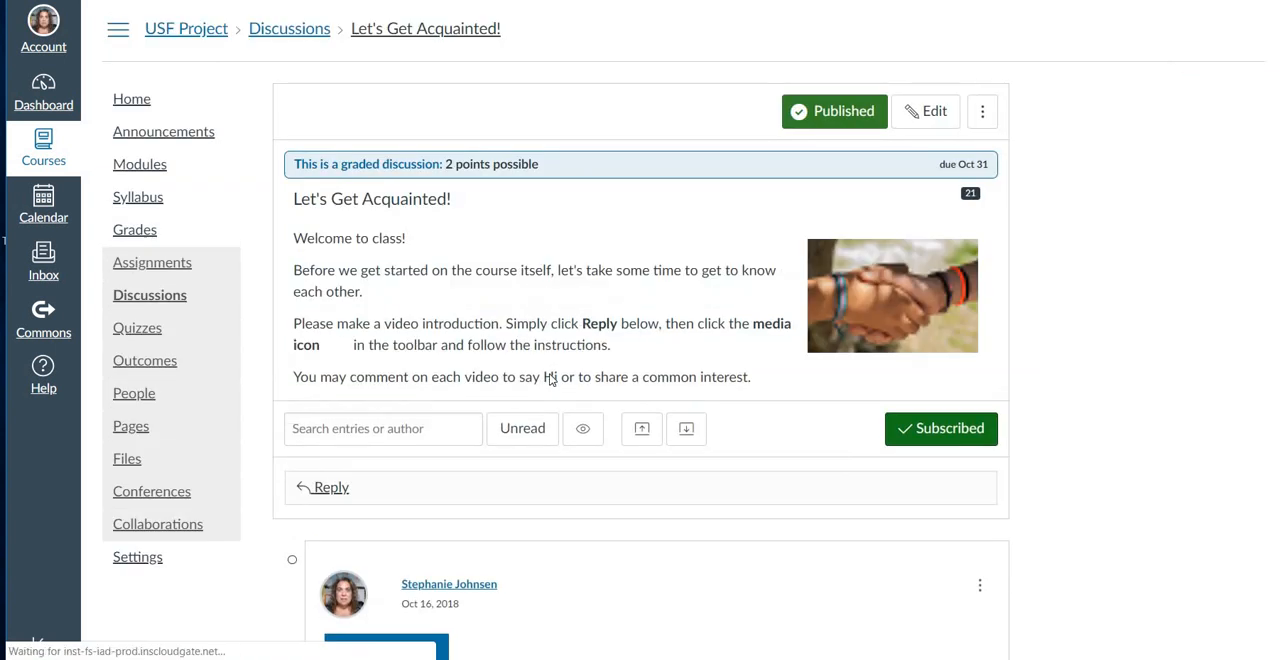
{"action": "scroll", "scroll_direction": "down", "scroll_amount": 3}
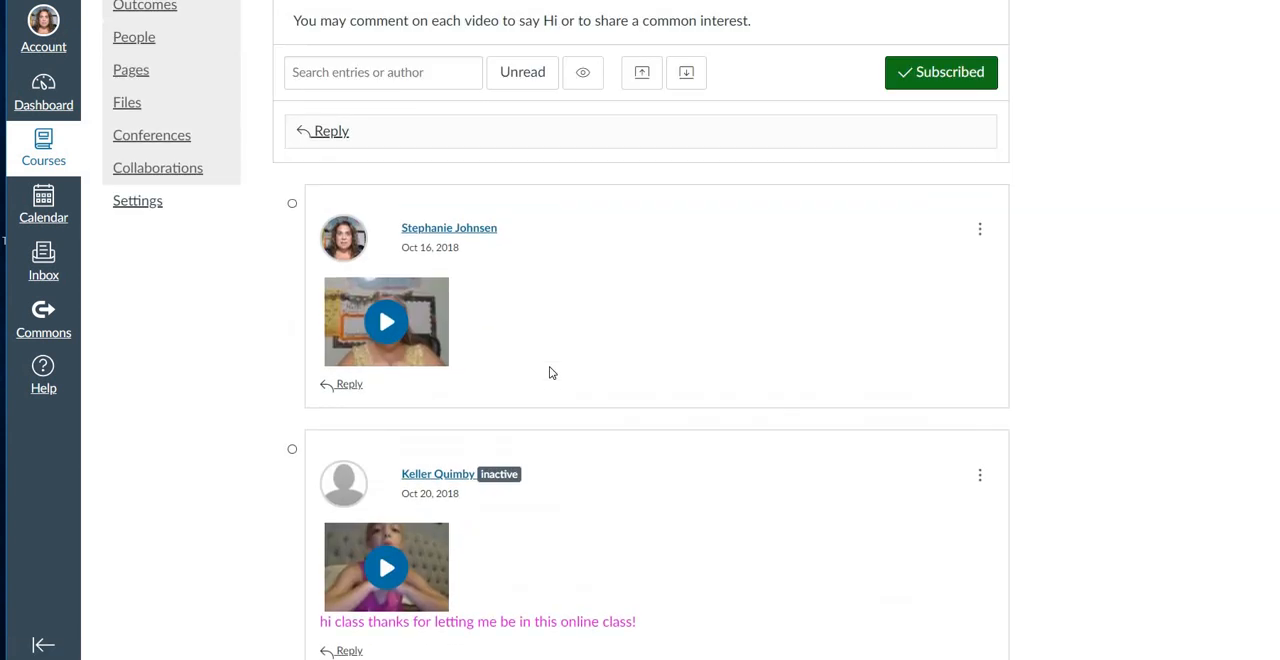
{"action": "scroll", "scroll_direction": "down", "scroll_amount": 3}
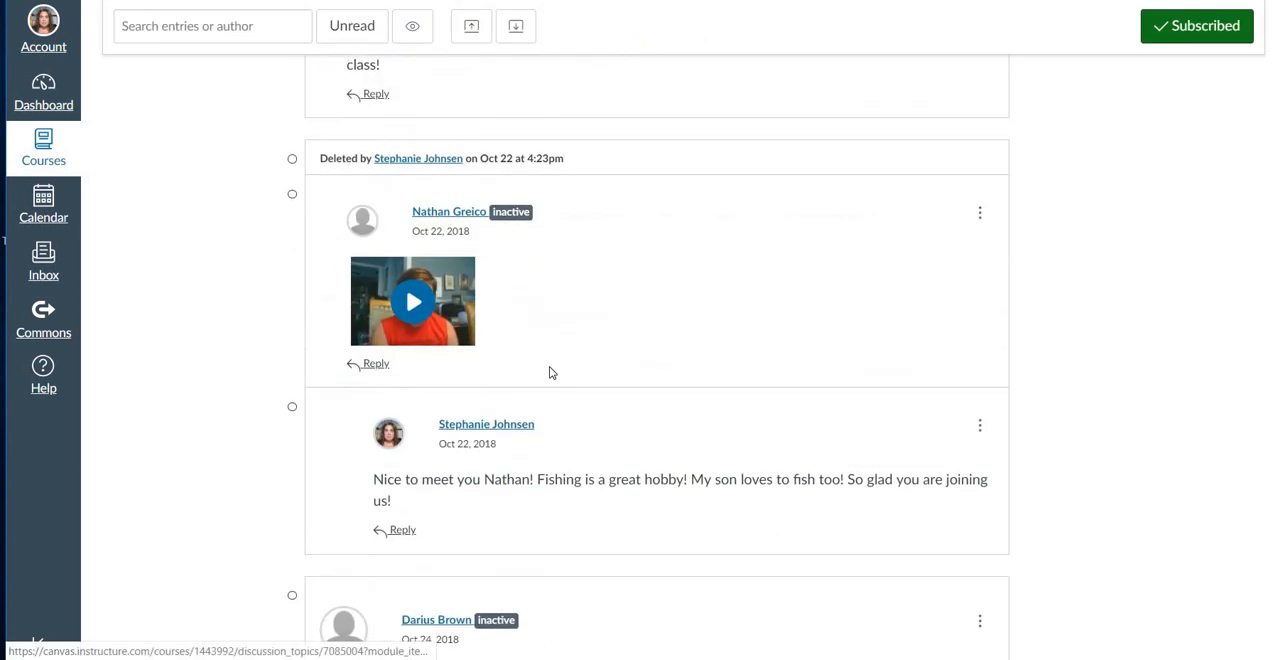
{"action": "scroll", "scroll_direction": "down", "scroll_amount": 3}
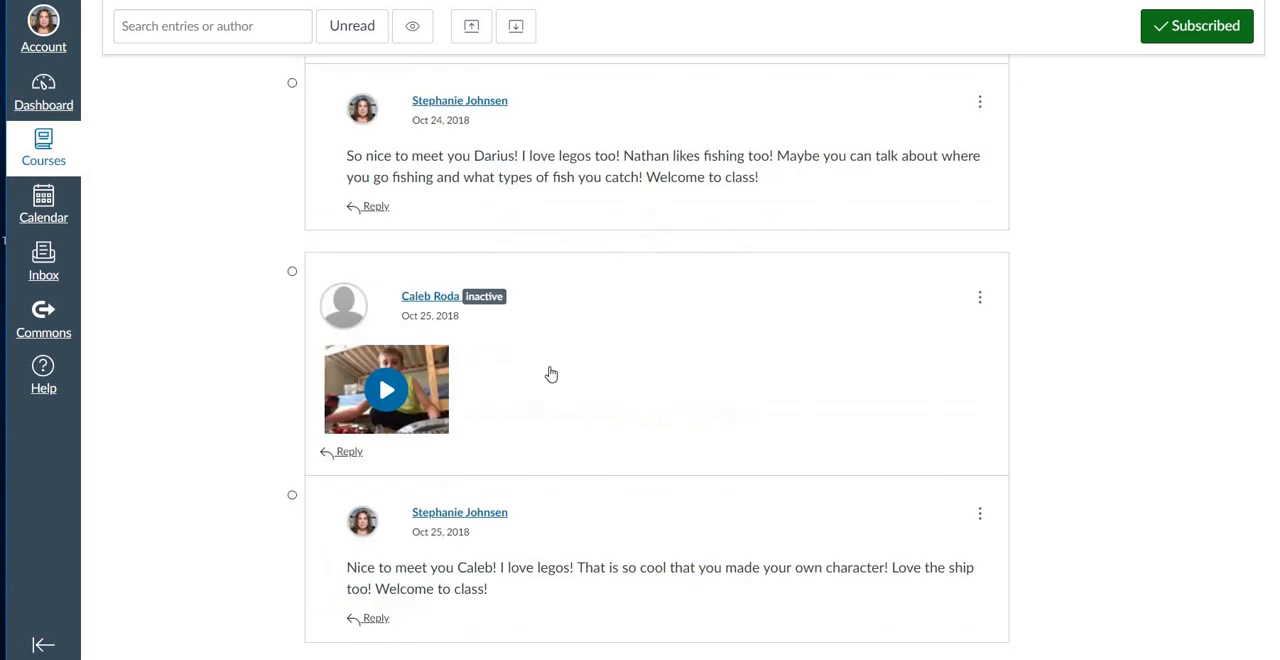
{"action": "scroll", "scroll_direction": "down", "scroll_amount": 3}
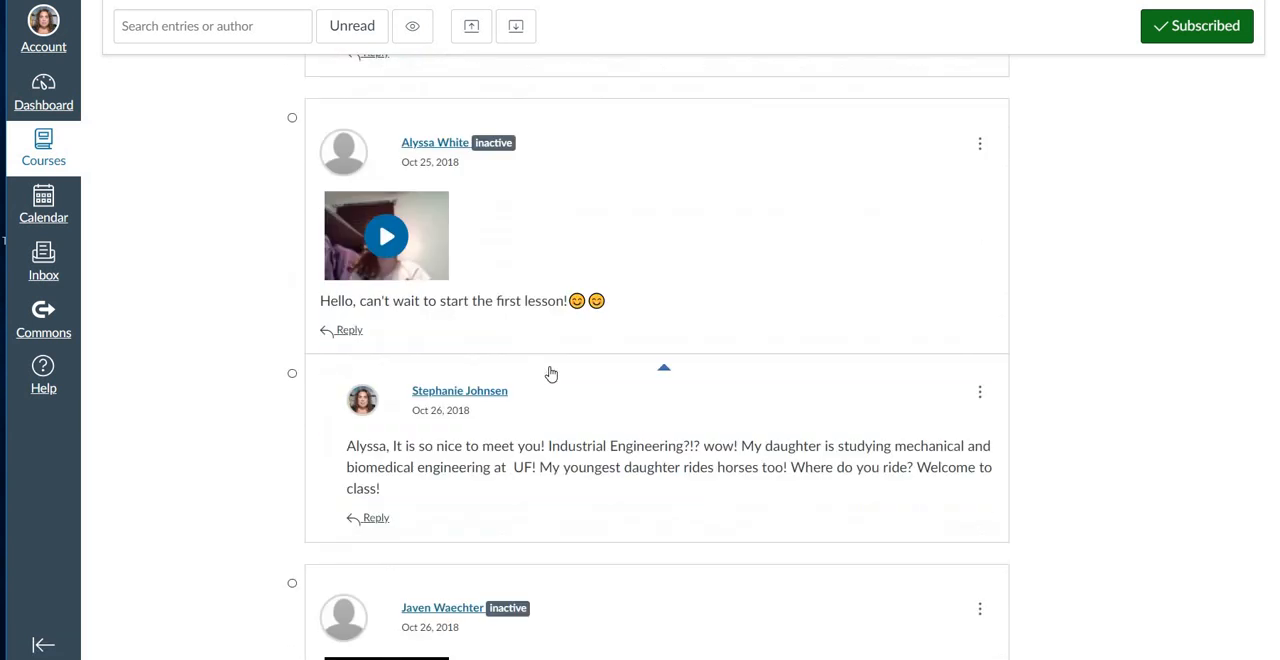
{"action": "scroll", "scroll_direction": "down", "scroll_amount": 3}
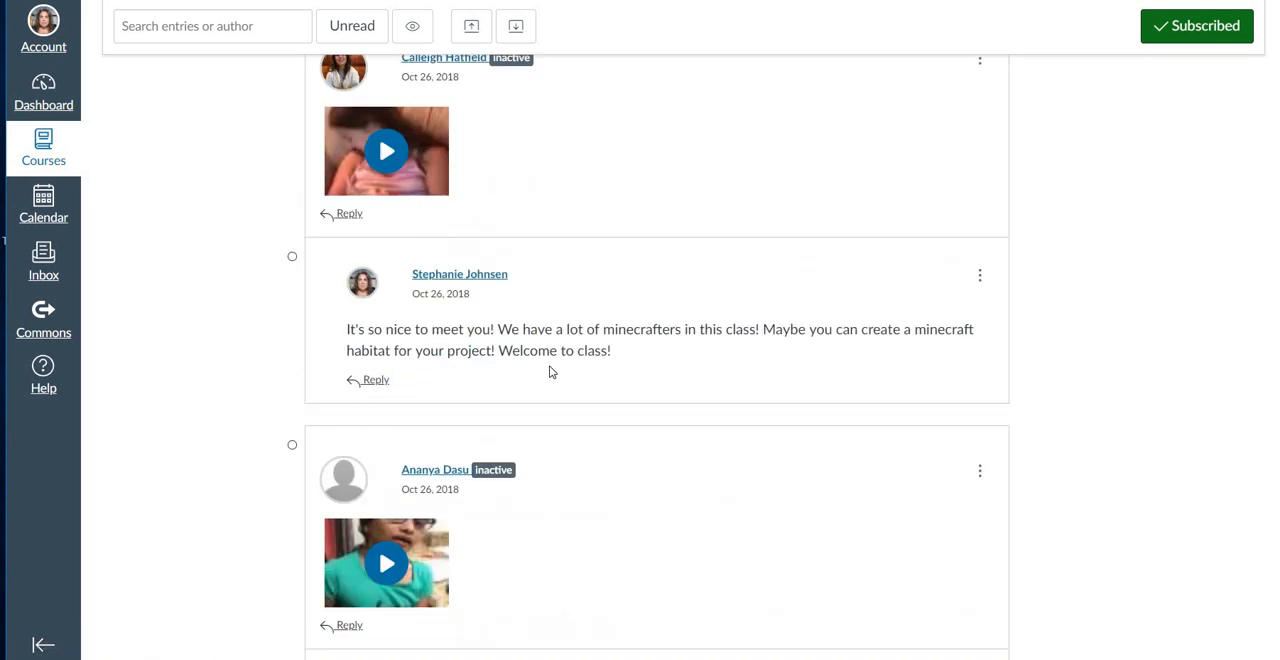
{"action": "scroll", "scroll_direction": "down", "scroll_amount": 3}
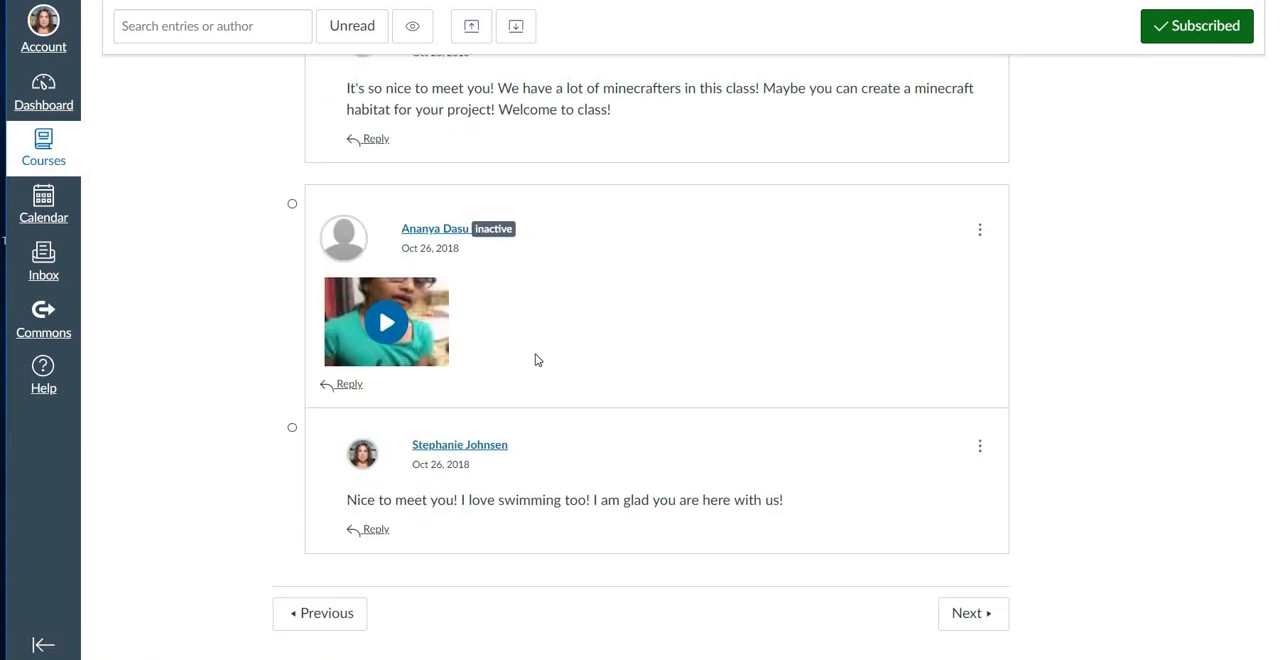
{"action": "scroll", "scroll_direction": "up", "scroll_amount": 3}
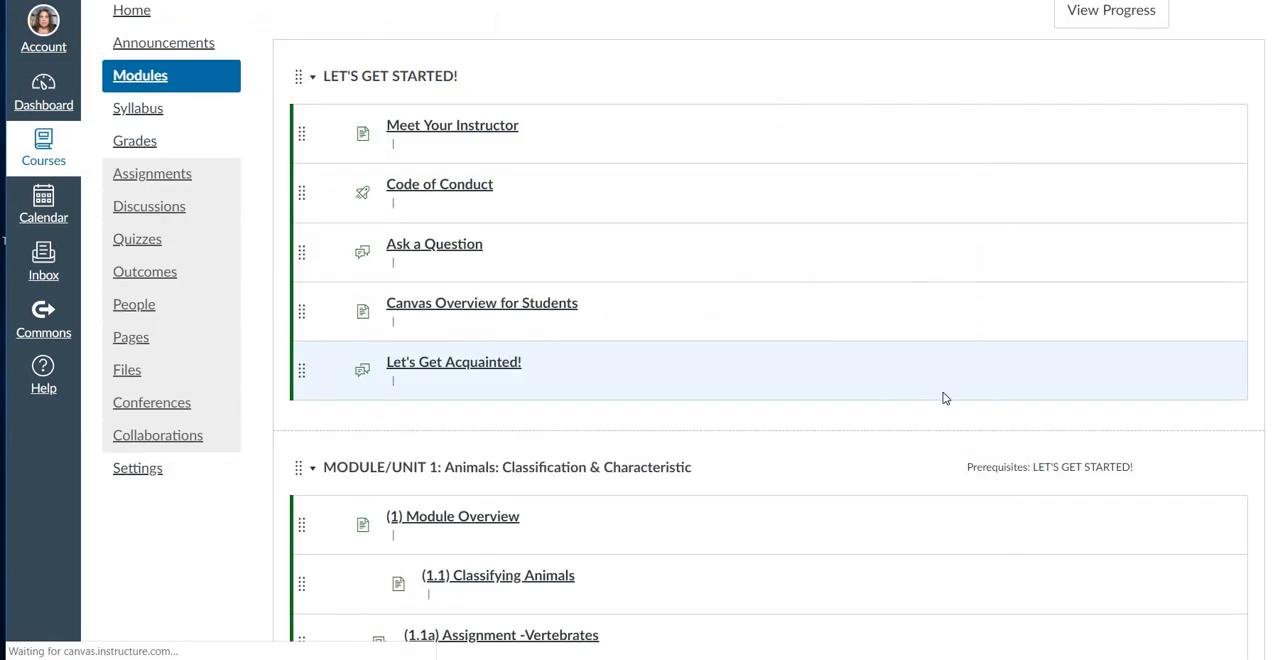
View the (1) Module Overview page for Classifying Animals with its overview and activities.
{"action": "scroll", "scroll_direction": "down", "scroll_amount": 3}
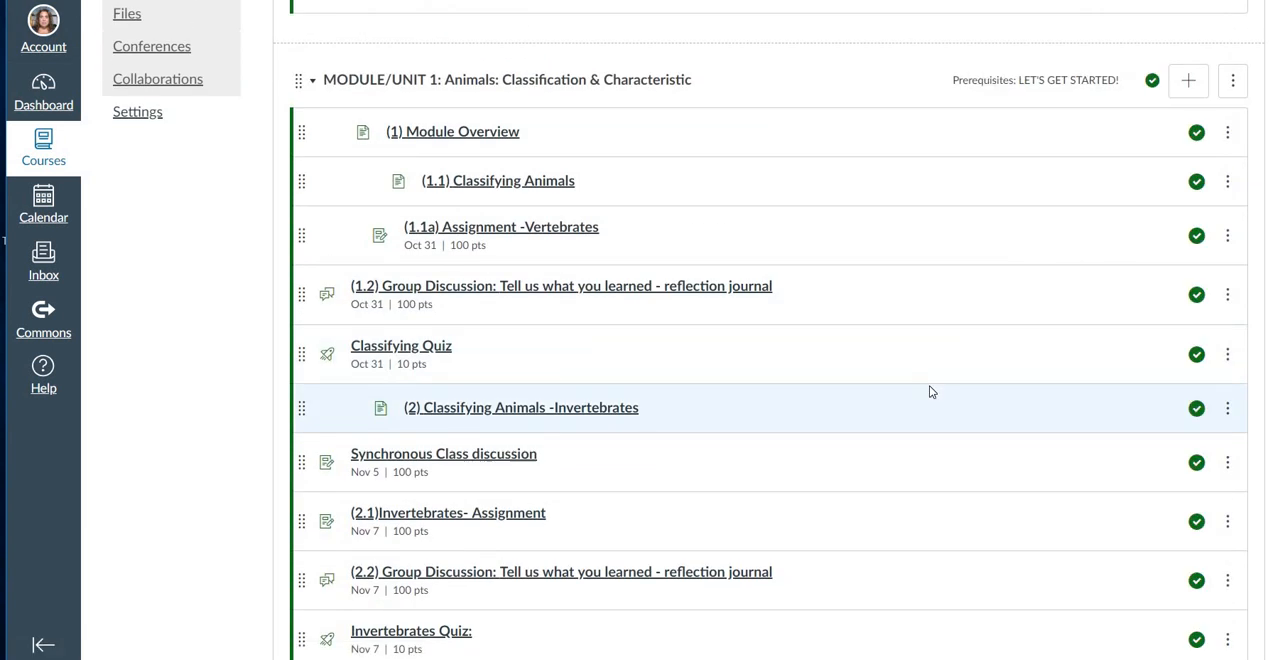
{"action": "mouse_move", "coordinate": [856, 296]}
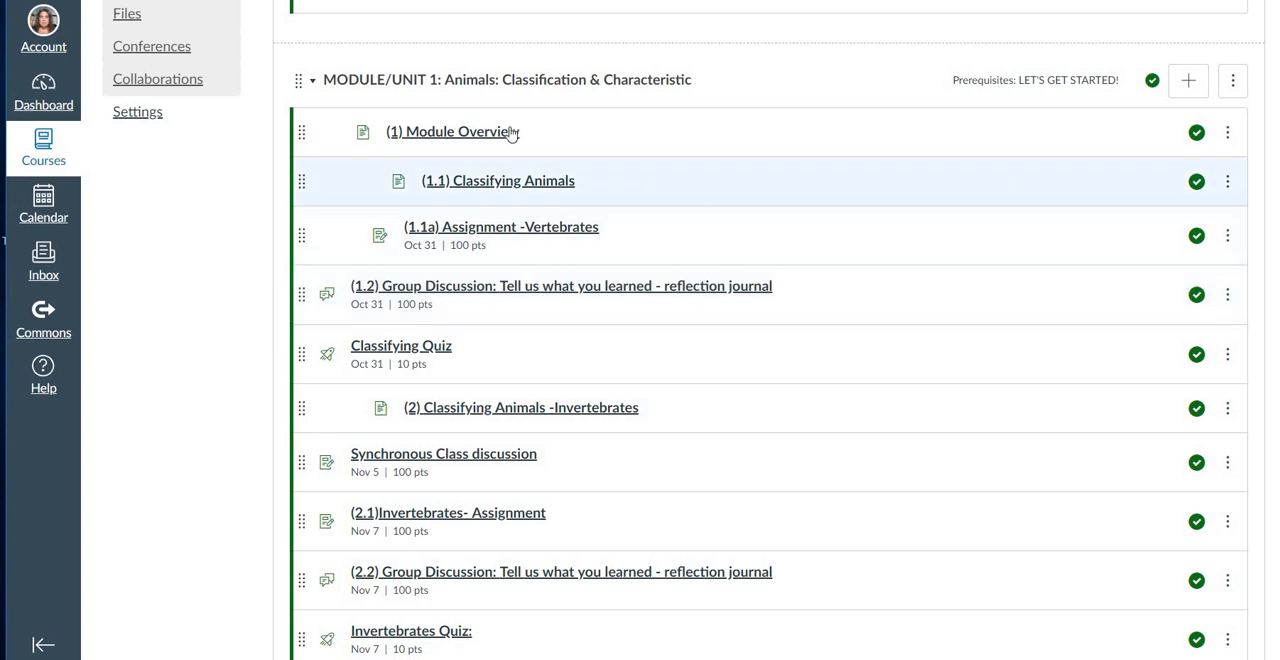
{"action": "left_click", "coordinate": [452, 132]}
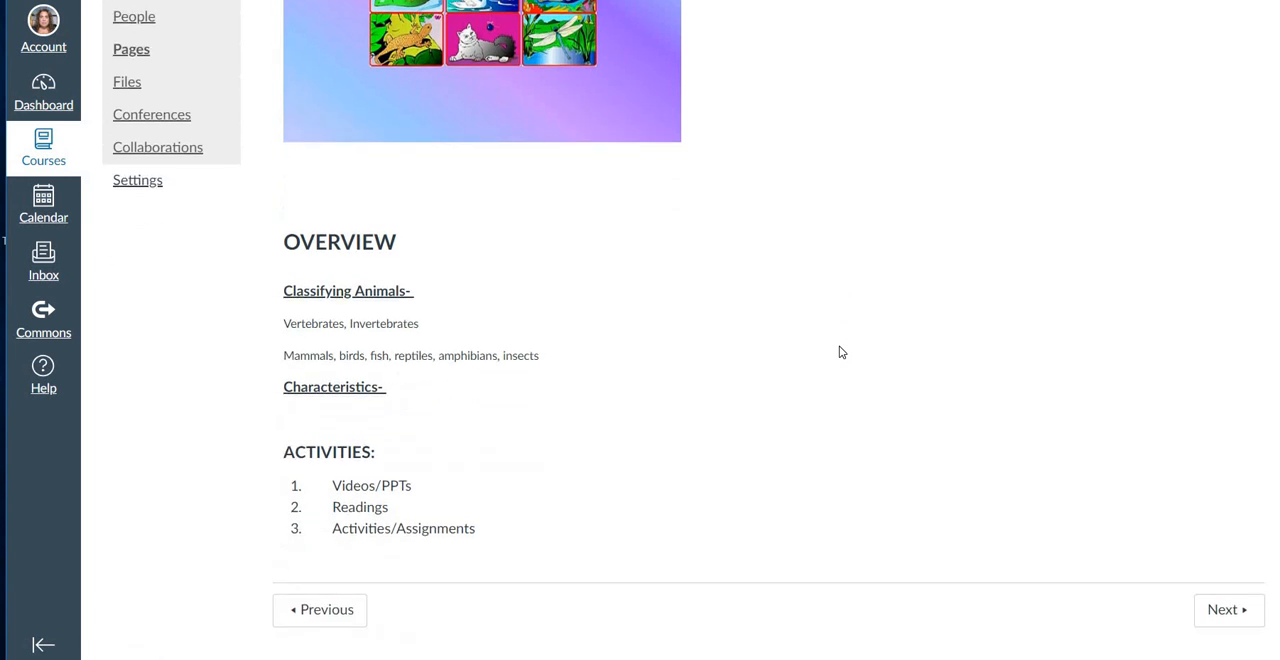
{"action": "scroll", "scroll_direction": "up", "scroll_amount": 3}
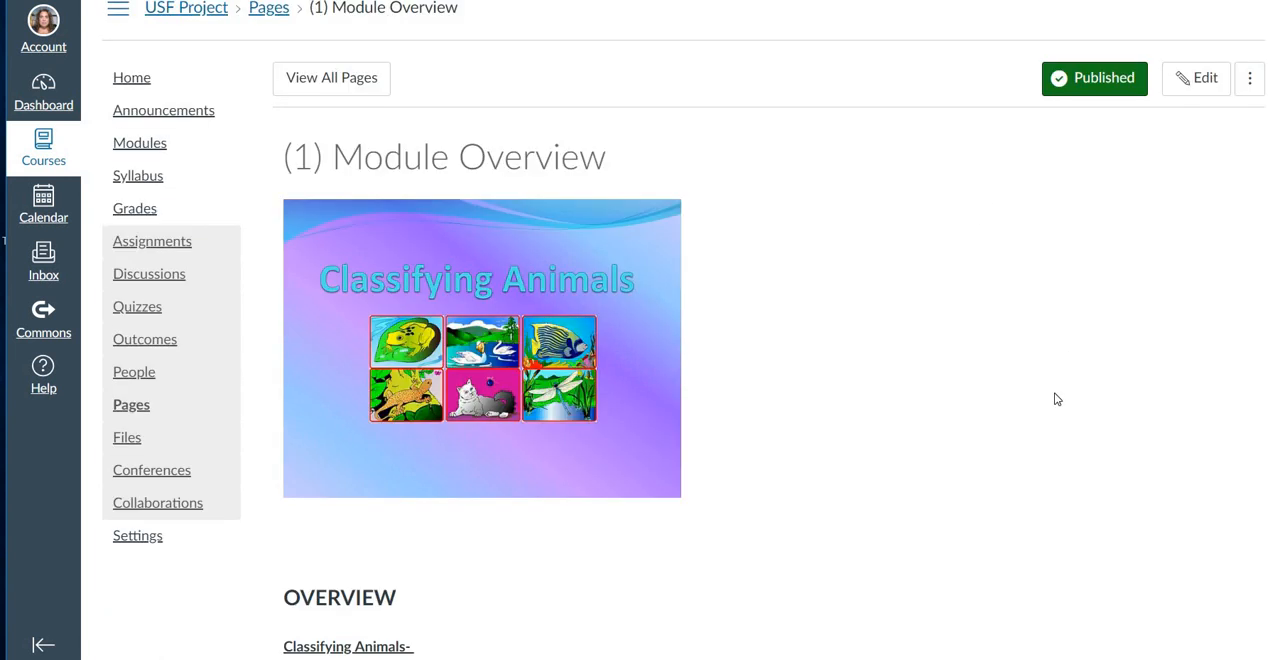
{"action": "scroll", "scroll_direction": "down", "scroll_amount": 3}
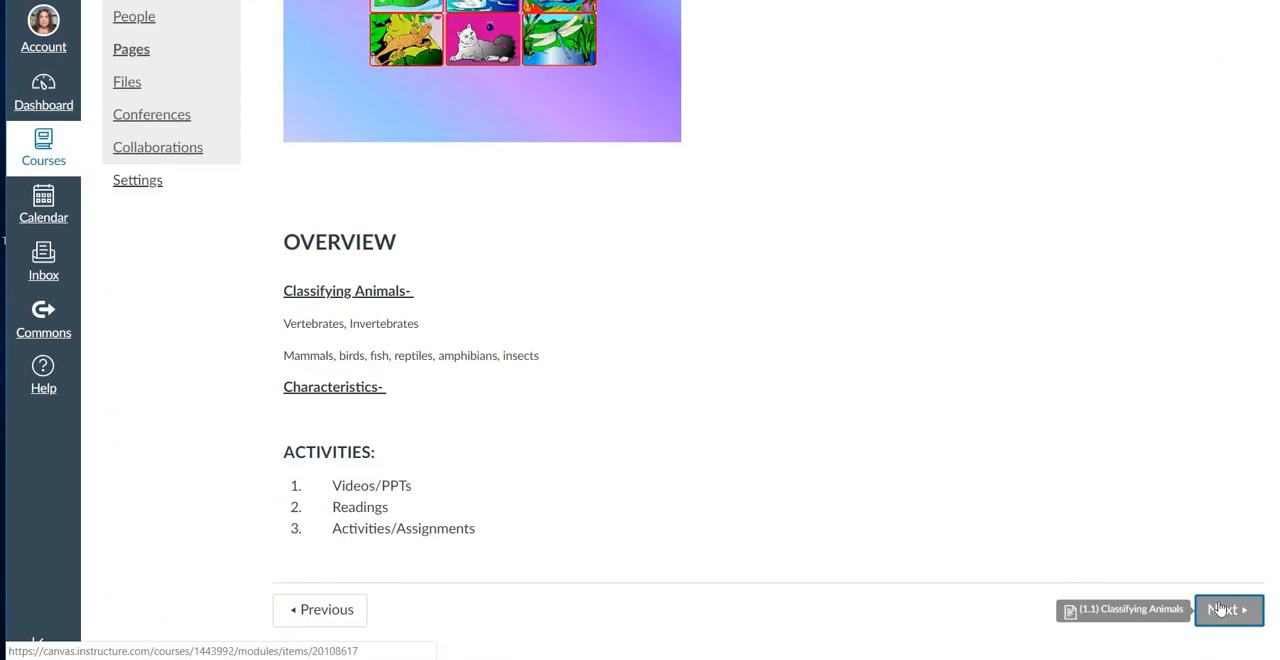
Move to (1.1) Classifying Animals and review its videos, readings and extension resources.
{"action": "left_click", "coordinate": [1226, 608]}
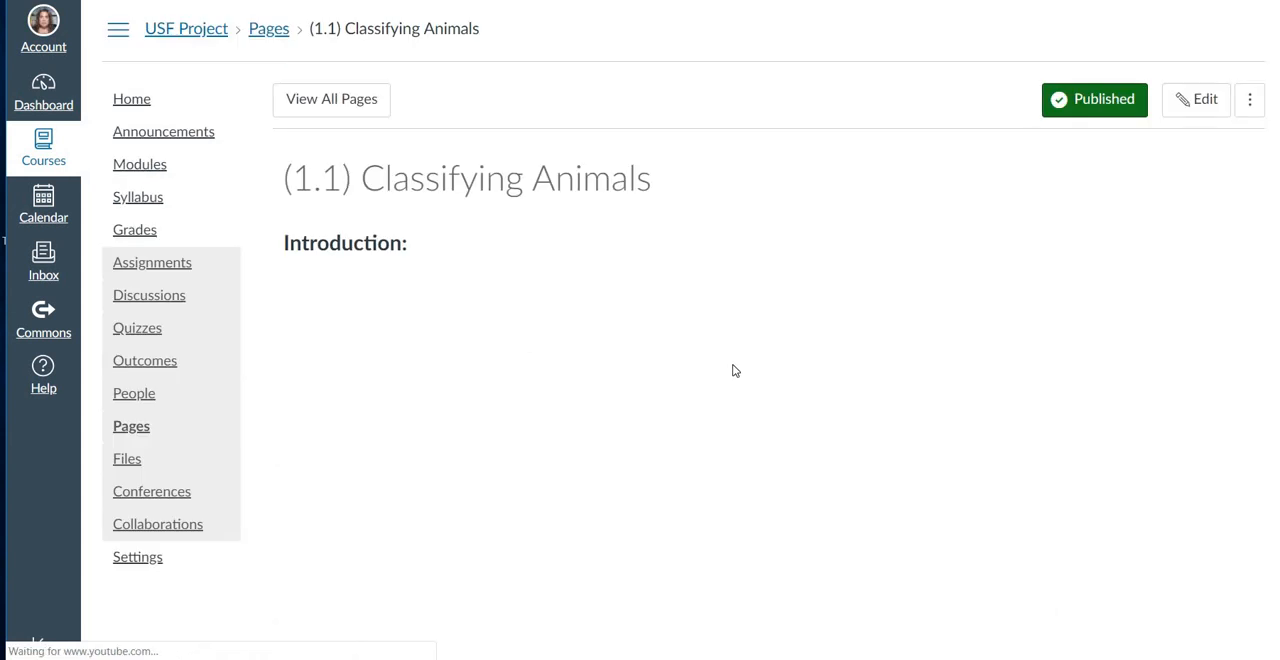
{"action": "scroll", "scroll_direction": "down", "scroll_amount": 3}
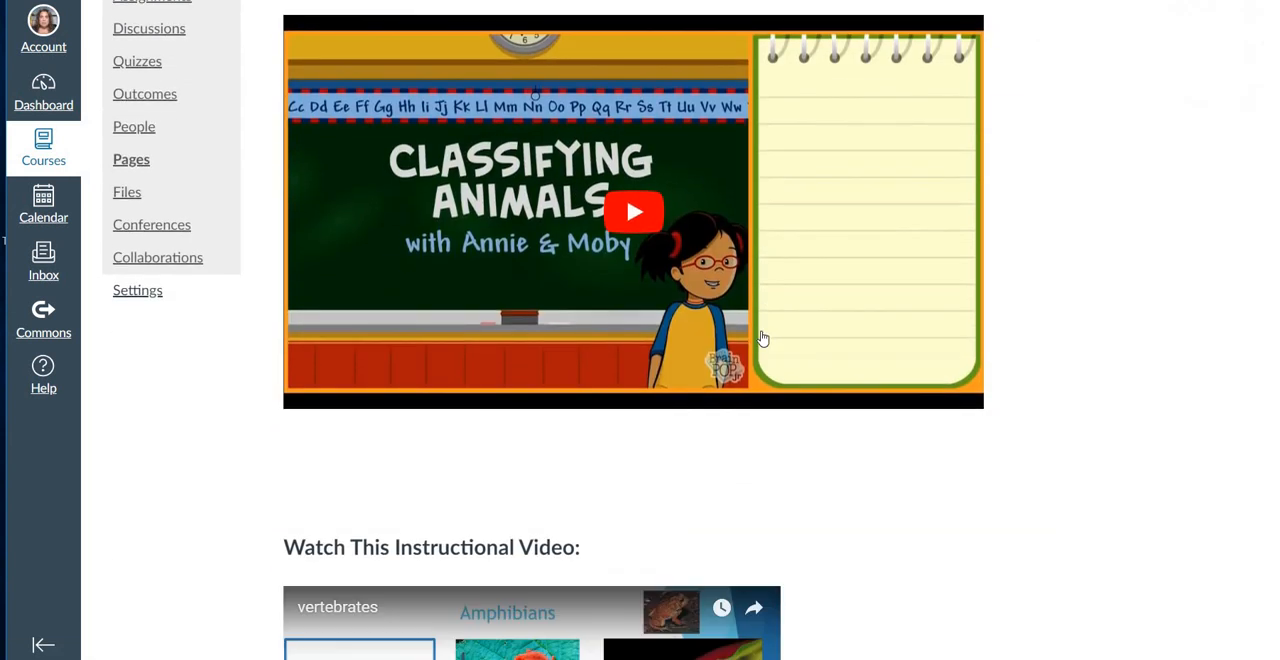
{"action": "scroll", "scroll_direction": "down", "scroll_amount": 3}
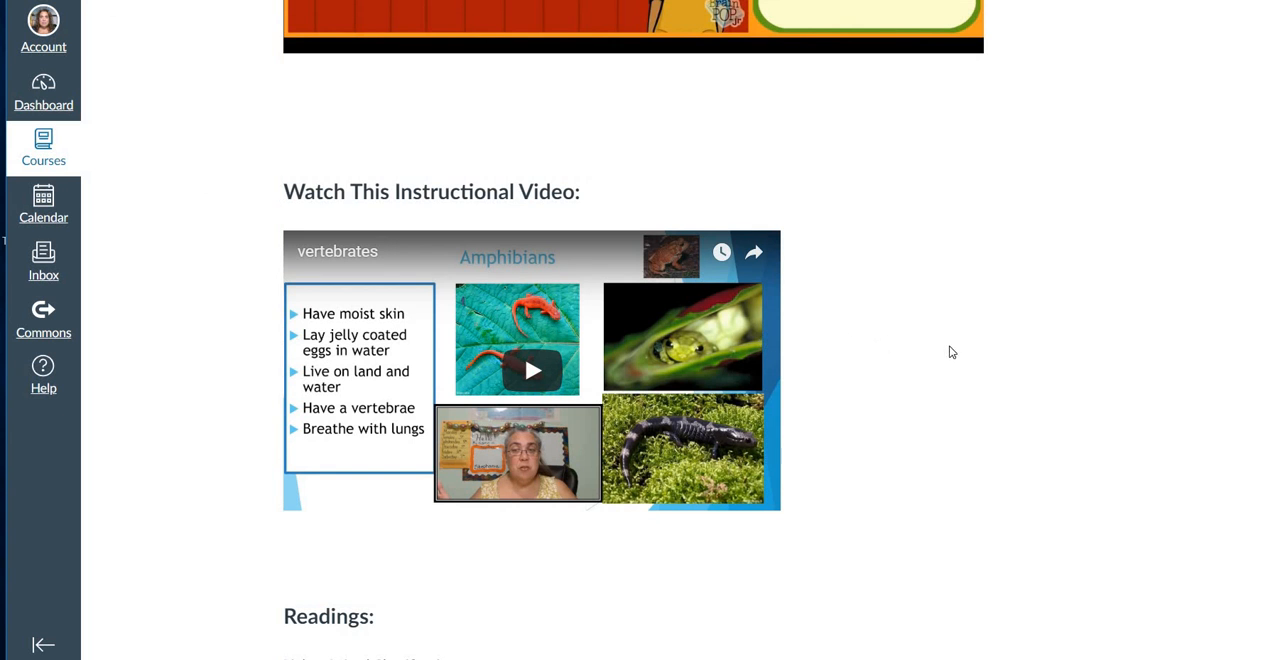
{"action": "mouse_move", "coordinate": [944, 364]}
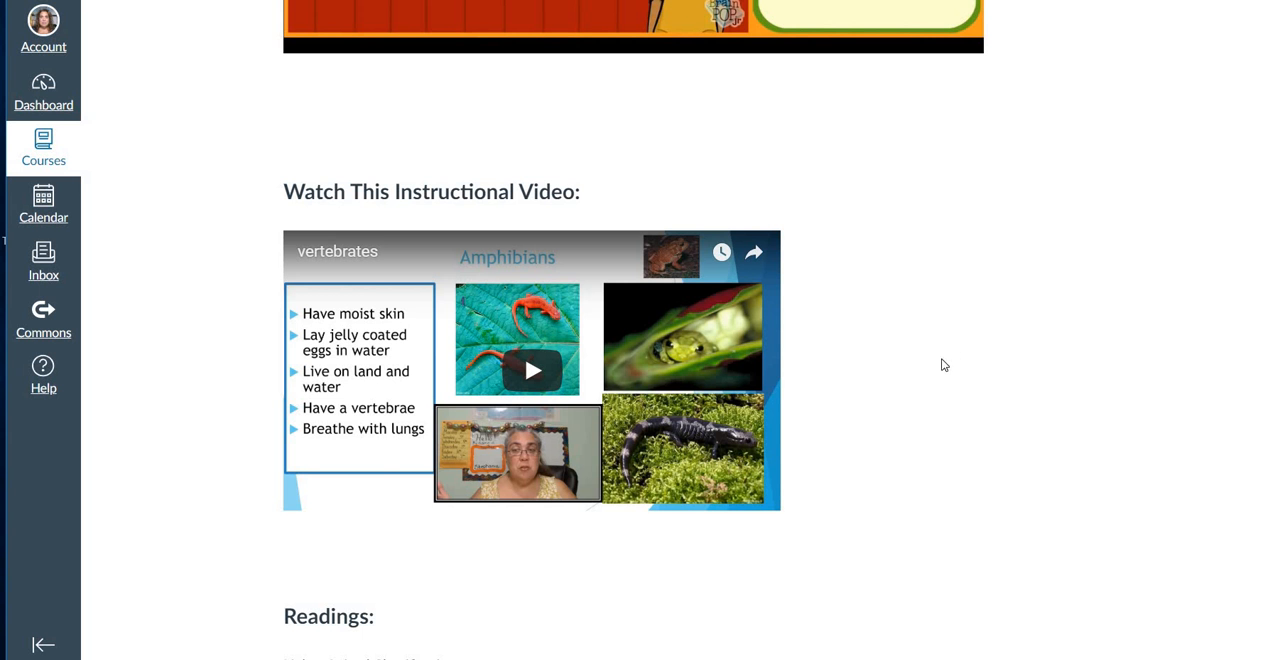
{"action": "scroll", "scroll_direction": "down", "scroll_amount": 3}
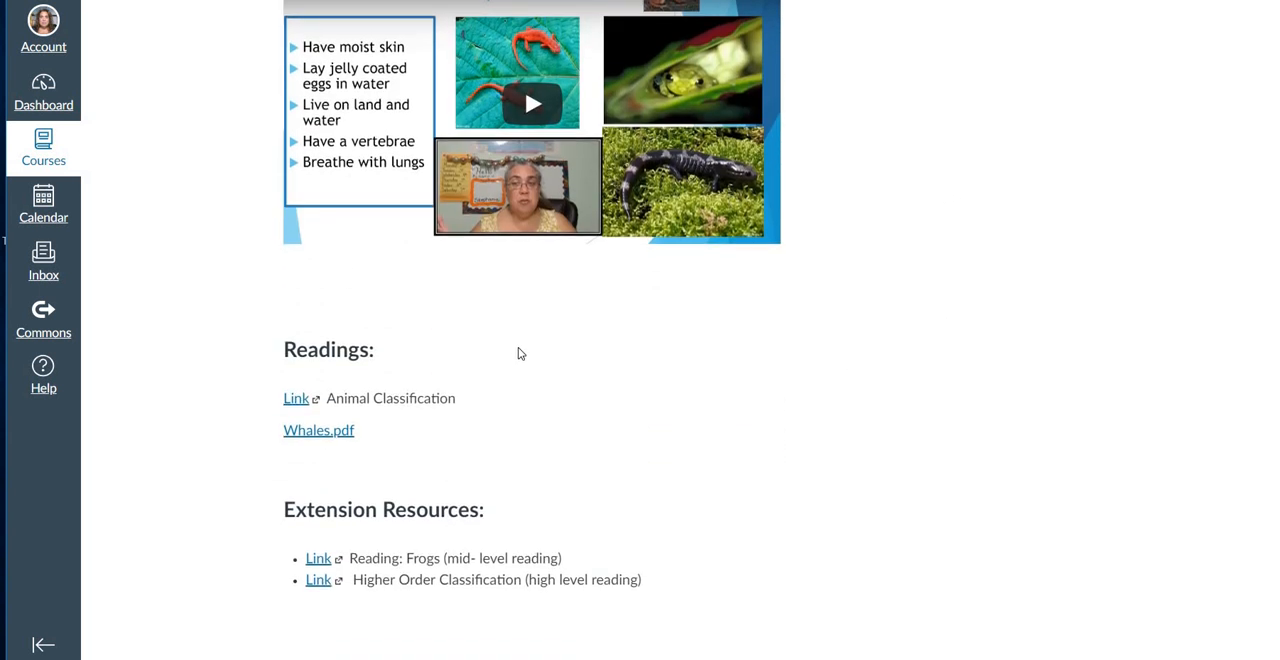
{"action": "scroll", "scroll_direction": "down", "scroll_amount": 3}
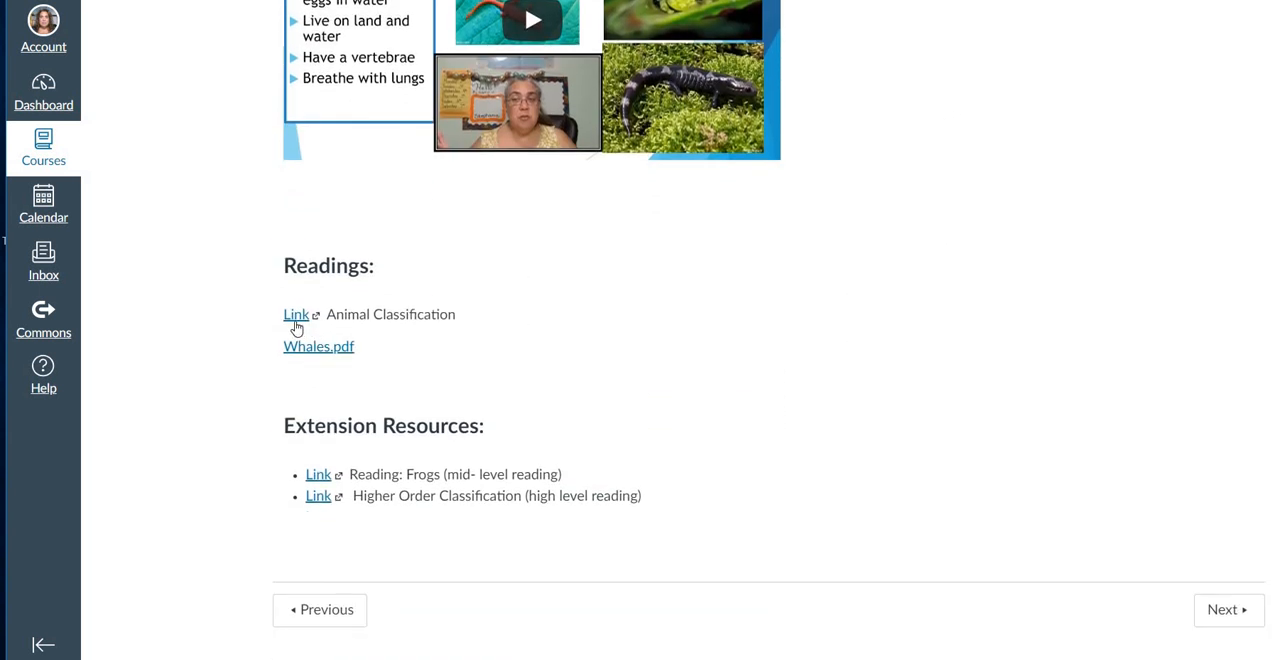
{"action": "mouse_move", "coordinate": [304, 344]}
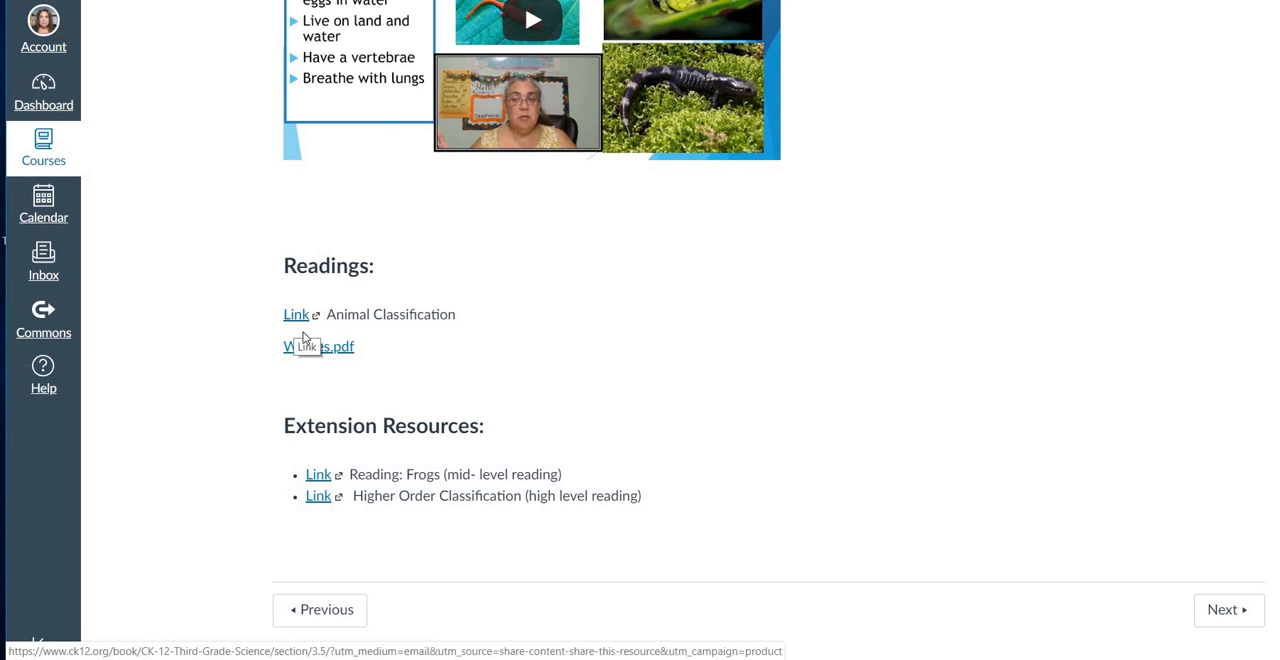
{"action": "mouse_move", "coordinate": [312, 346]}
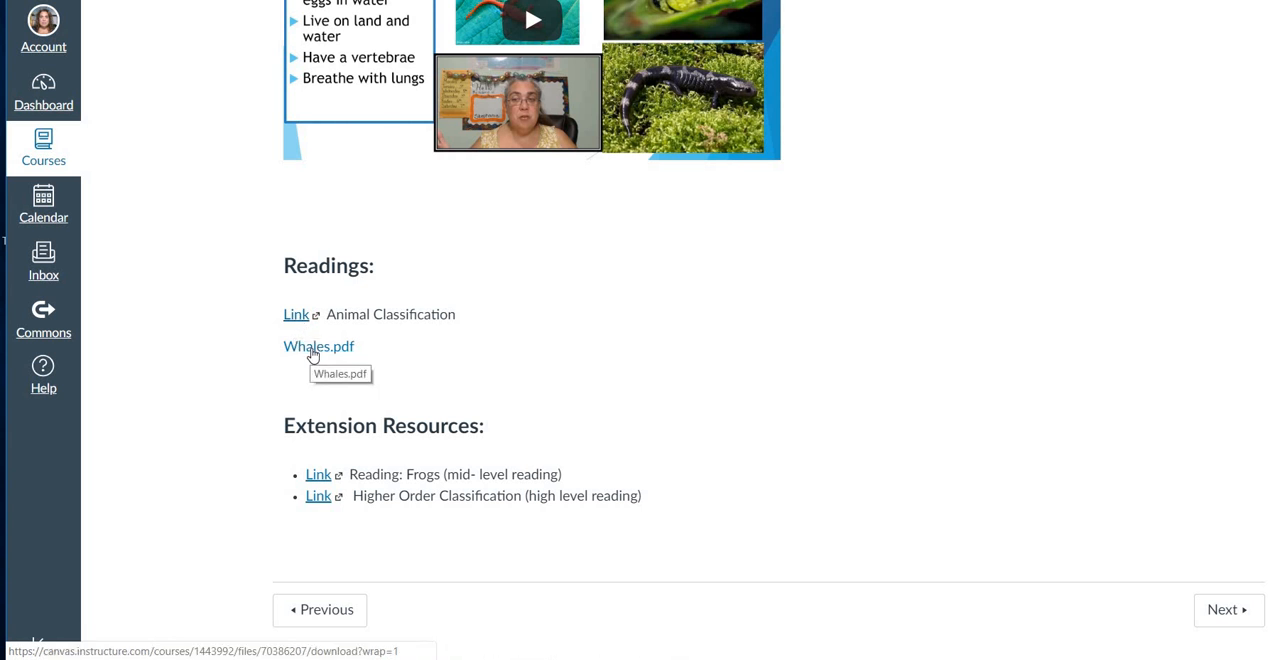
{"action": "mouse_move", "coordinate": [676, 398]}
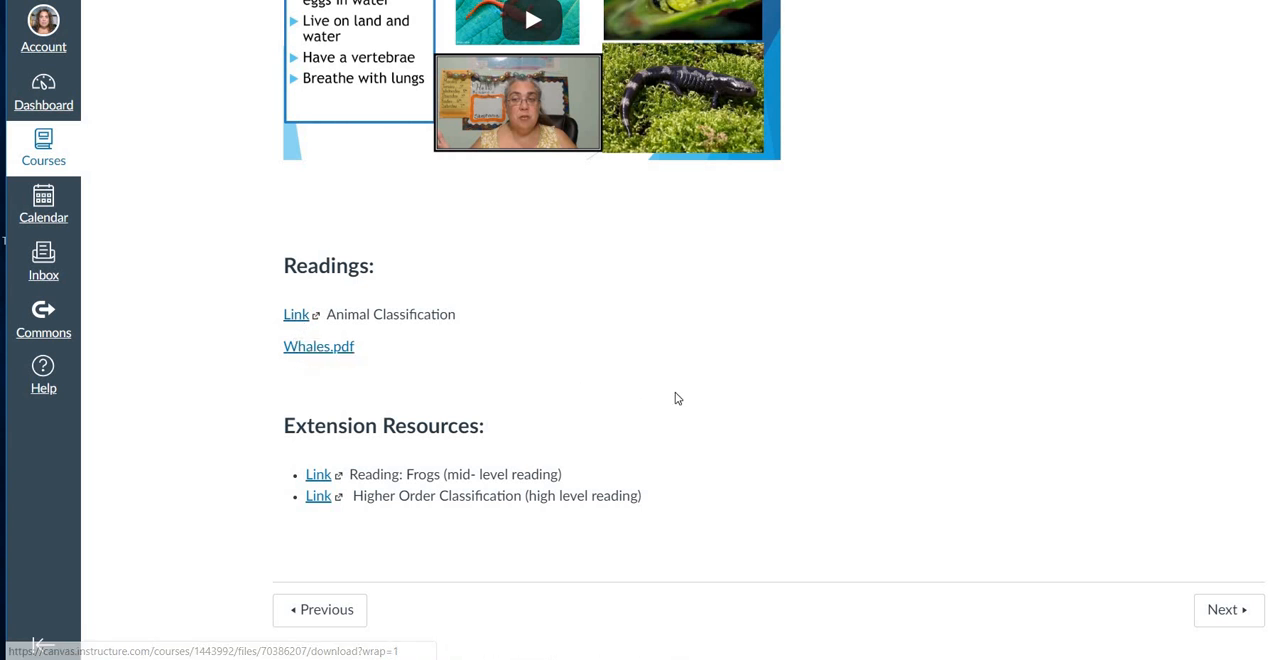
{"action": "mouse_move", "coordinate": [678, 404]}
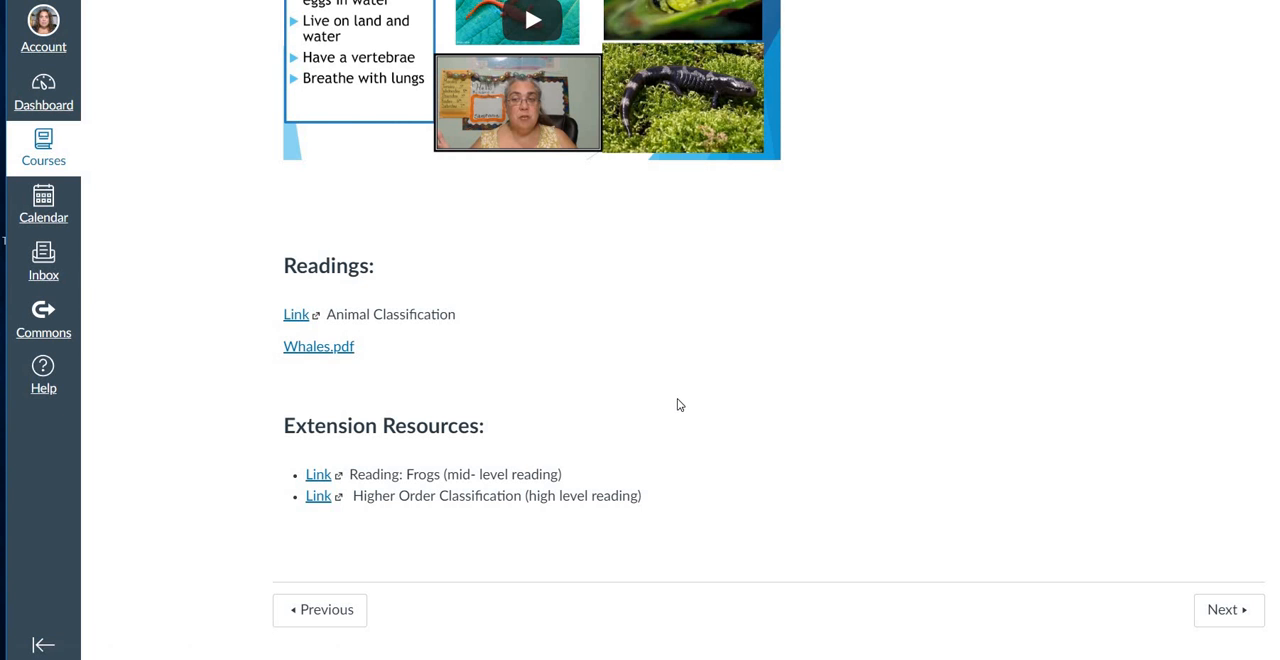
{"action": "mouse_move", "coordinate": [840, 416]}
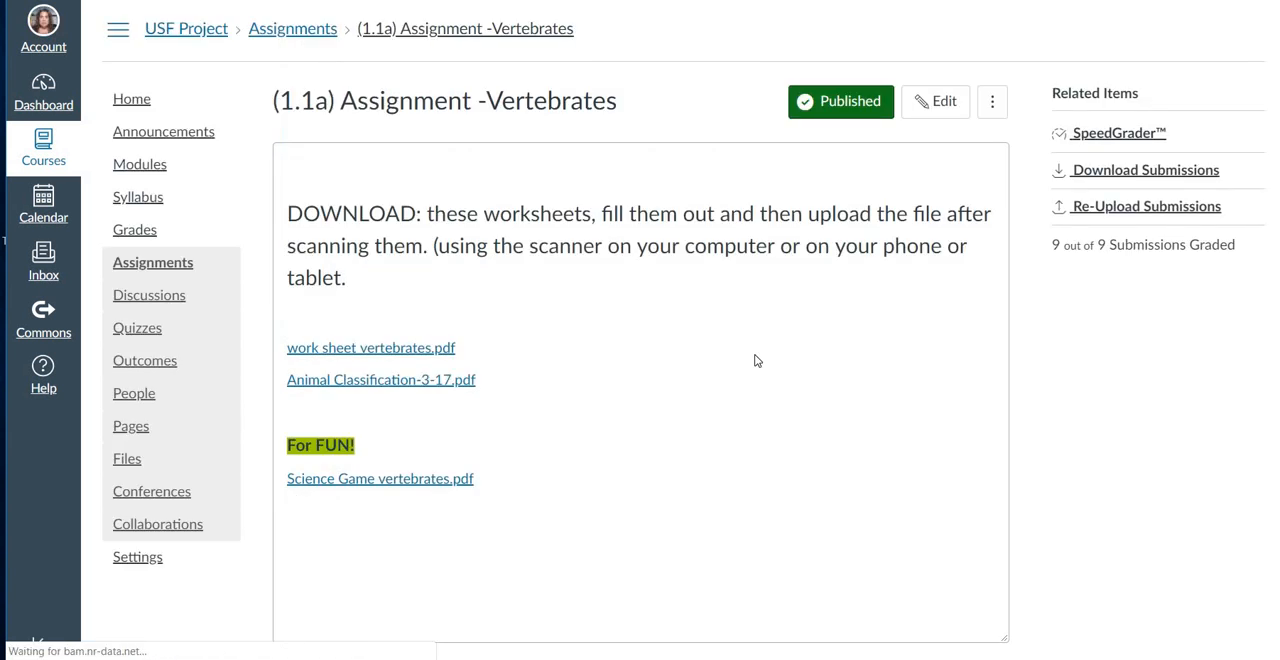
{"action": "mouse_move", "coordinate": [430, 340]}
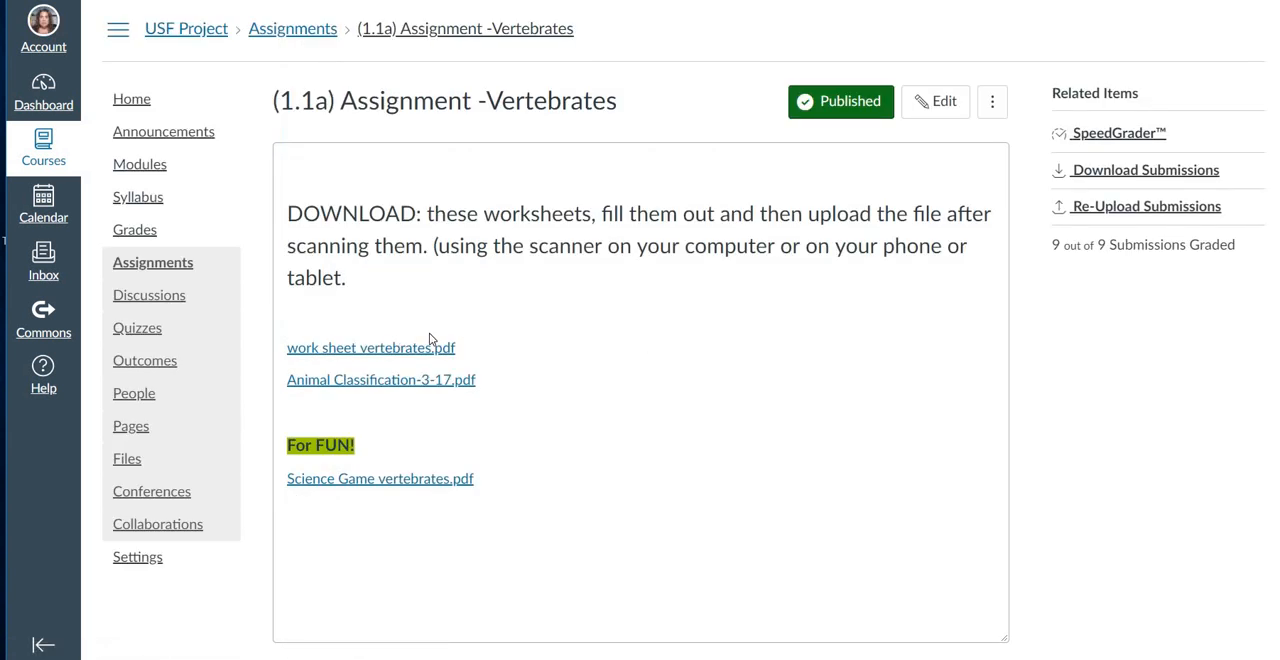
{"action": "mouse_move", "coordinate": [432, 360]}
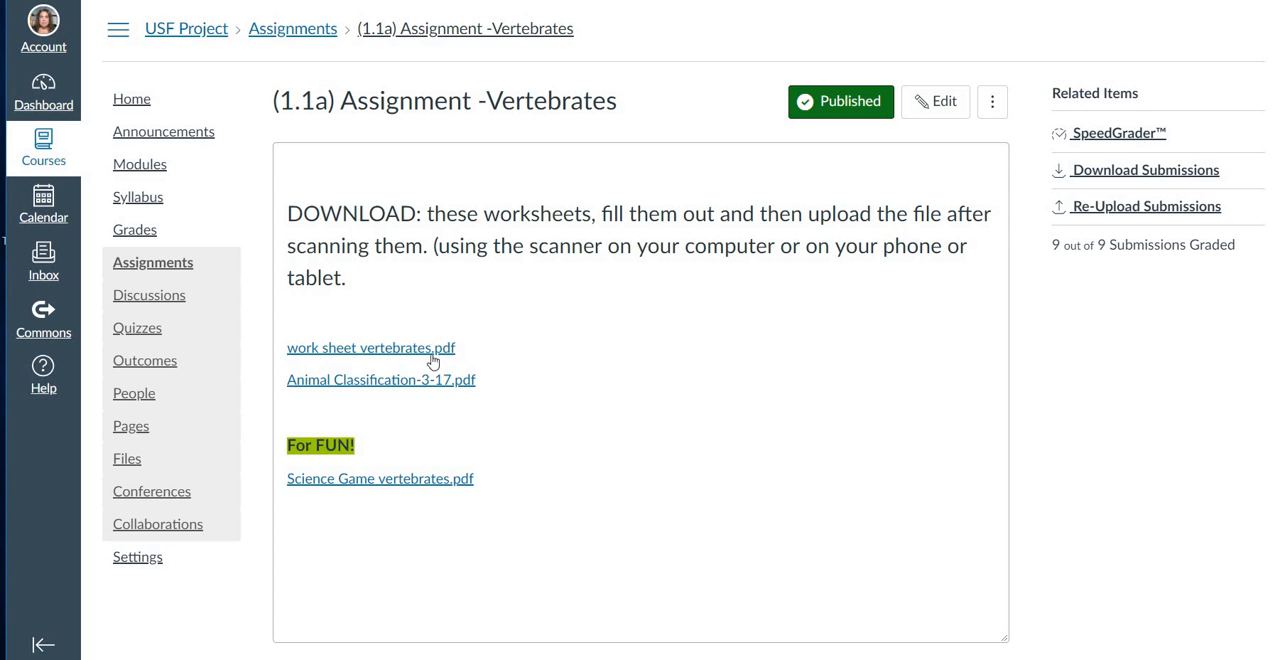
{"action": "mouse_move", "coordinate": [420, 496]}
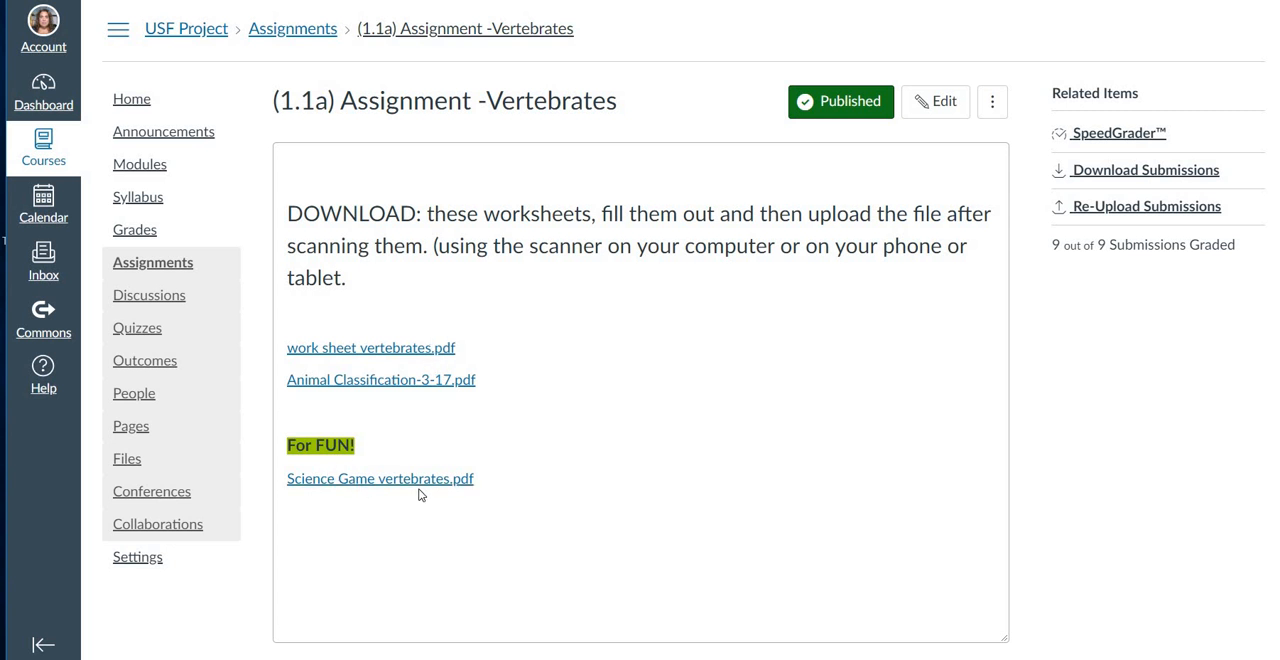
{"action": "mouse_move", "coordinate": [548, 414]}
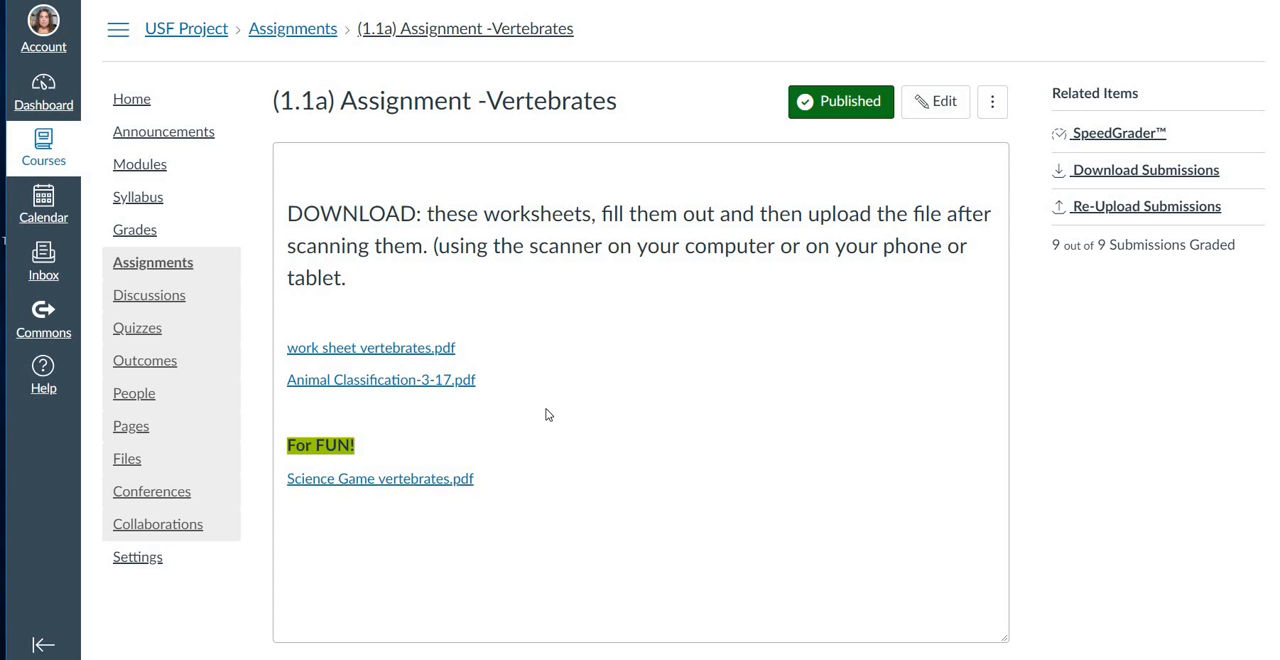
{"action": "mouse_move", "coordinate": [632, 364]}
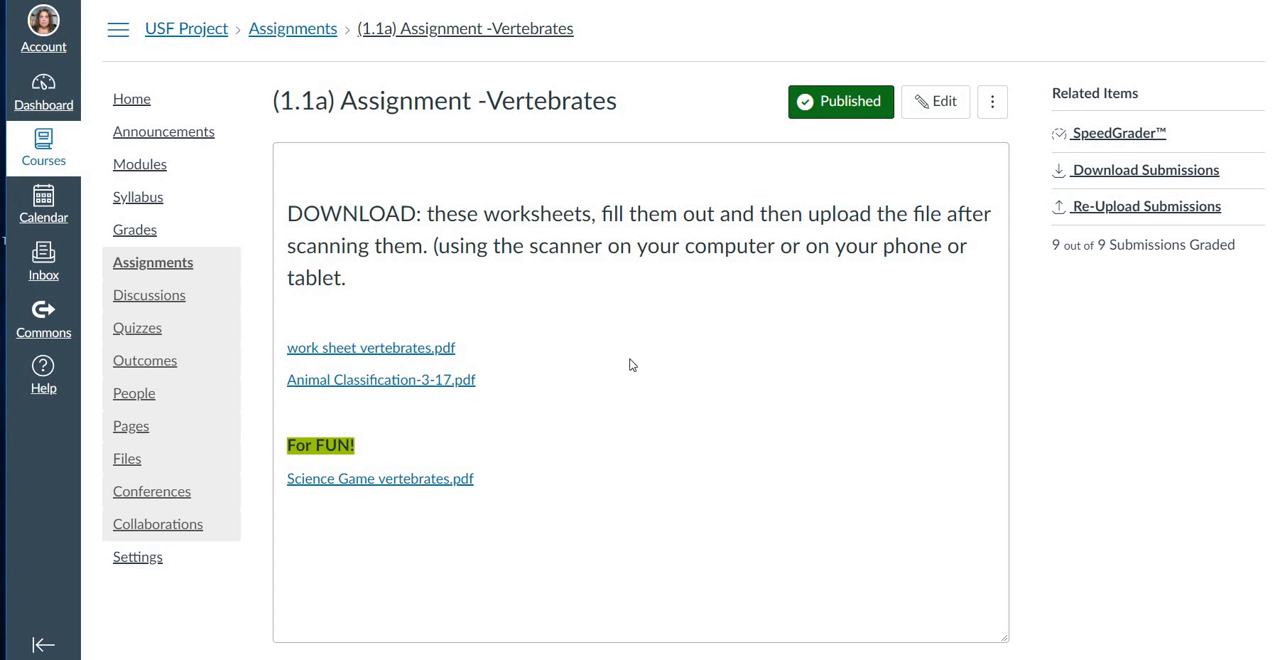
{"action": "mouse_move", "coordinate": [676, 358]}
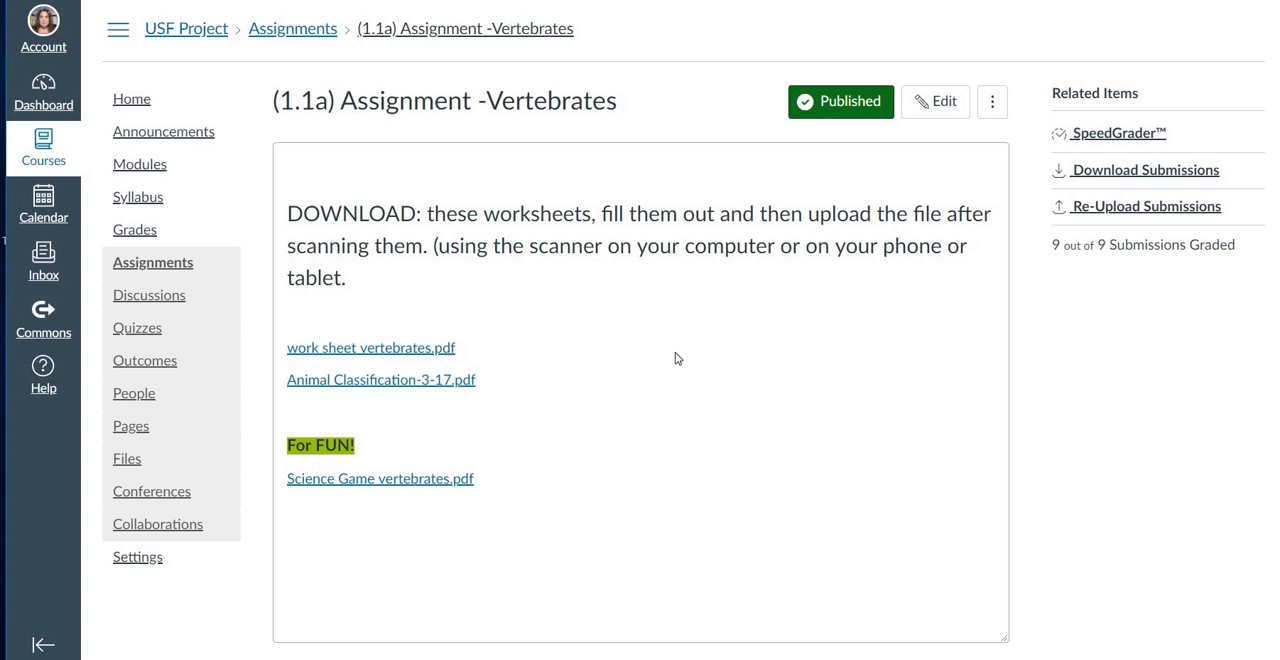
{"action": "mouse_move", "coordinate": [712, 312]}
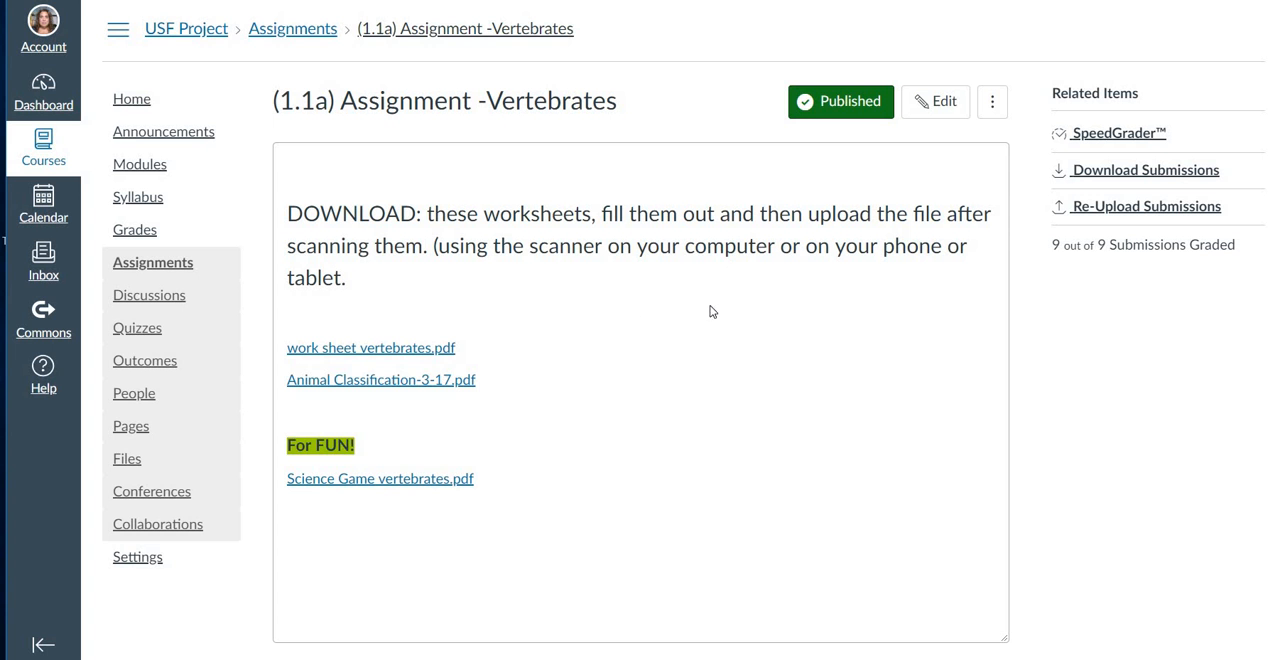
Review the (1.1a) Vertebrates assignment's worksheet downloads, 100 points and Oct 31 due date.
{"action": "scroll", "scroll_direction": "down", "scroll_amount": 3}
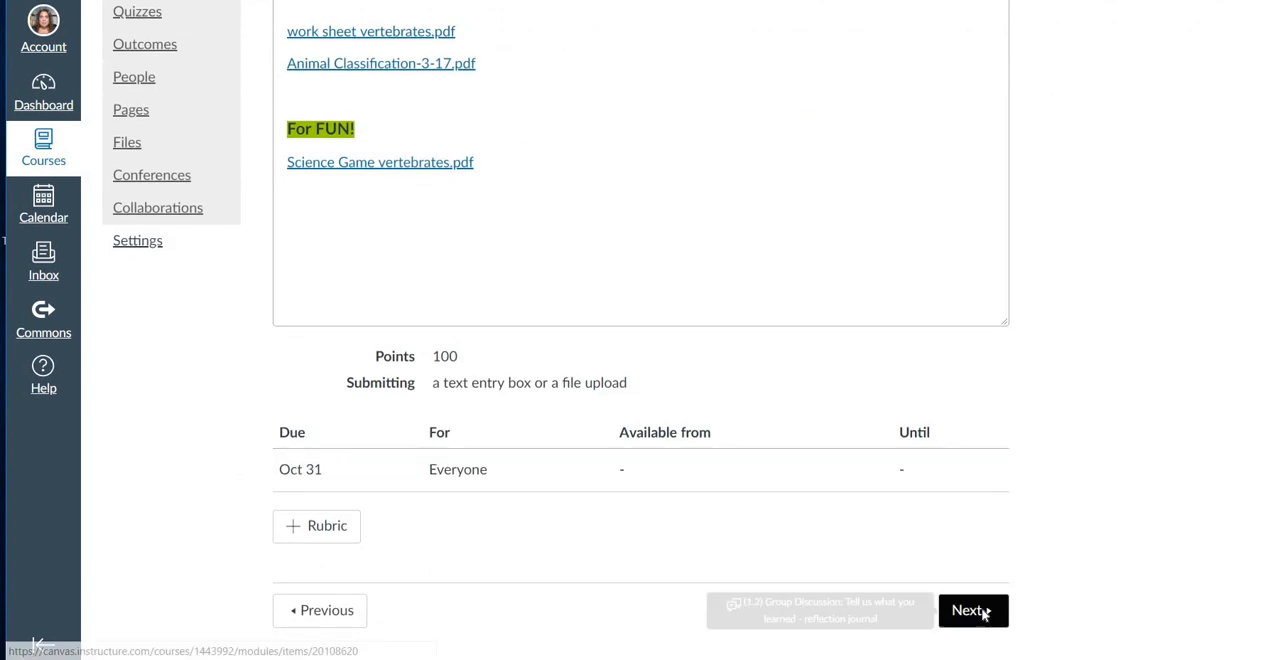
Move to the reflection journal group discussion and read the students' replies.
{"action": "left_click", "coordinate": [970, 610]}
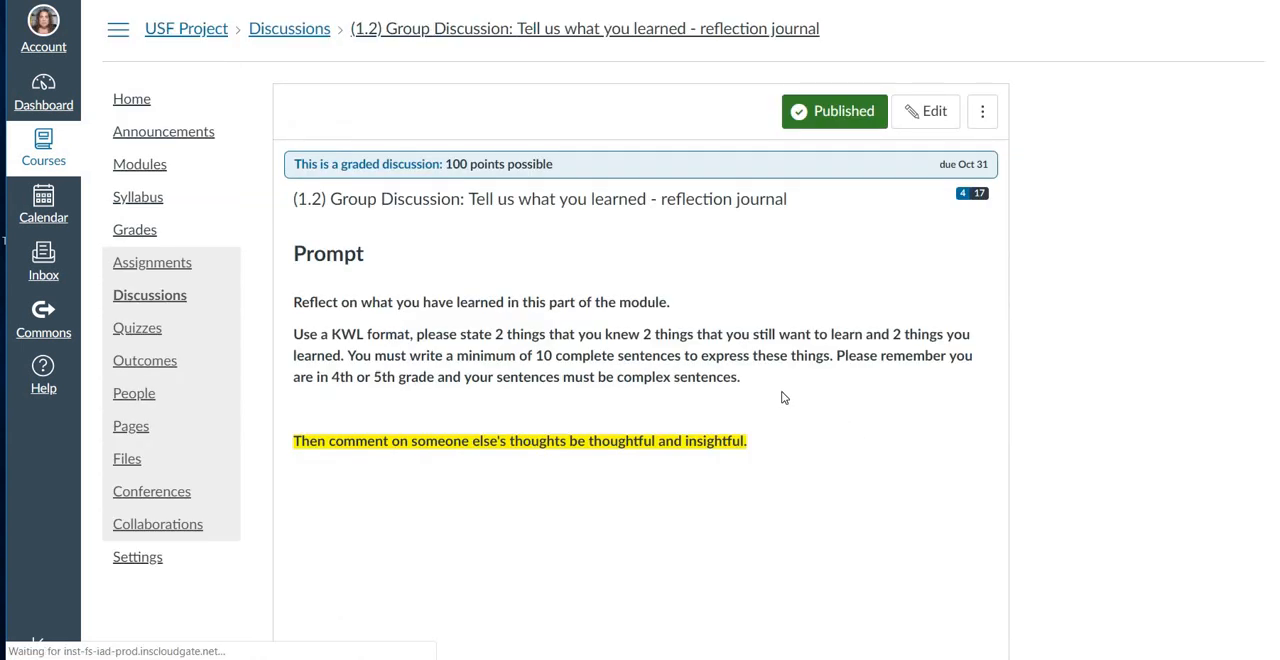
{"action": "mouse_move", "coordinate": [808, 360]}
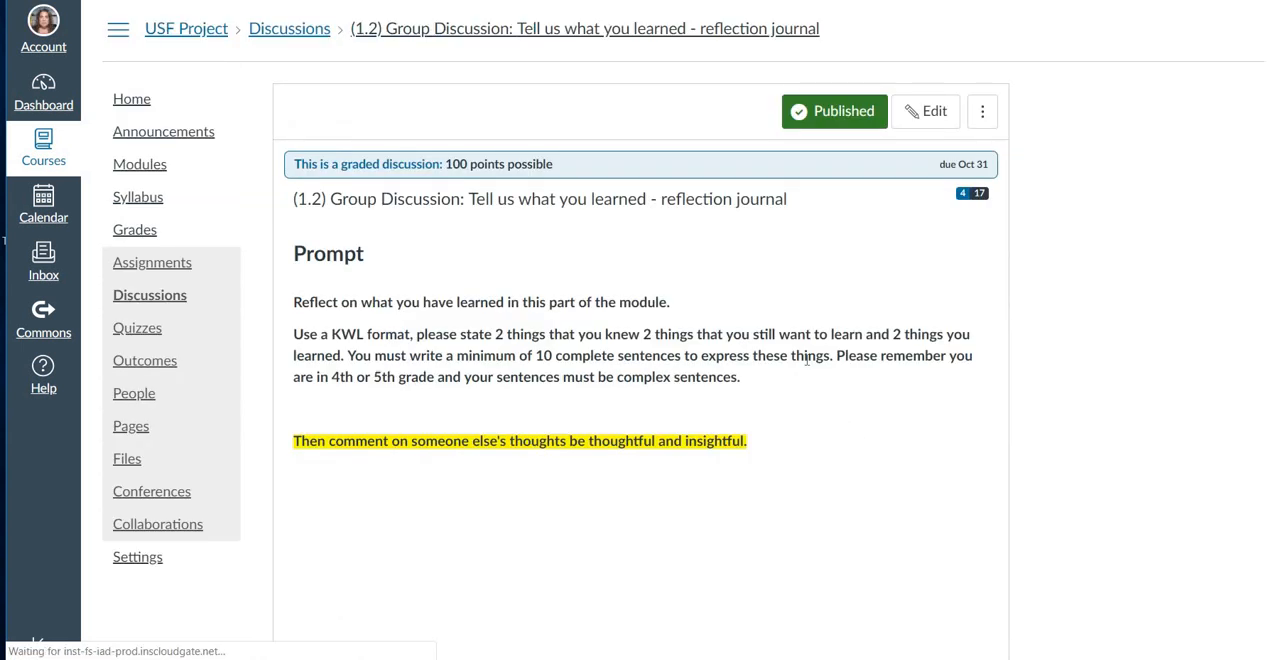
{"action": "scroll", "scroll_direction": "down", "scroll_amount": 3}
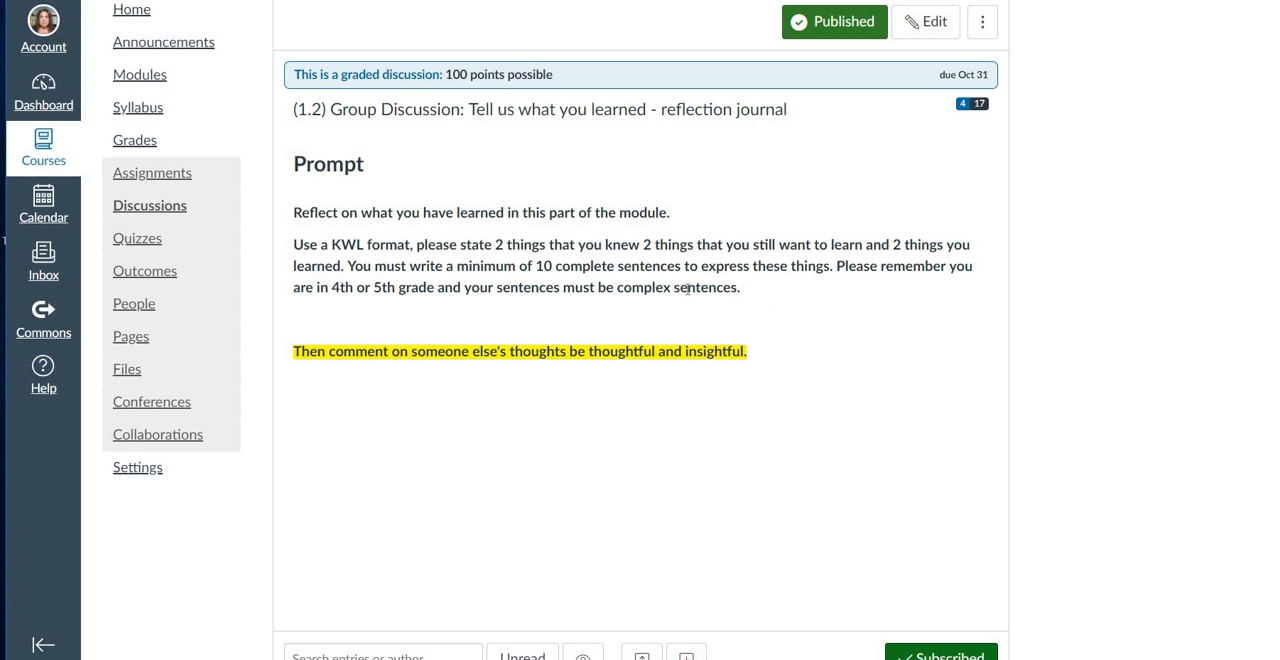
{"action": "mouse_move", "coordinate": [784, 300]}
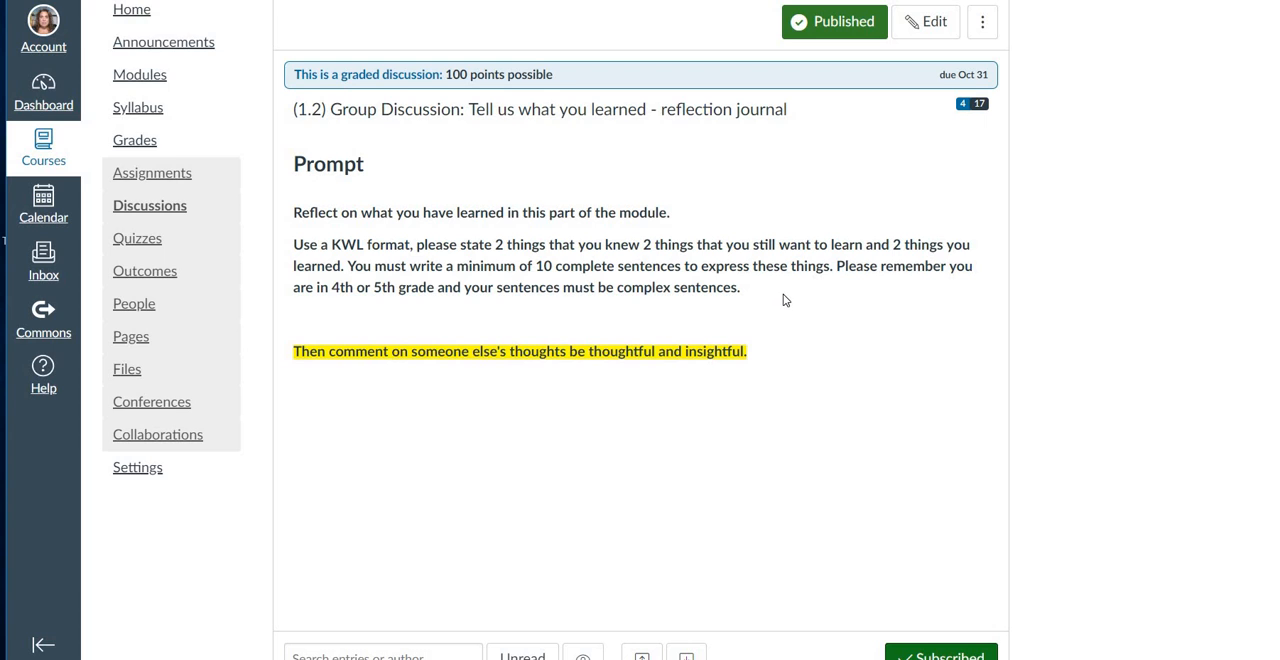
{"action": "scroll", "scroll_direction": "down", "scroll_amount": 3}
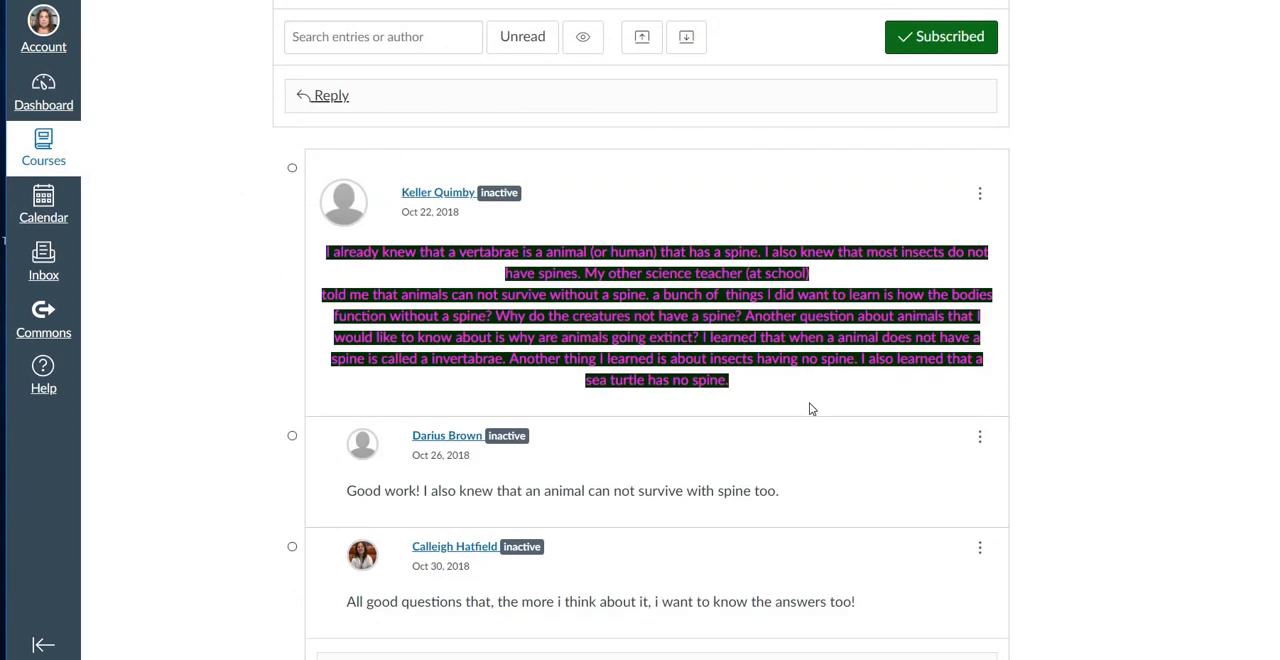
{"action": "scroll", "scroll_direction": "down", "scroll_amount": 3}
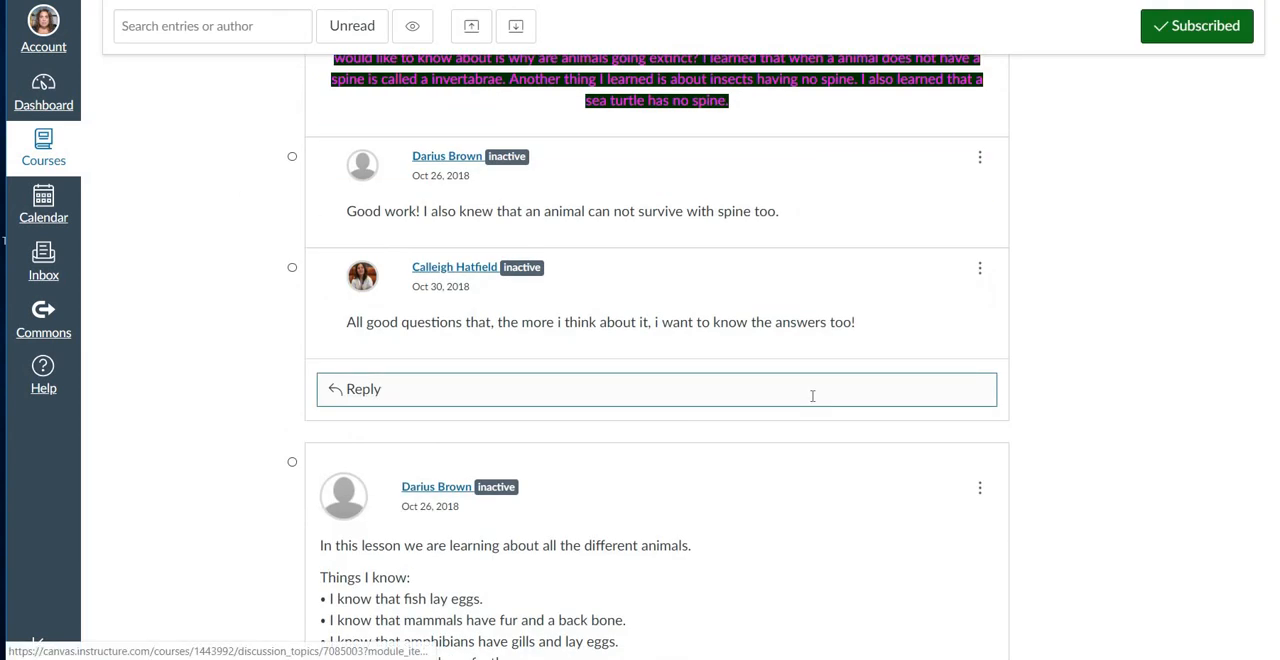
{"action": "scroll", "scroll_direction": "down", "scroll_amount": 3}
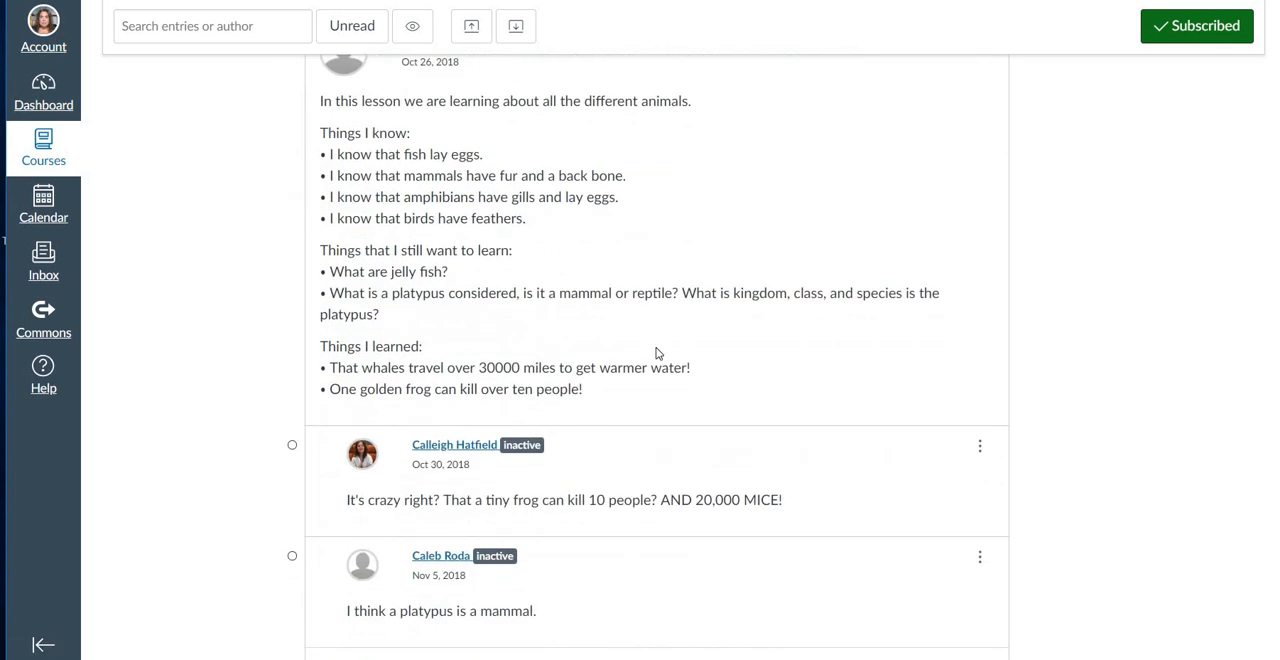
{"action": "scroll", "scroll_direction": "down", "scroll_amount": 3}
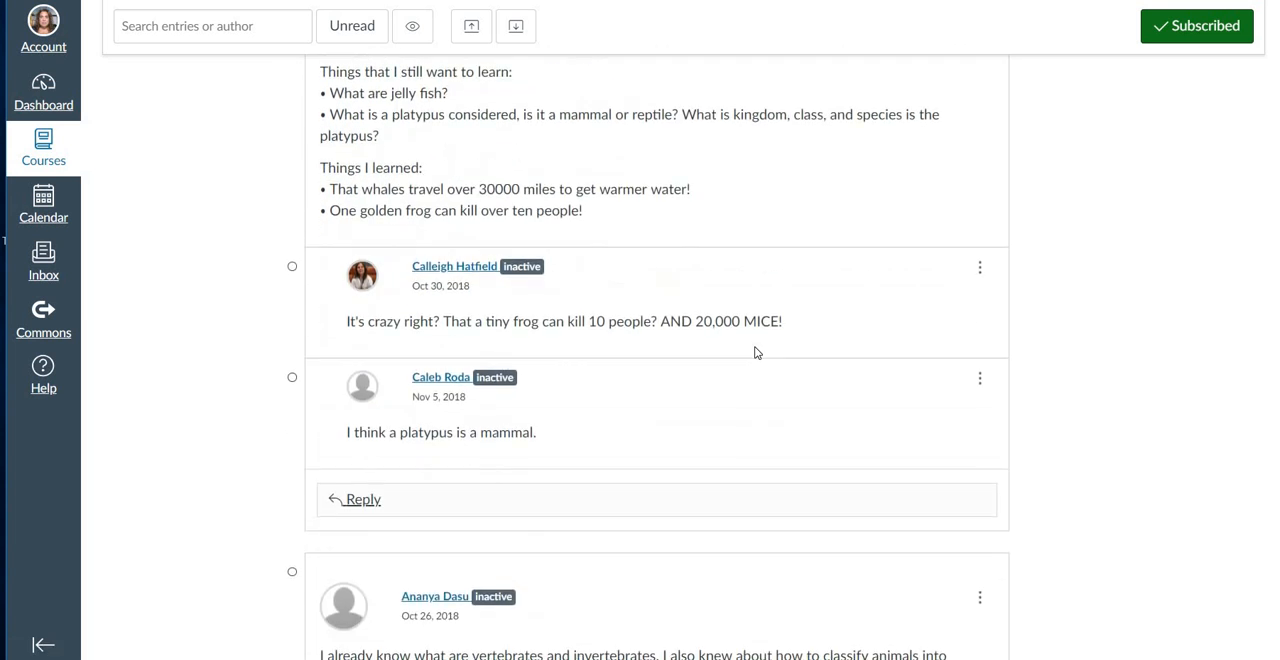
Continue through the remaining replies toward the Classifying Quiz with its directions and settings.
{"action": "scroll", "scroll_direction": "down", "scroll_amount": 3}
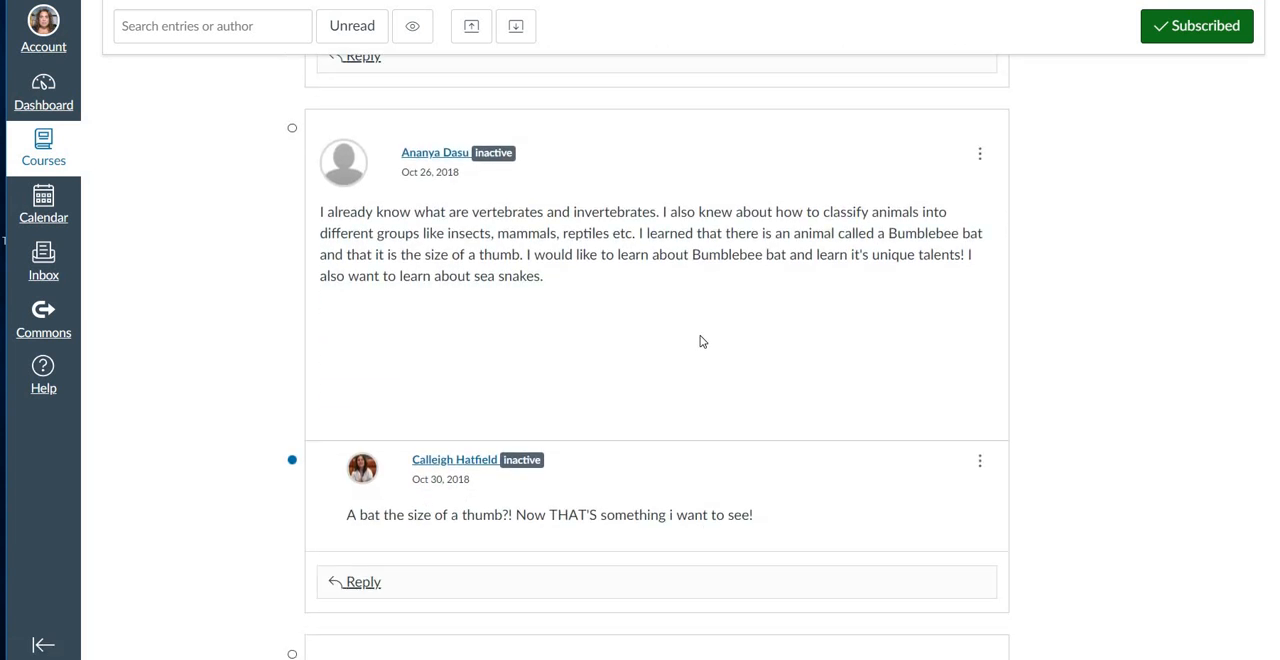
{"action": "scroll", "scroll_direction": "down", "scroll_amount": 3}
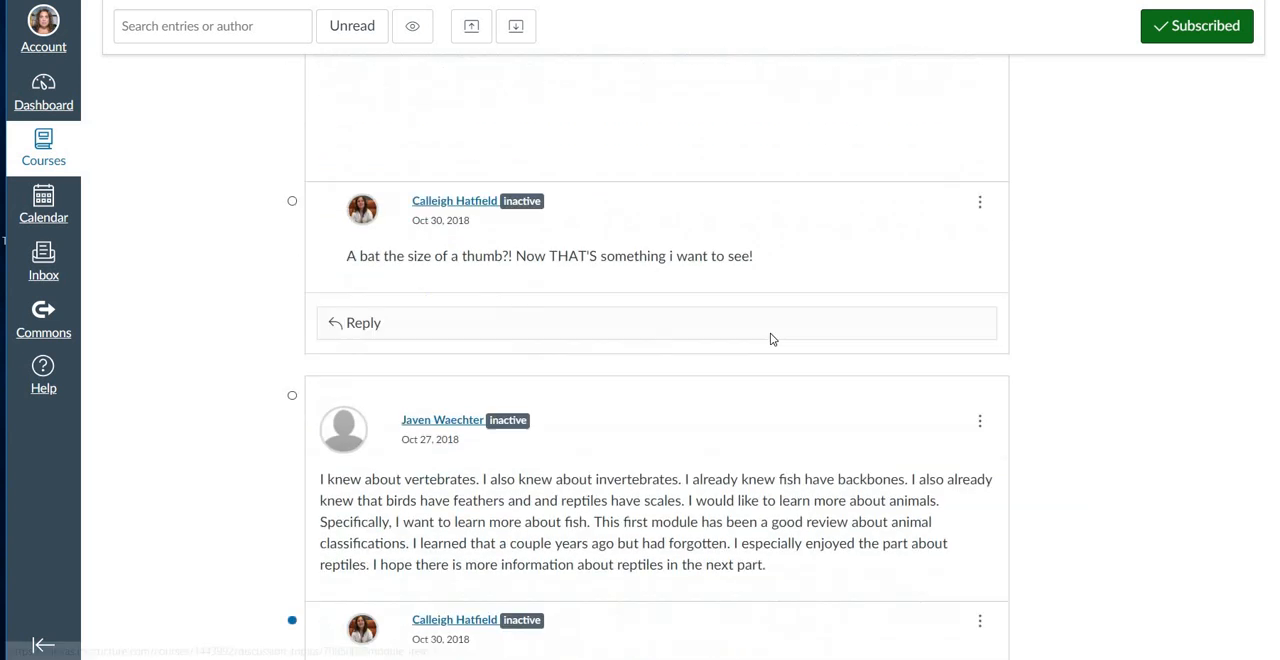
{"action": "scroll", "scroll_direction": "down", "scroll_amount": 3}
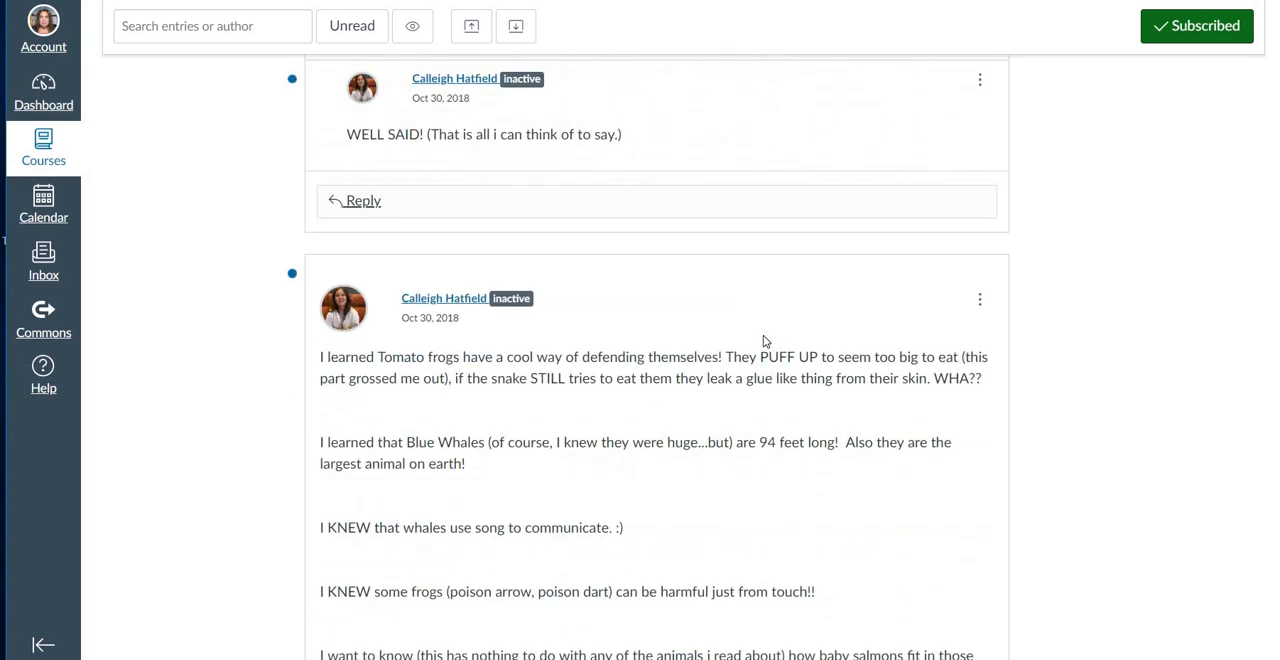
{"action": "scroll", "scroll_direction": "down", "scroll_amount": 3}
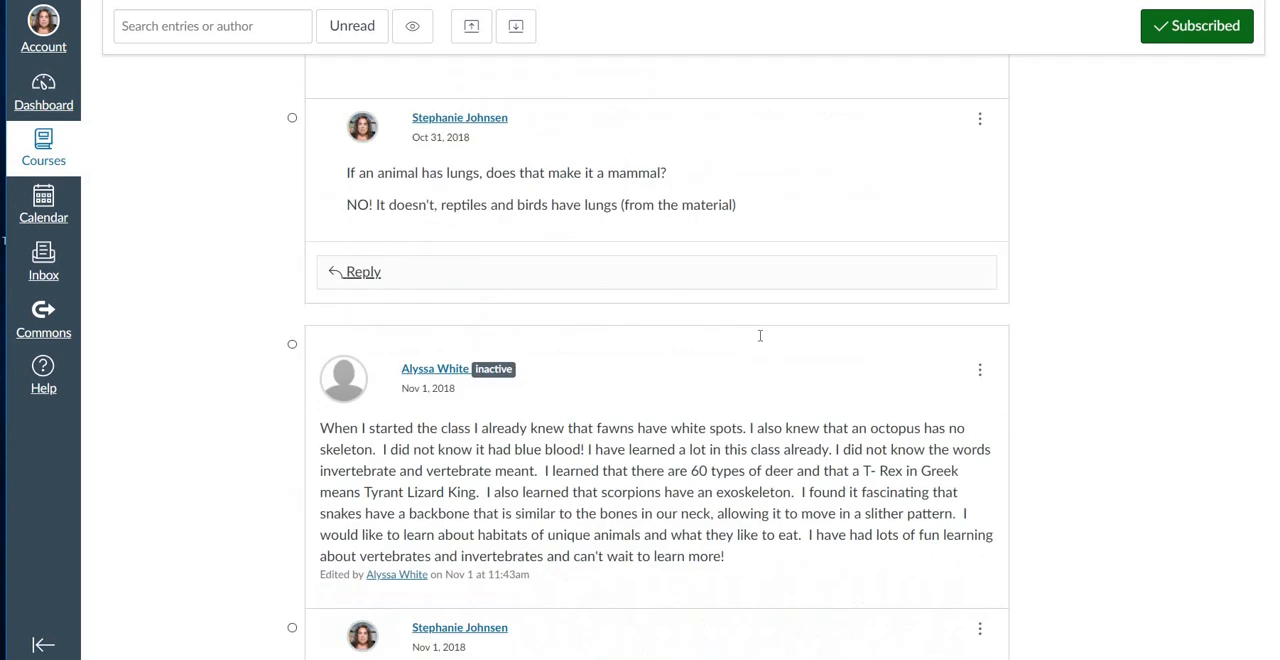
{"action": "scroll", "scroll_direction": "down", "scroll_amount": 3}
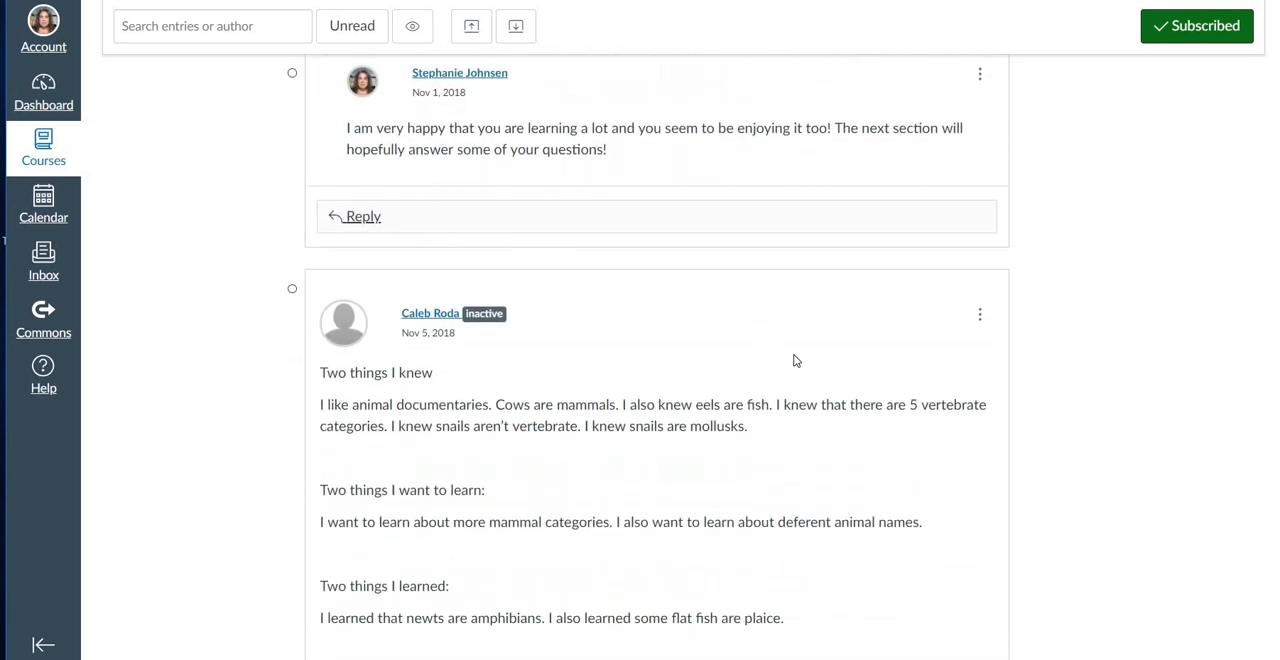
{"action": "scroll", "scroll_direction": "down", "scroll_amount": 3}
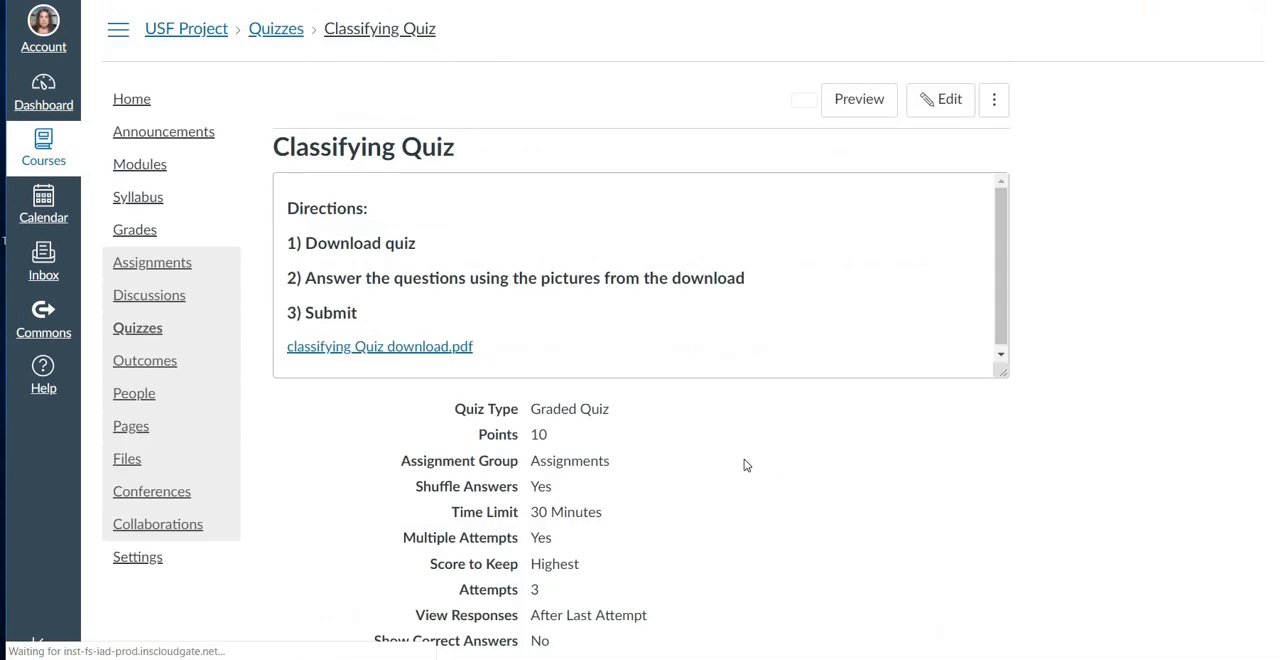
{"action": "left_click", "coordinate": [800, 100]}
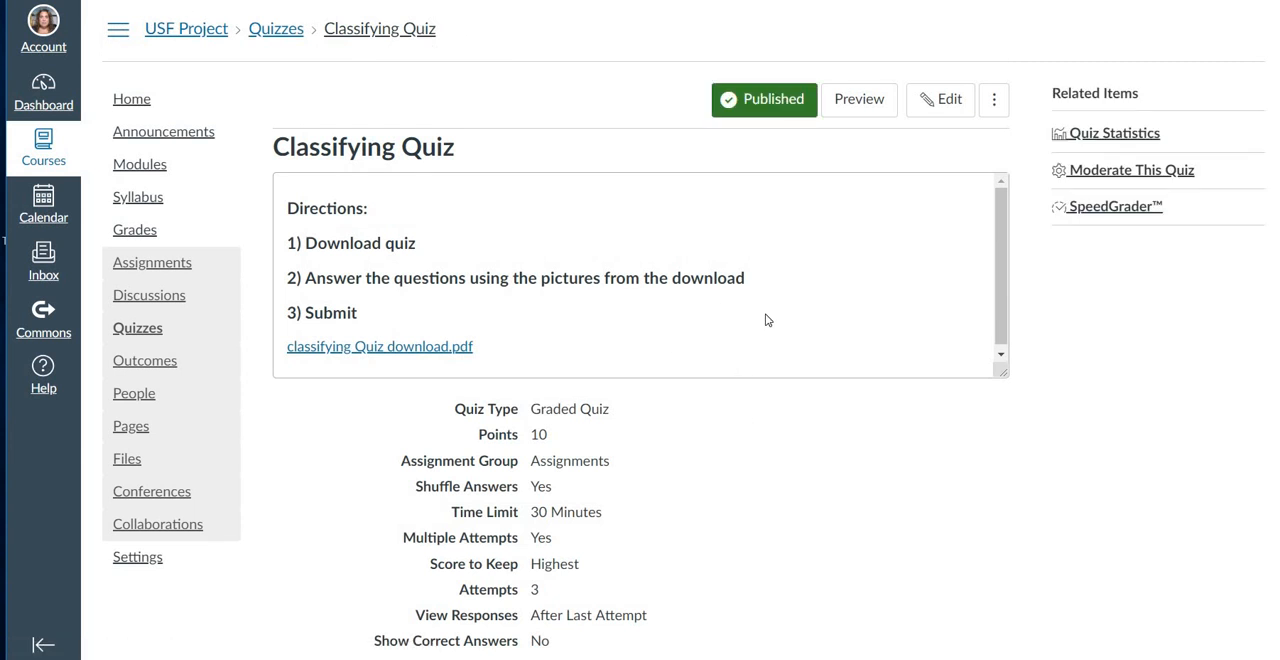
{"action": "scroll", "scroll_direction": "down", "scroll_amount": 3}
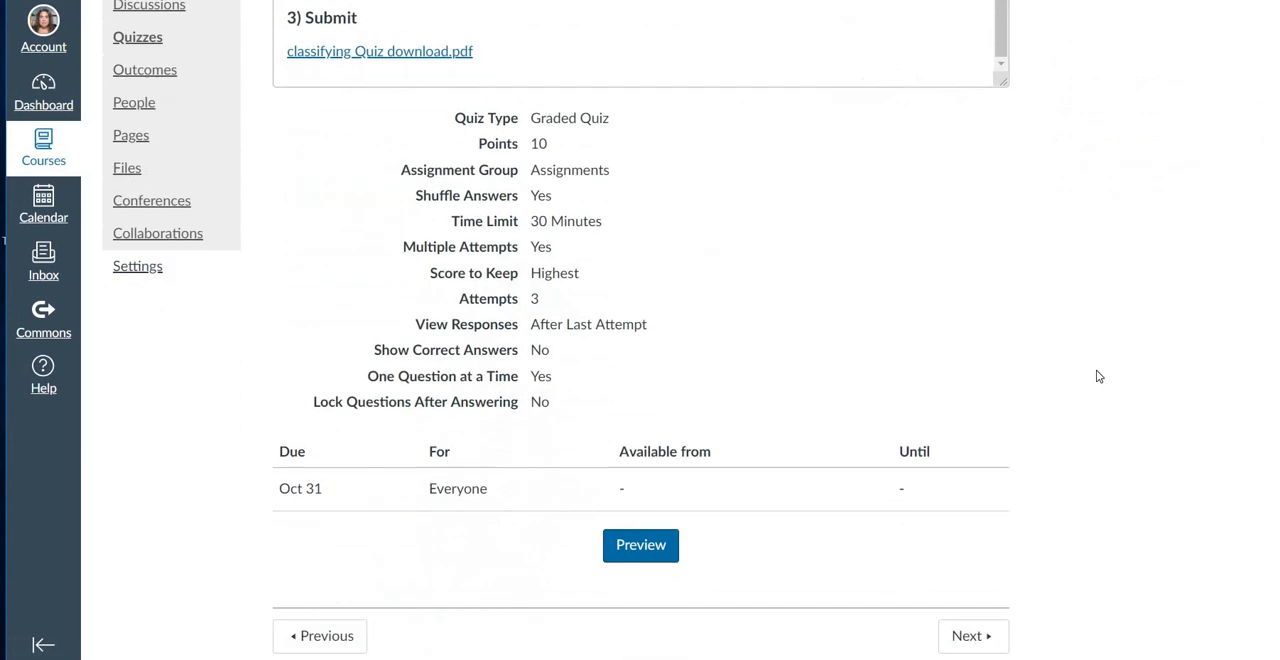
{"action": "scroll", "scroll_direction": "up", "scroll_amount": 3}
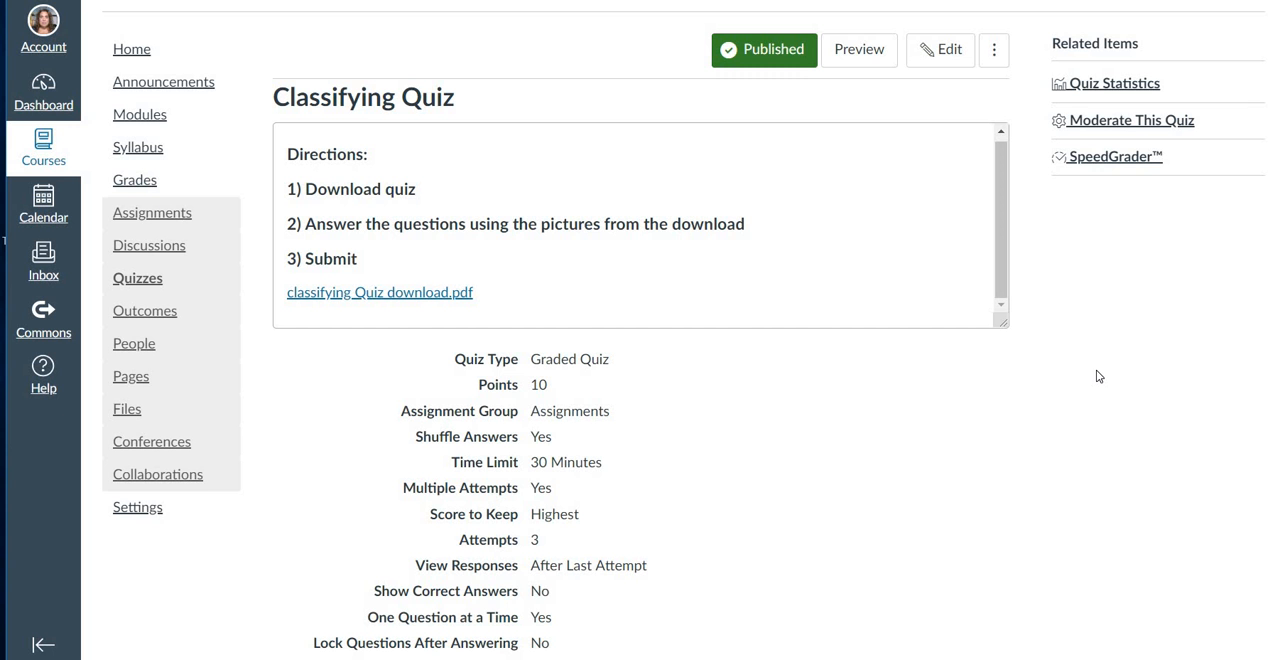
{"action": "mouse_move", "coordinate": [1090, 372]}
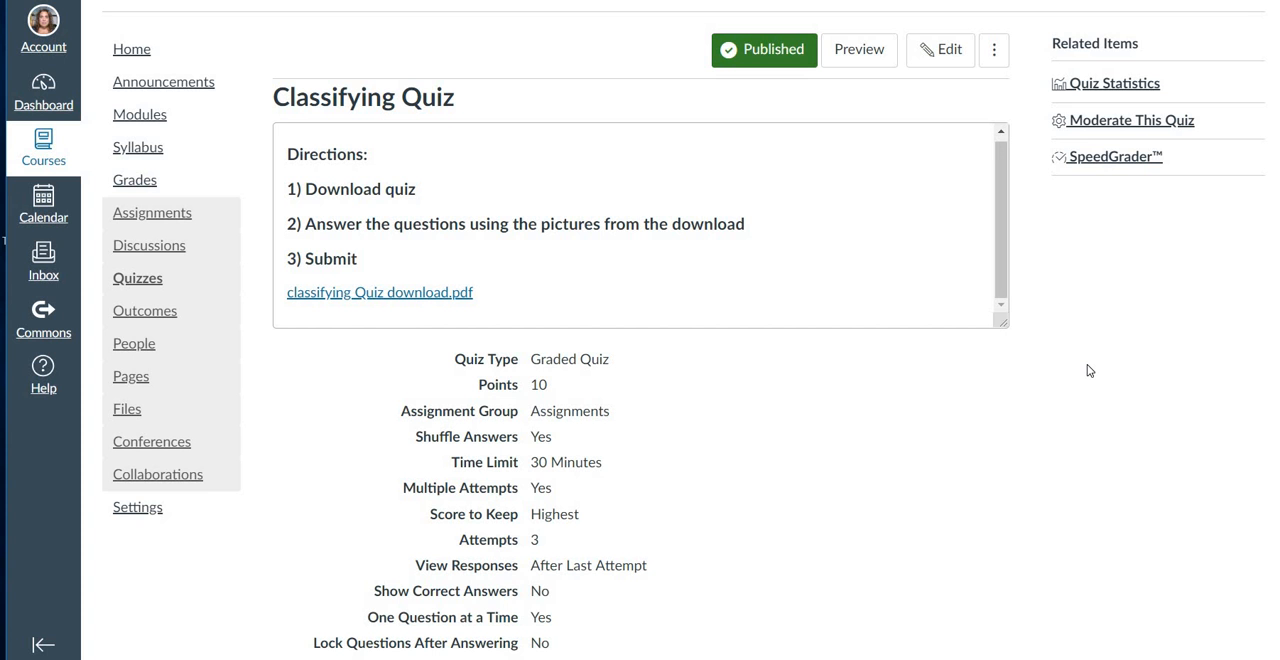
{"action": "scroll", "scroll_direction": "down", "scroll_amount": 3}
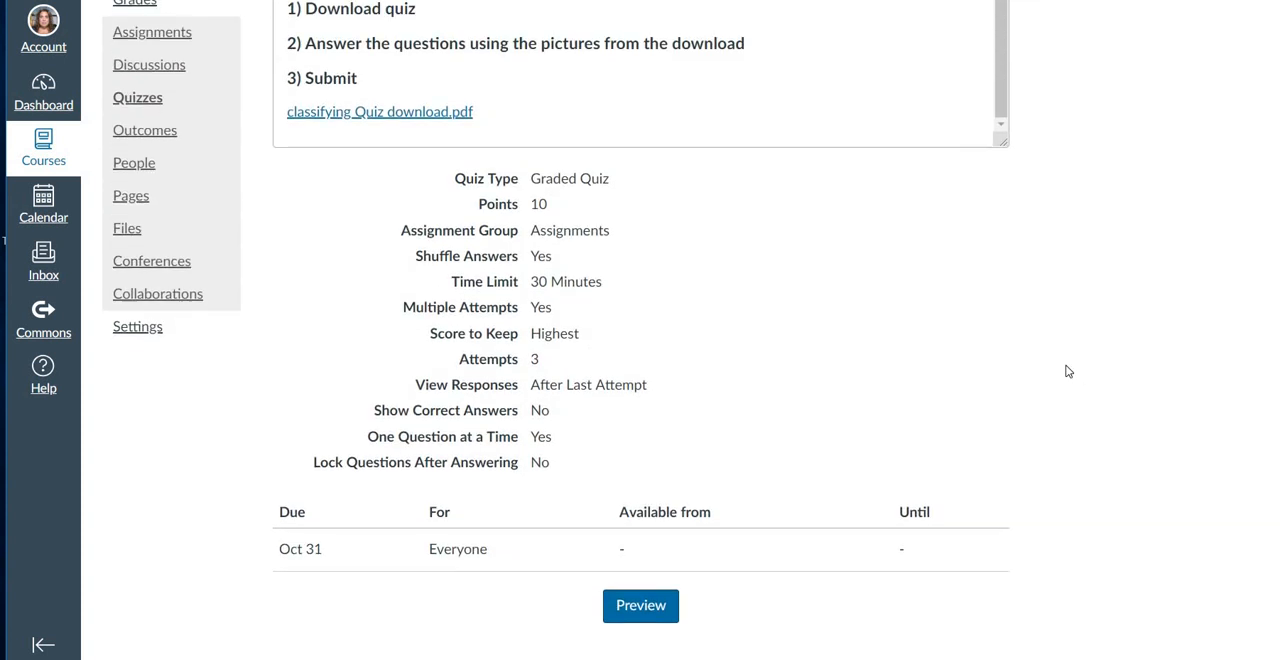
{"action": "scroll", "scroll_direction": "down", "scroll_amount": 3}
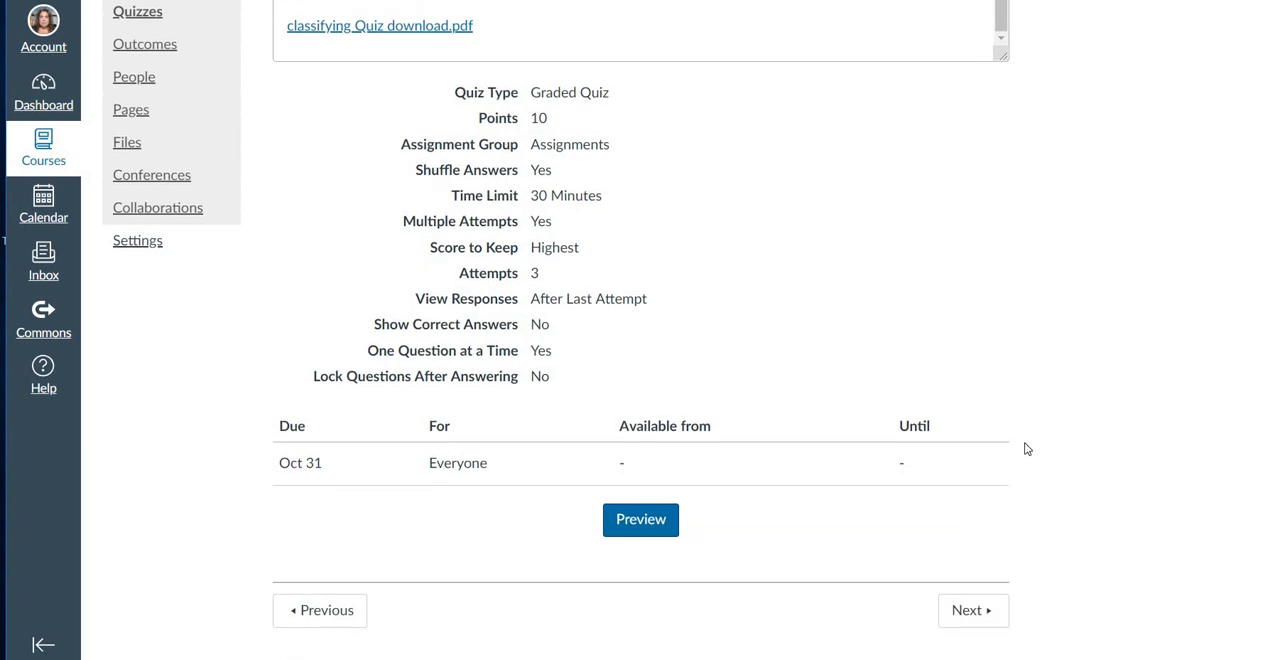
{"action": "mouse_move", "coordinate": [988, 624]}
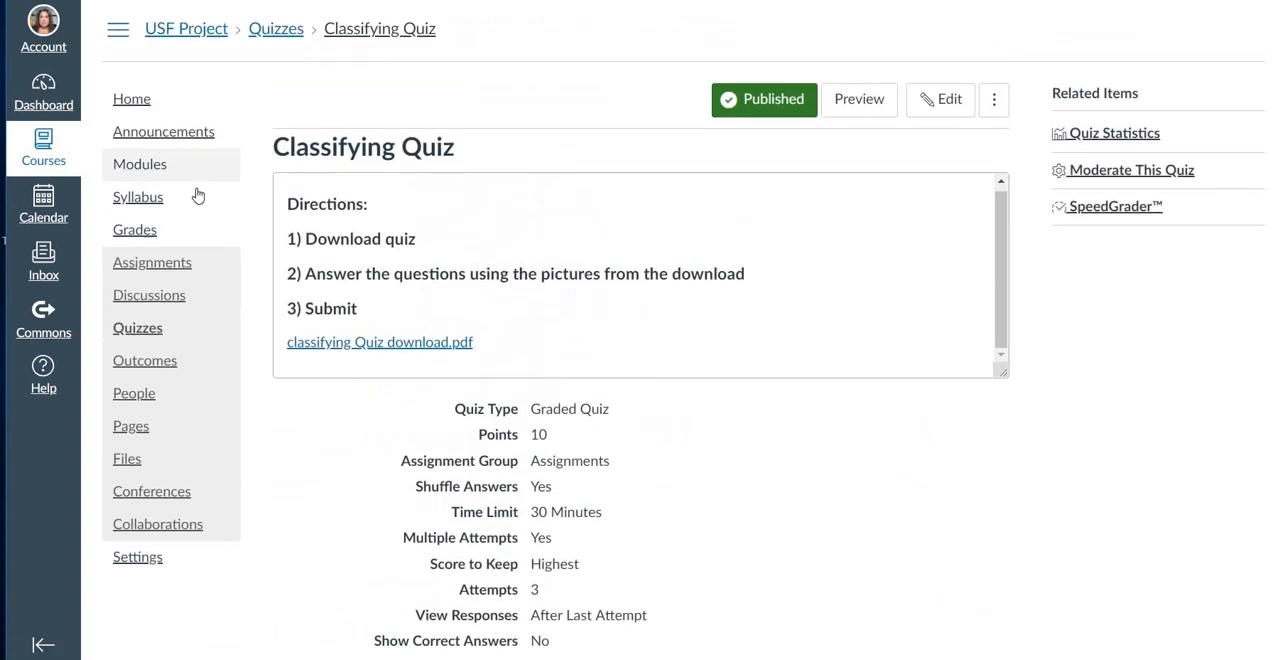
Return to Modules and scroll through Unit 1 to Module 2: Habitats & Adaptations.
{"action": "left_click", "coordinate": [140, 164]}
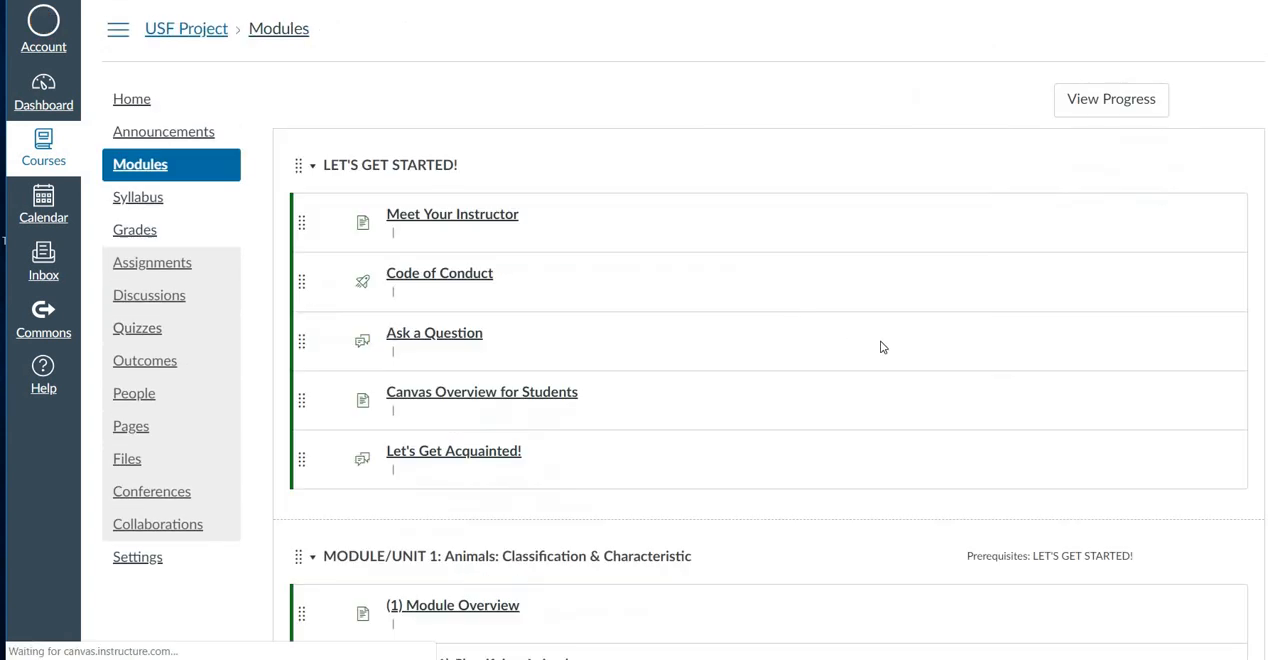
{"action": "scroll", "scroll_direction": "down", "scroll_amount": 3}
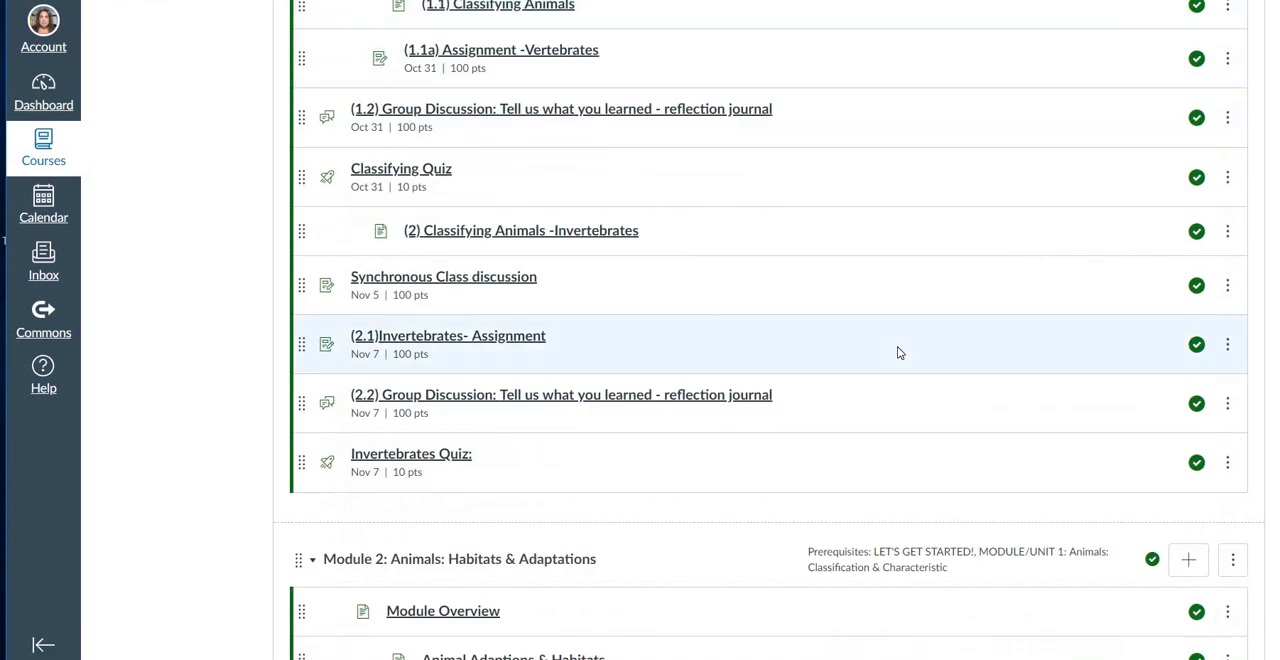
{"action": "mouse_move", "coordinate": [740, 254]}
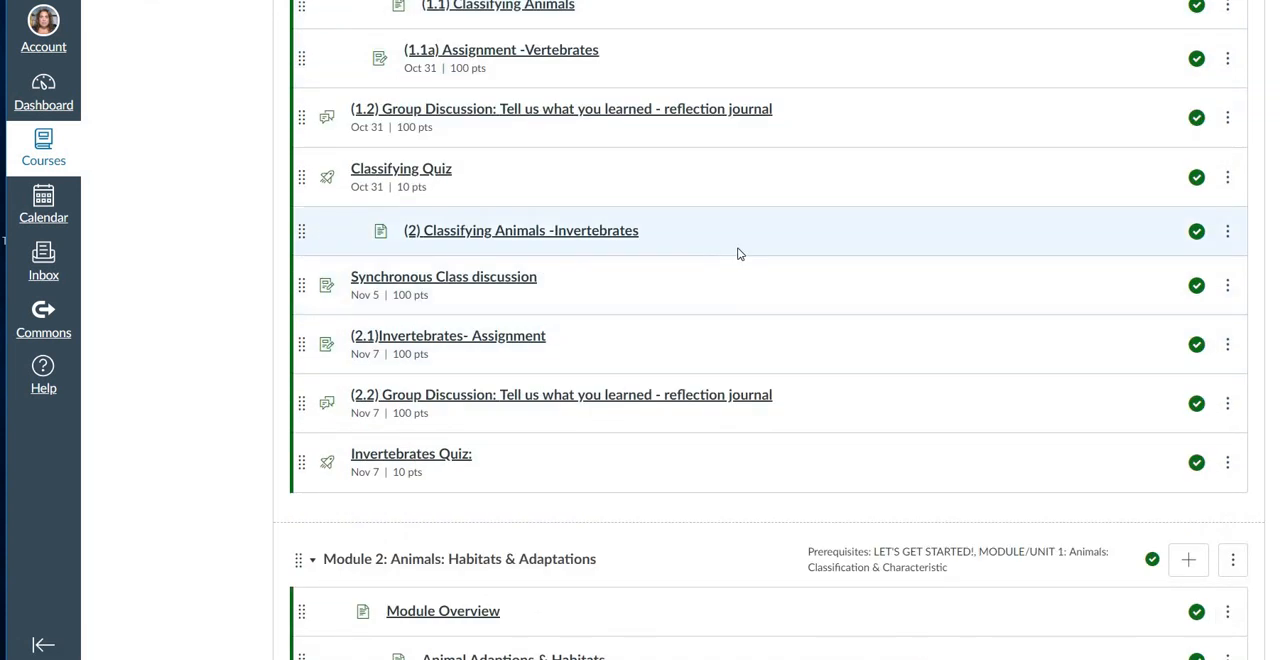
{"action": "scroll", "scroll_direction": "down", "scroll_amount": 3}
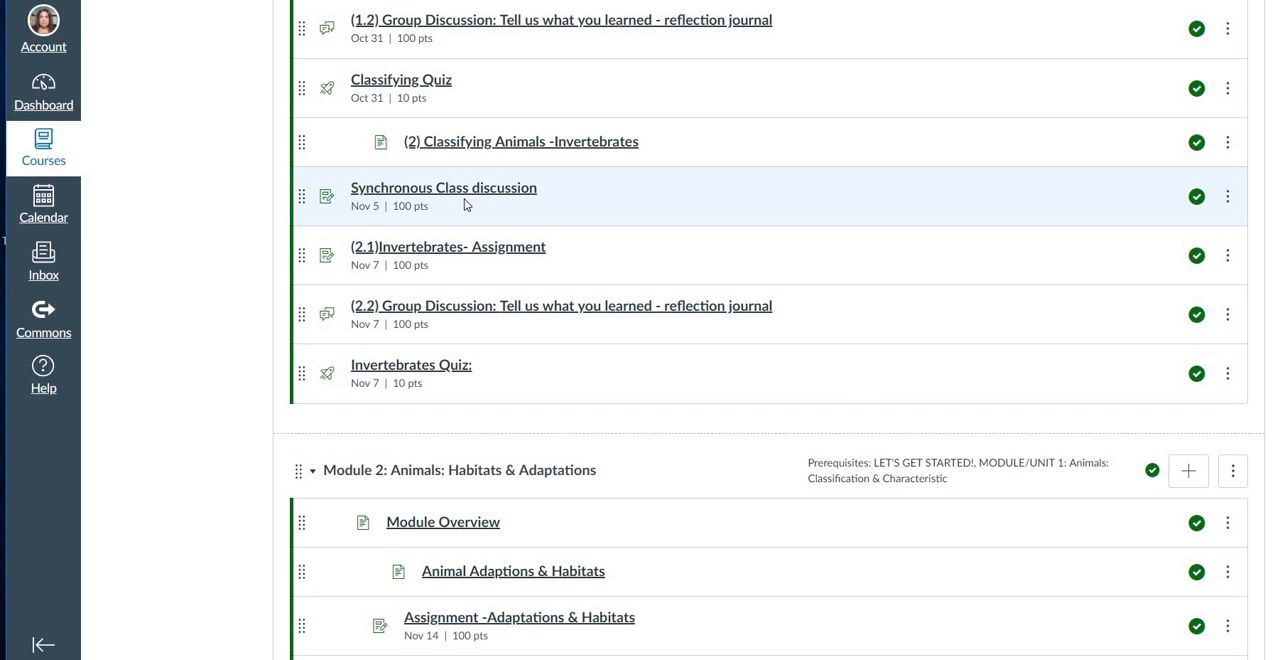
{"action": "mouse_move", "coordinate": [444, 188]}
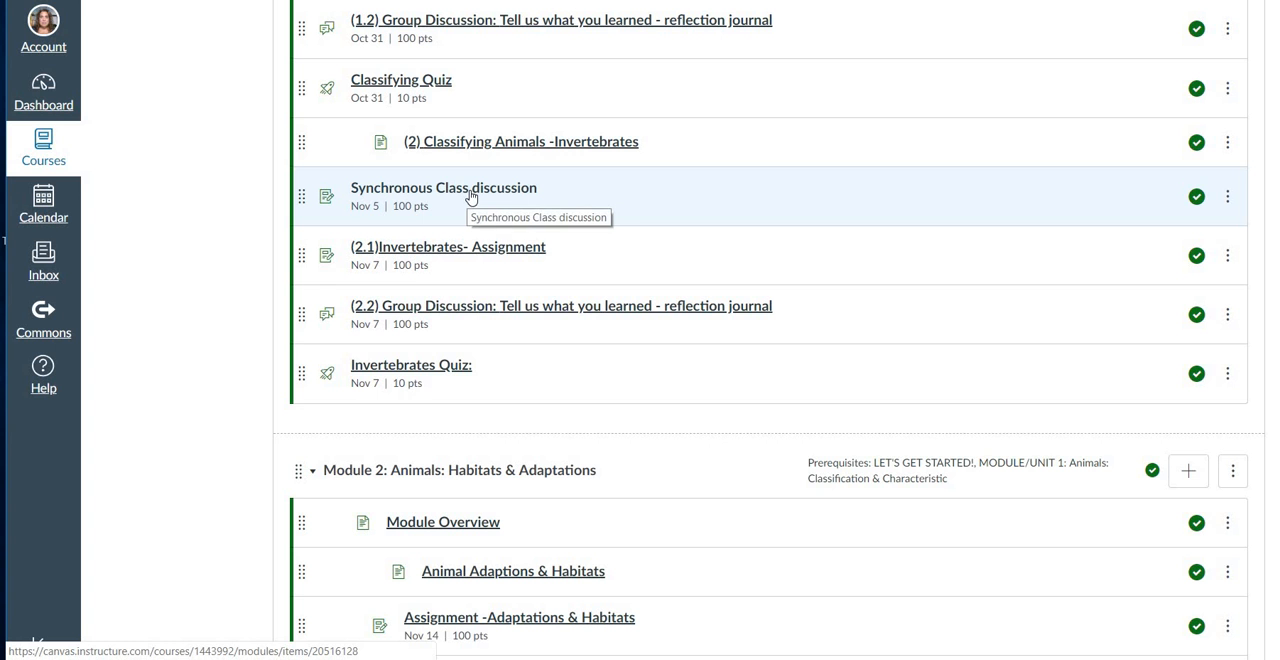
{"action": "mouse_move", "coordinate": [844, 342]}
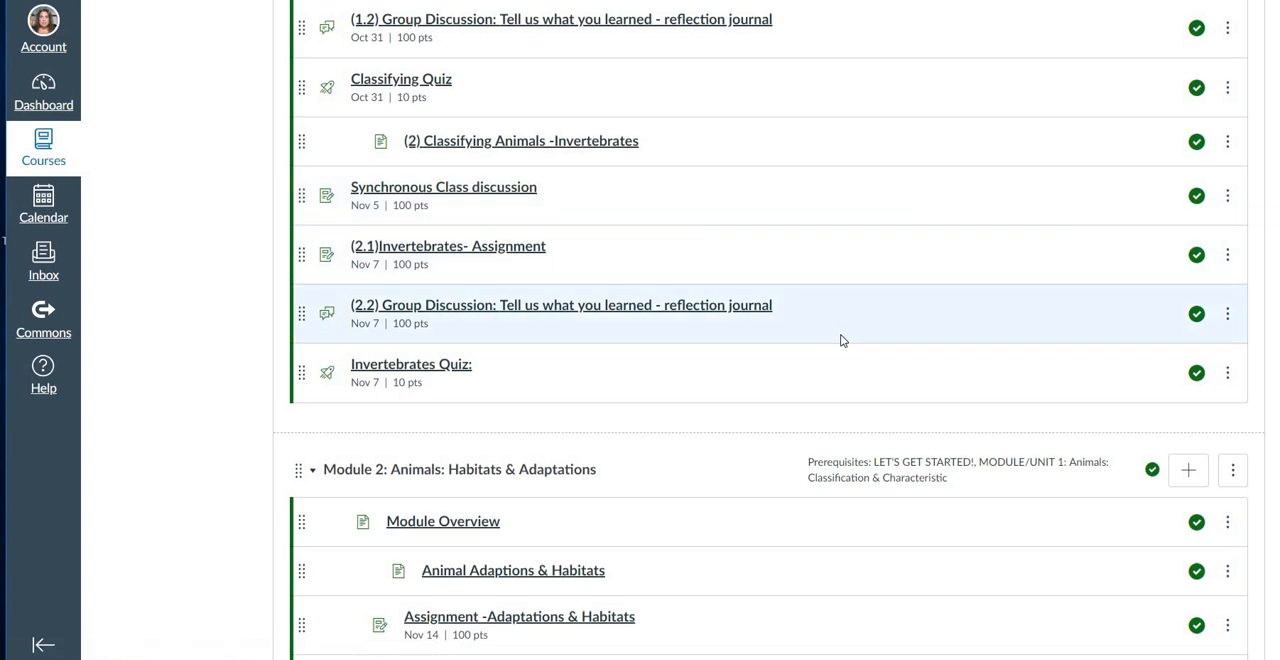
{"action": "scroll", "scroll_direction": "down", "scroll_amount": 3}
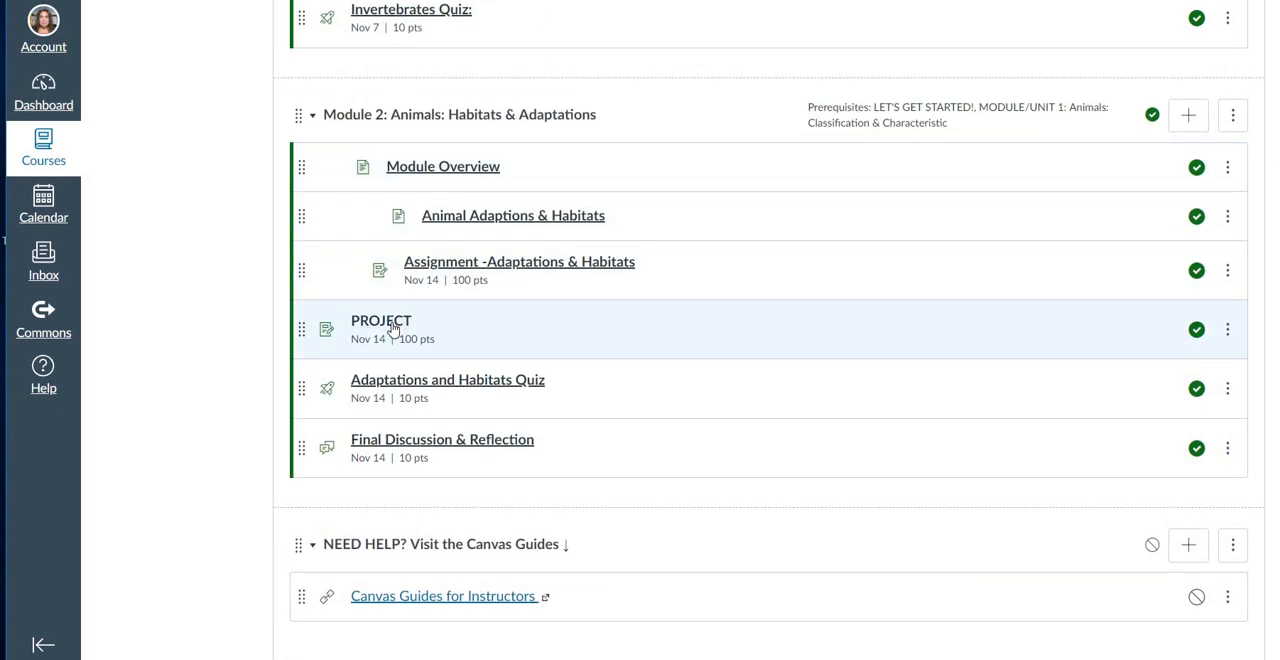
{"action": "mouse_move", "coordinate": [420, 332]}
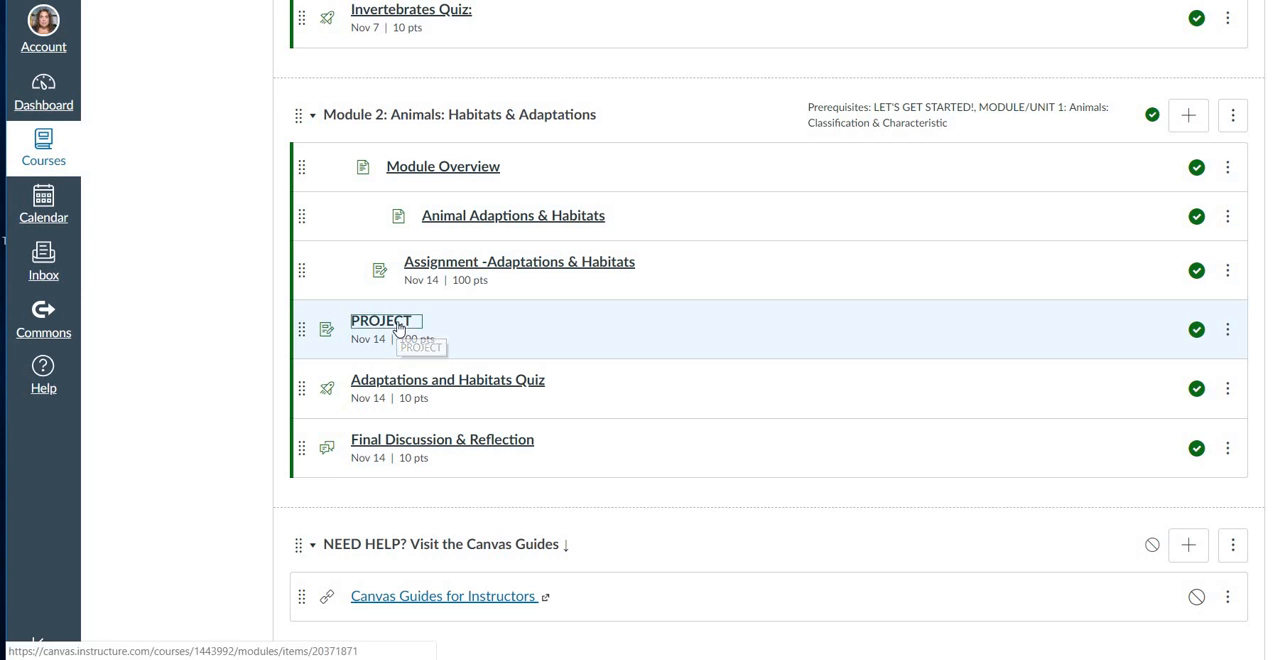
Review the PROJECT assignment (100 points, due Nov 14, animal model), then return to Modules.
{"action": "left_click", "coordinate": [380, 322]}
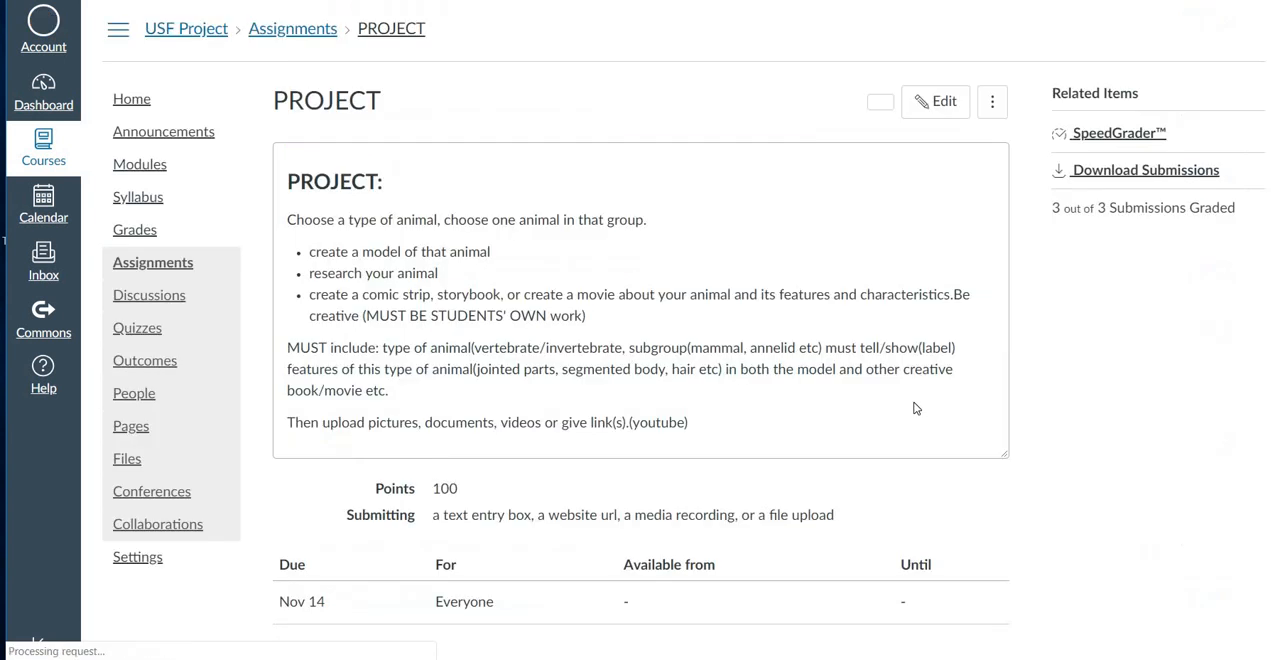
{"action": "scroll", "scroll_direction": "down", "scroll_amount": 3}
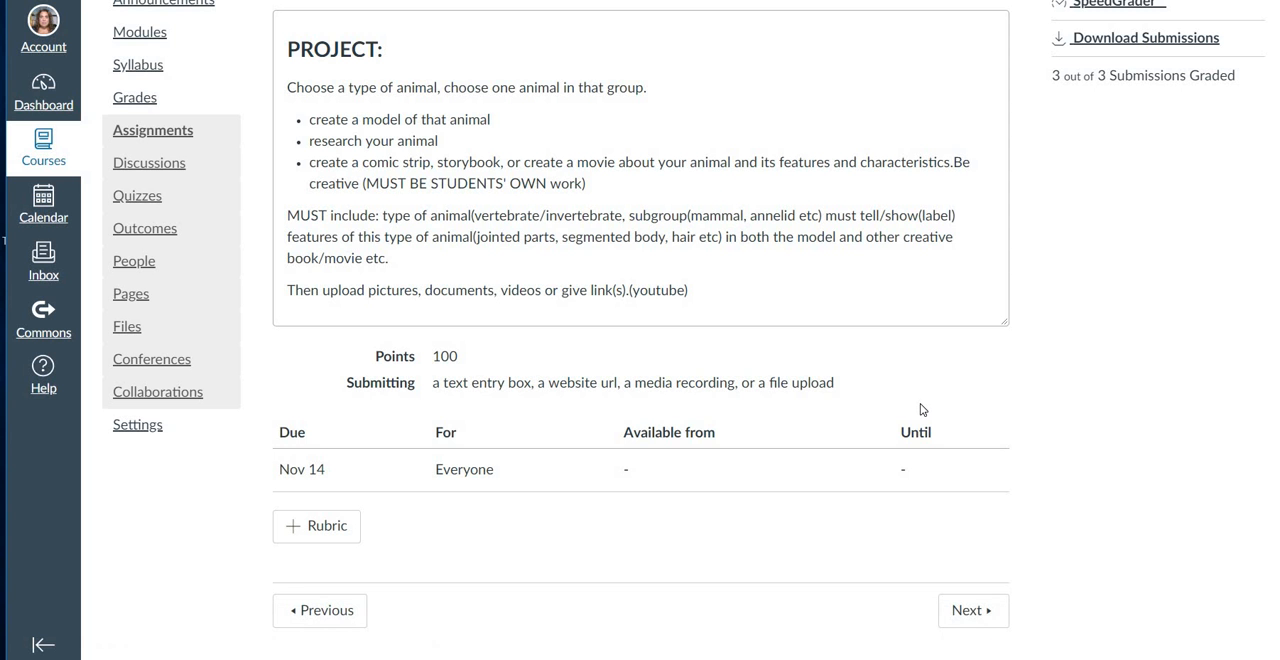
{"action": "scroll", "scroll_direction": "up", "scroll_amount": 3}
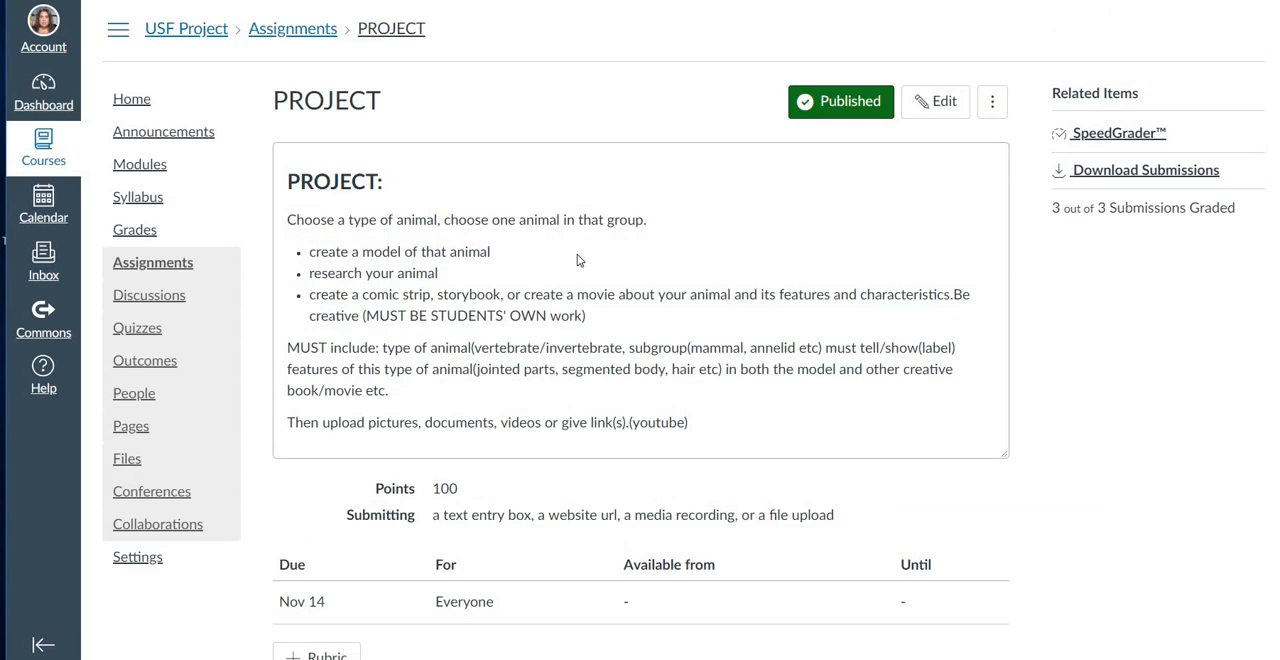
{"action": "mouse_move", "coordinate": [912, 284]}
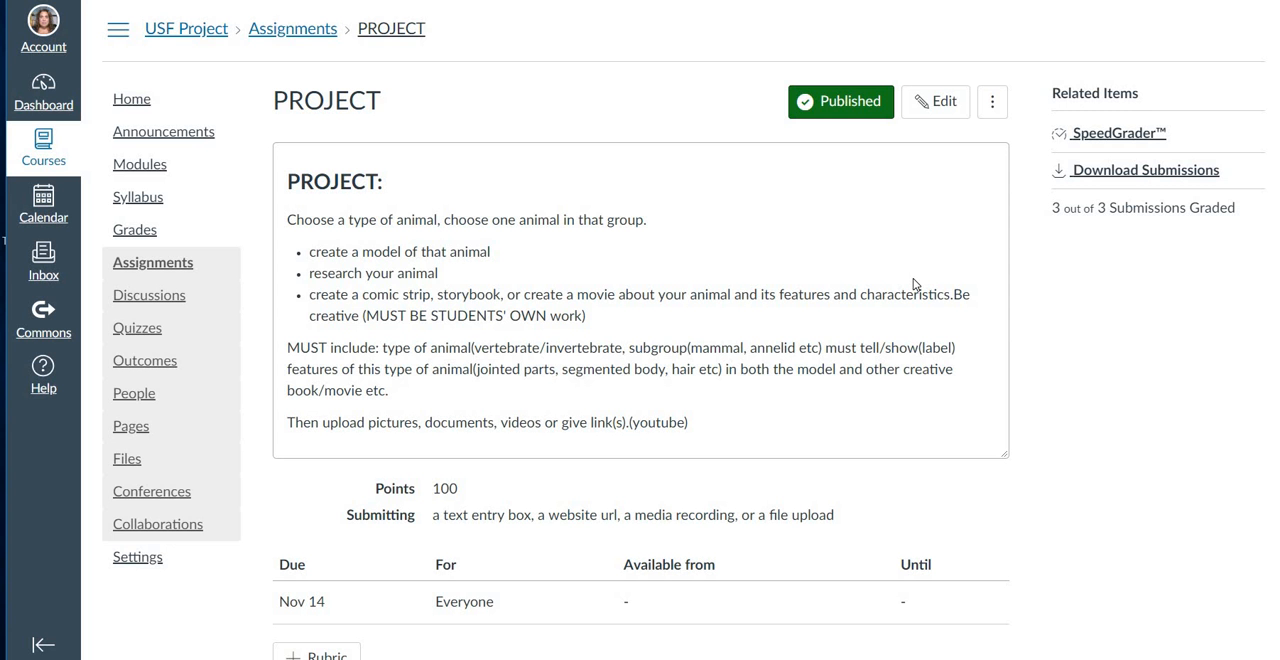
{"action": "mouse_move", "coordinate": [412, 272]}
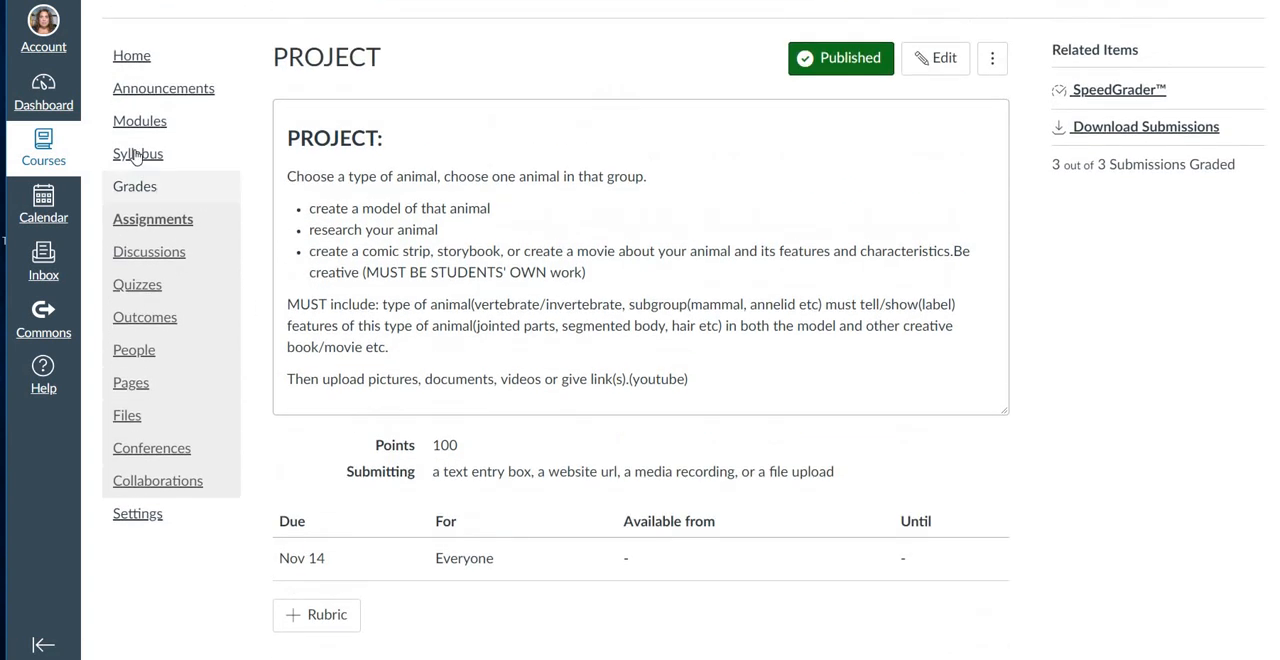
{"action": "mouse_move", "coordinate": [136, 186]}
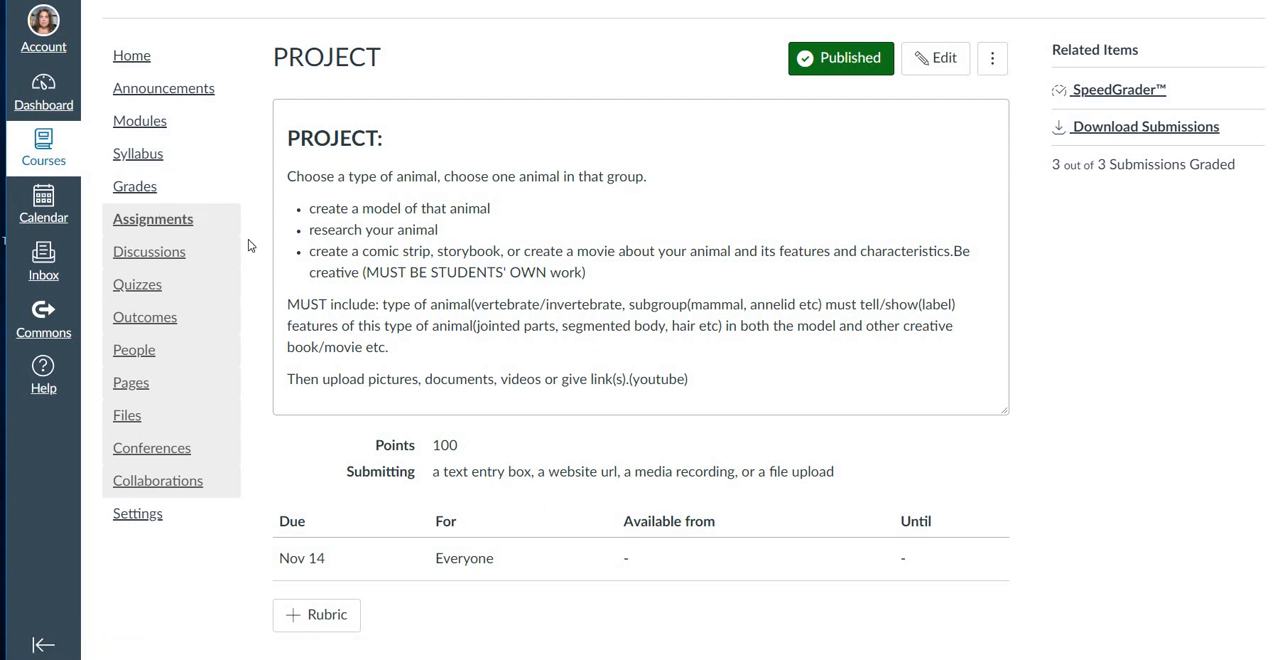
{"action": "mouse_move", "coordinate": [148, 210]}
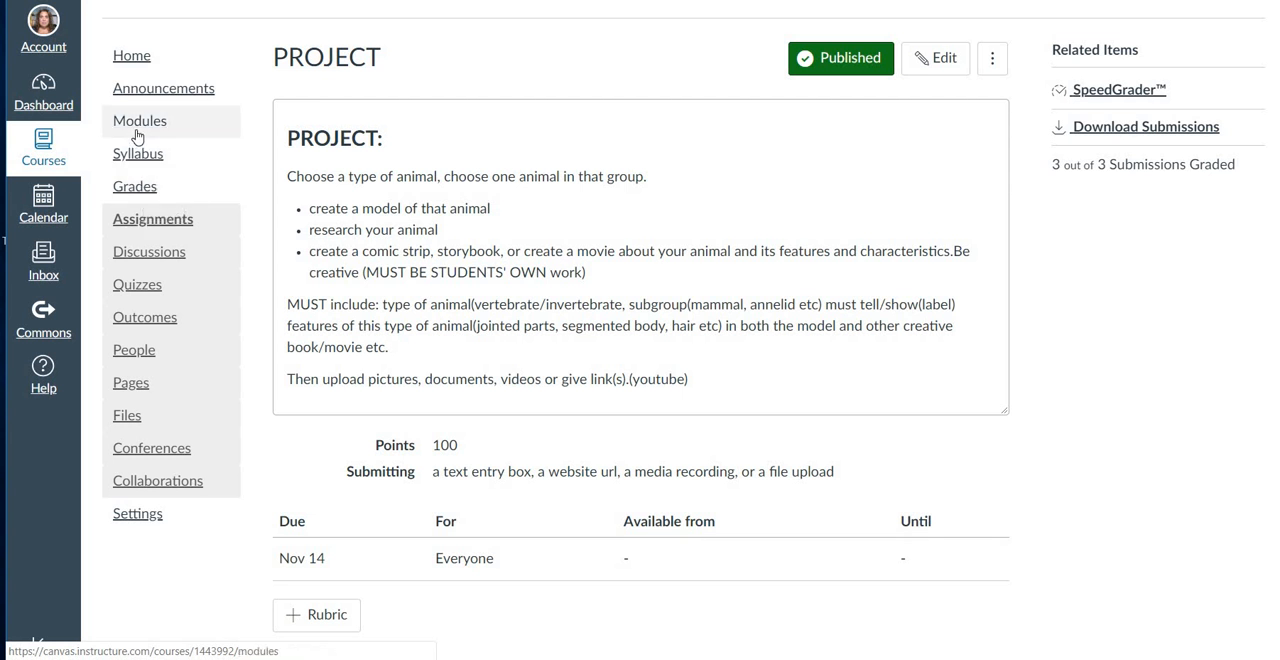
{"action": "left_click", "coordinate": [140, 120]}
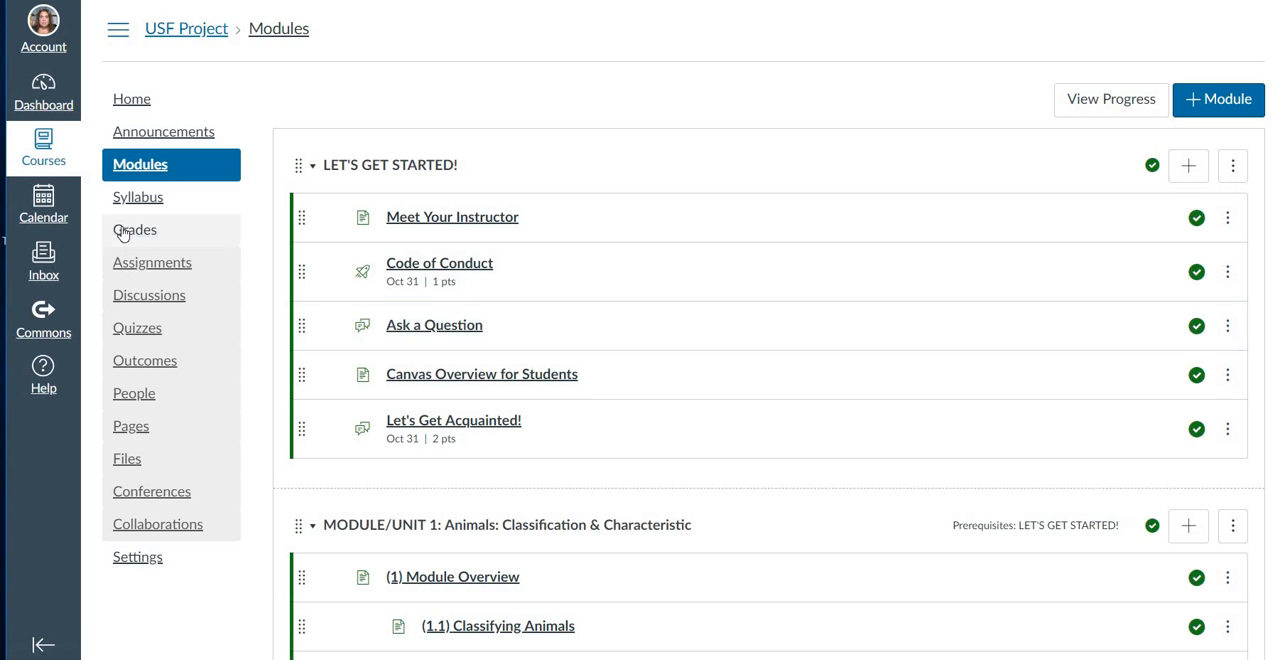
Open the Gradebook and load the third student's summary panel.
{"action": "left_click", "coordinate": [136, 230]}
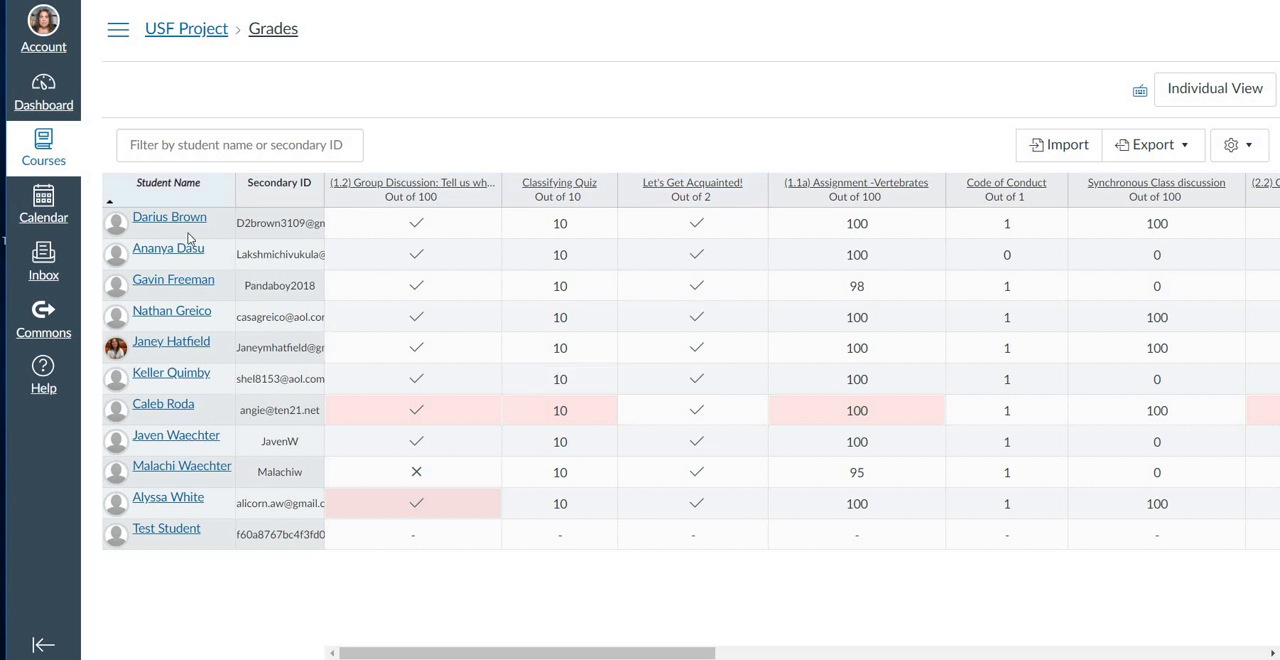
{"action": "mouse_move", "coordinate": [176, 272]}
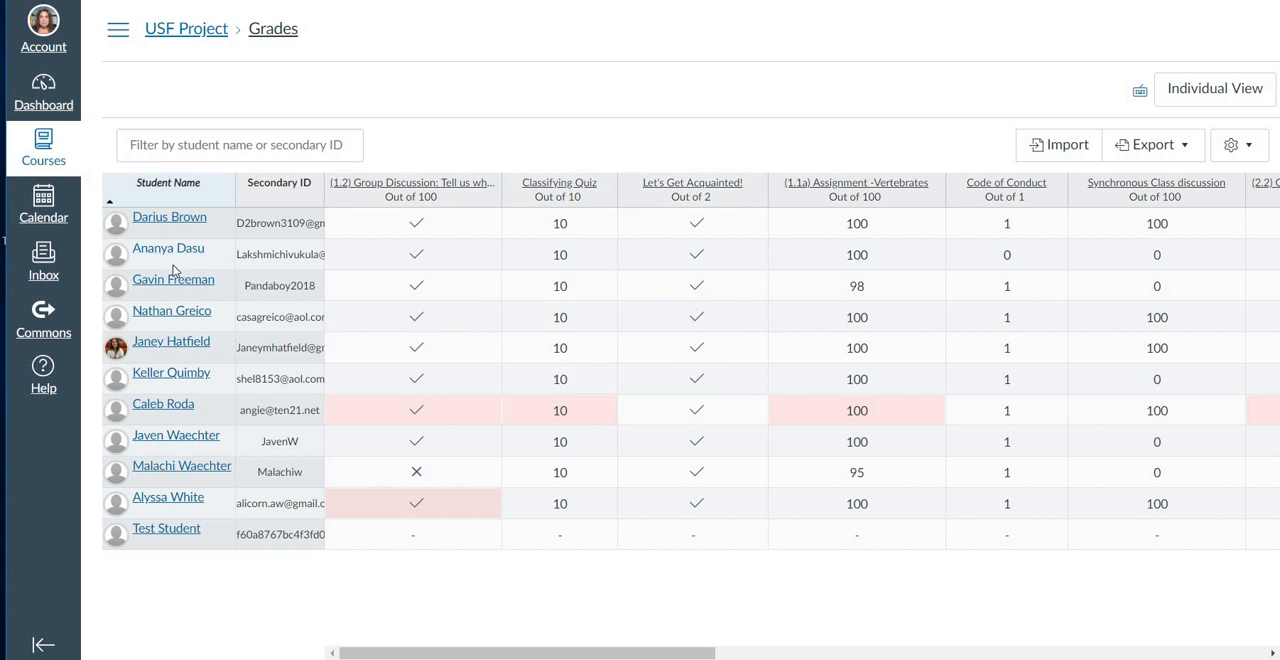
{"action": "mouse_move", "coordinate": [172, 284]}
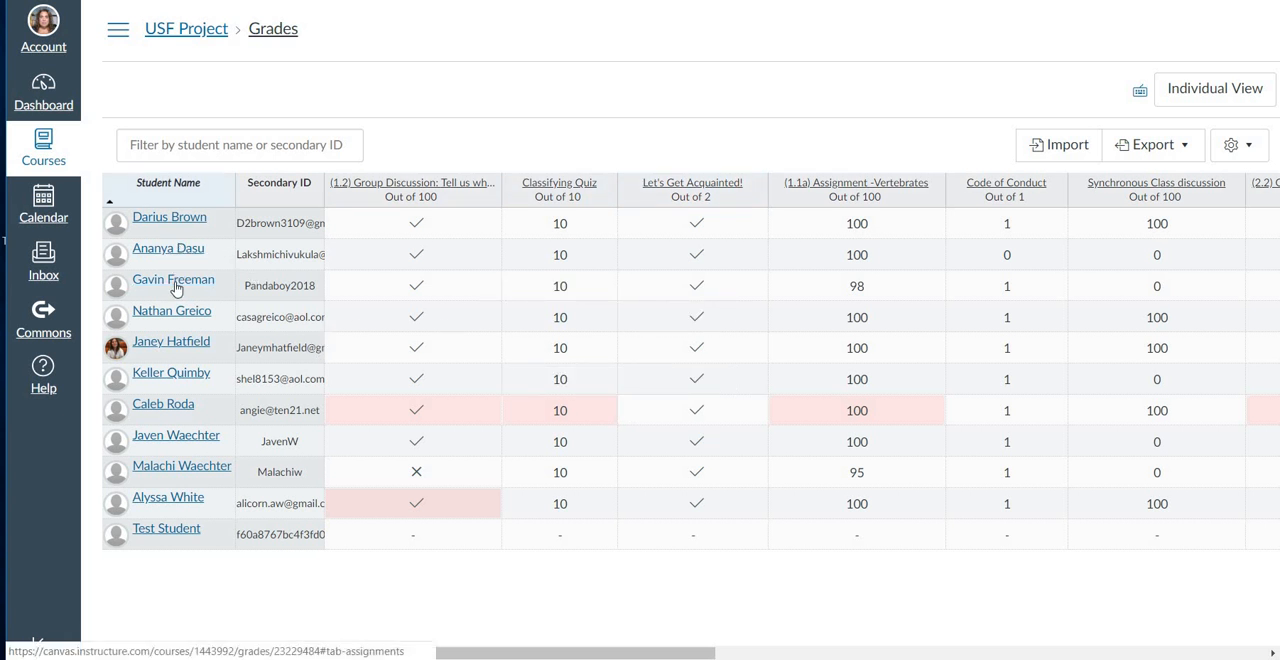
{"action": "left_click", "coordinate": [172, 280]}
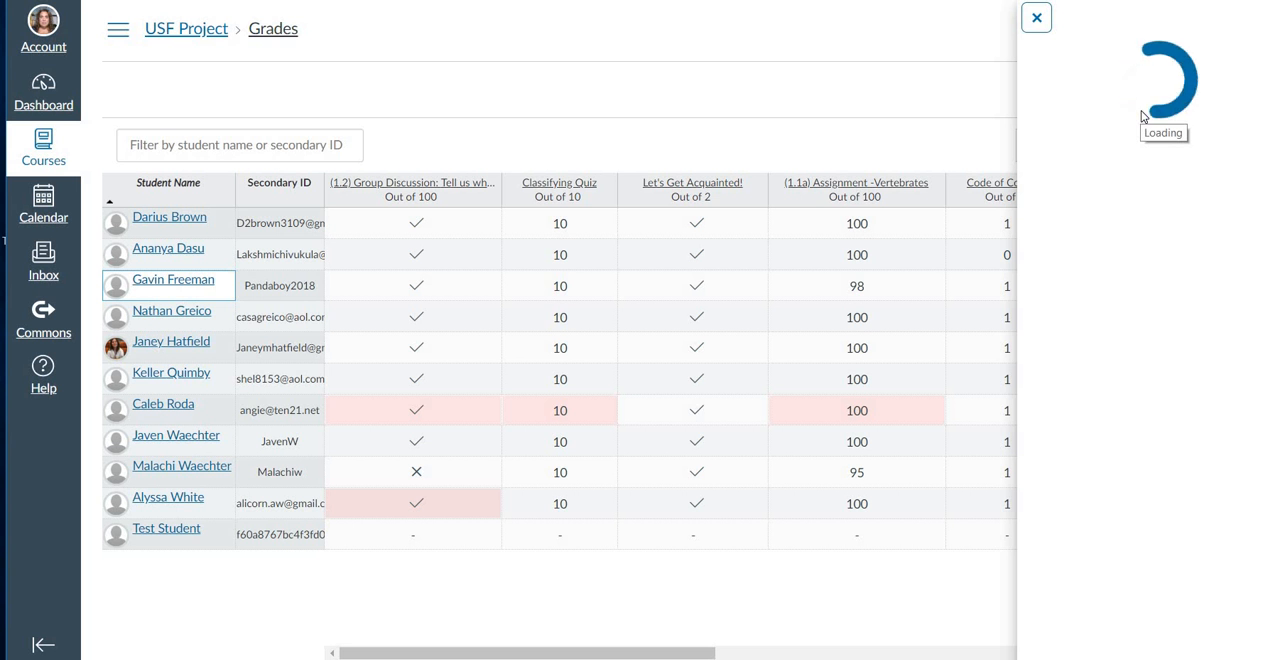
View the third student's profile page and return to the course gradebook.
{"action": "left_click", "coordinate": [172, 280]}
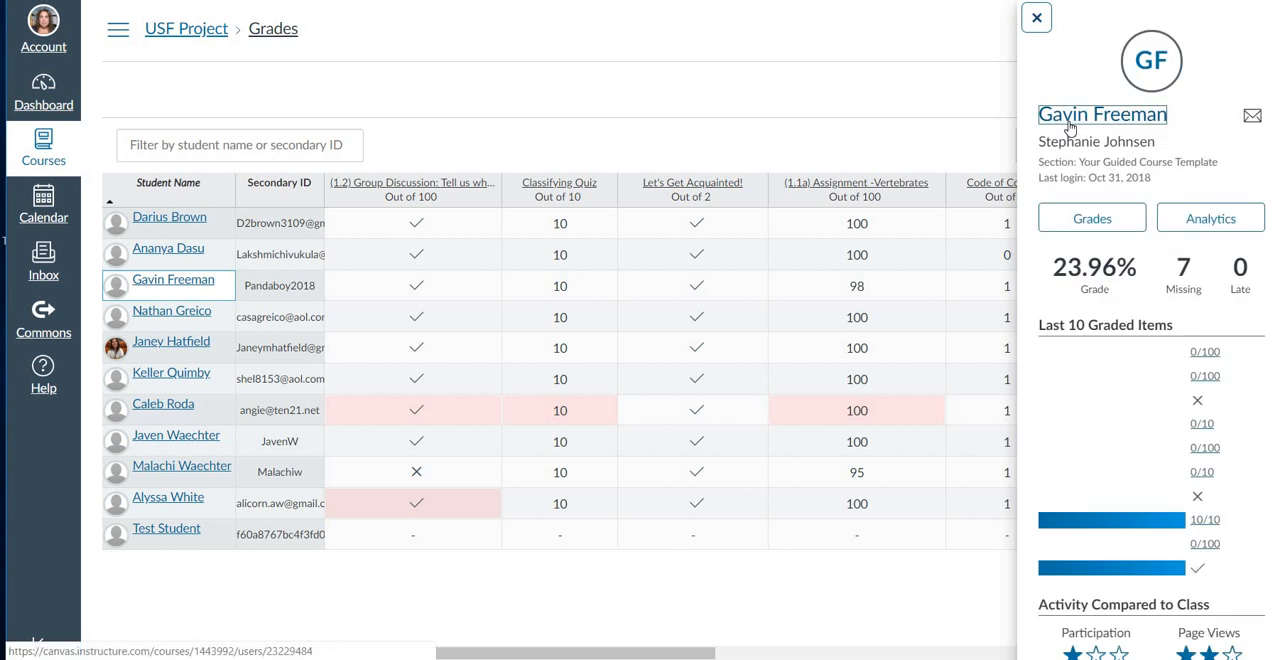
{"action": "left_click", "coordinate": [1100, 114]}
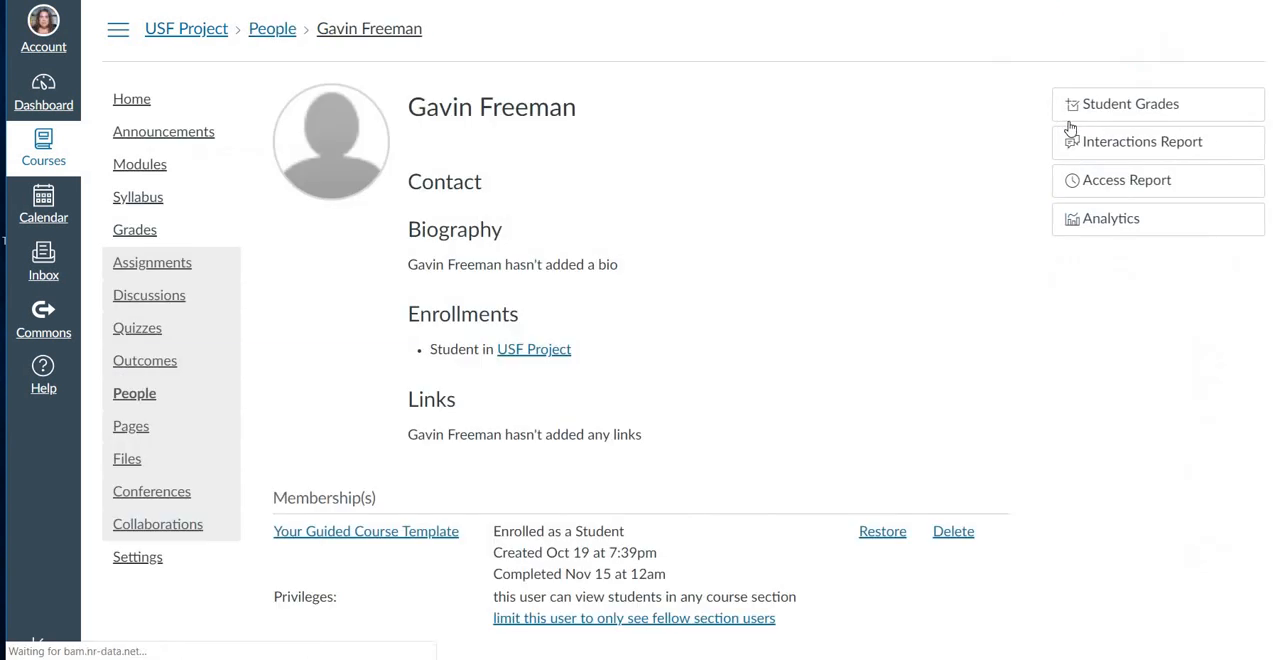
{"action": "scroll", "scroll_direction": "down", "scroll_amount": 3}
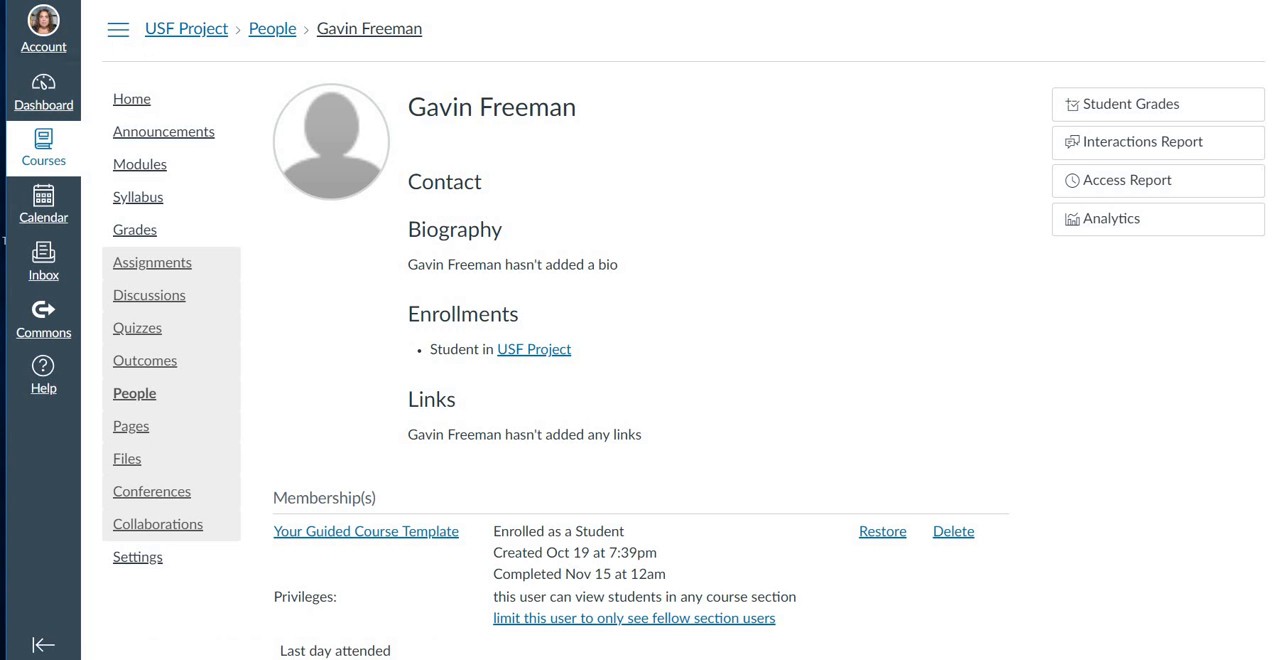
{"action": "left_click", "coordinate": [1132, 104]}
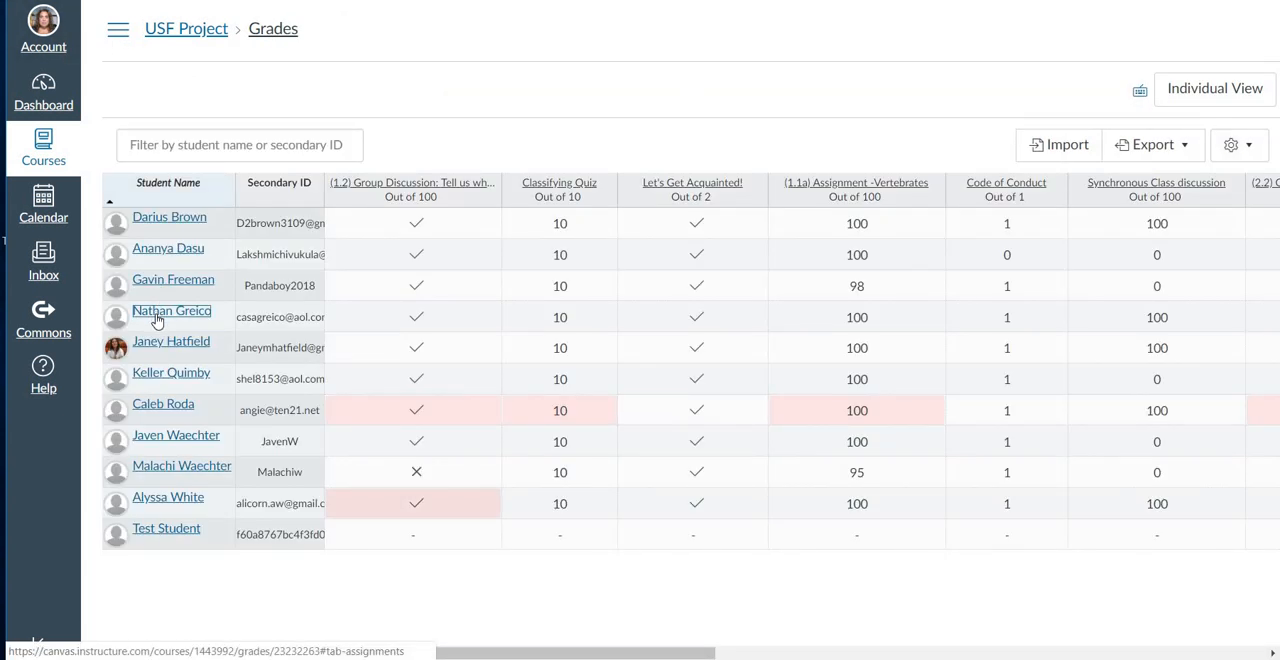
Bring up the fourth student's profile and course grades, reaching the (2.1) Invertebrates submission graded 100.
{"action": "left_click", "coordinate": [172, 310]}
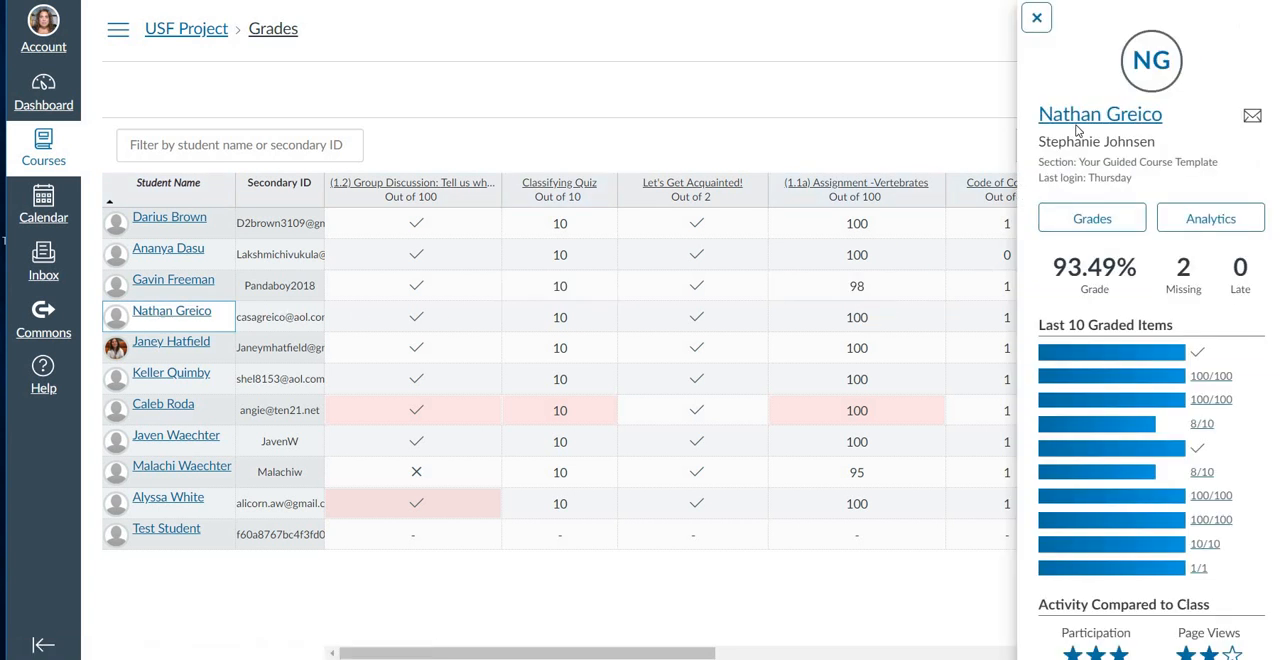
{"action": "left_click", "coordinate": [1100, 114]}
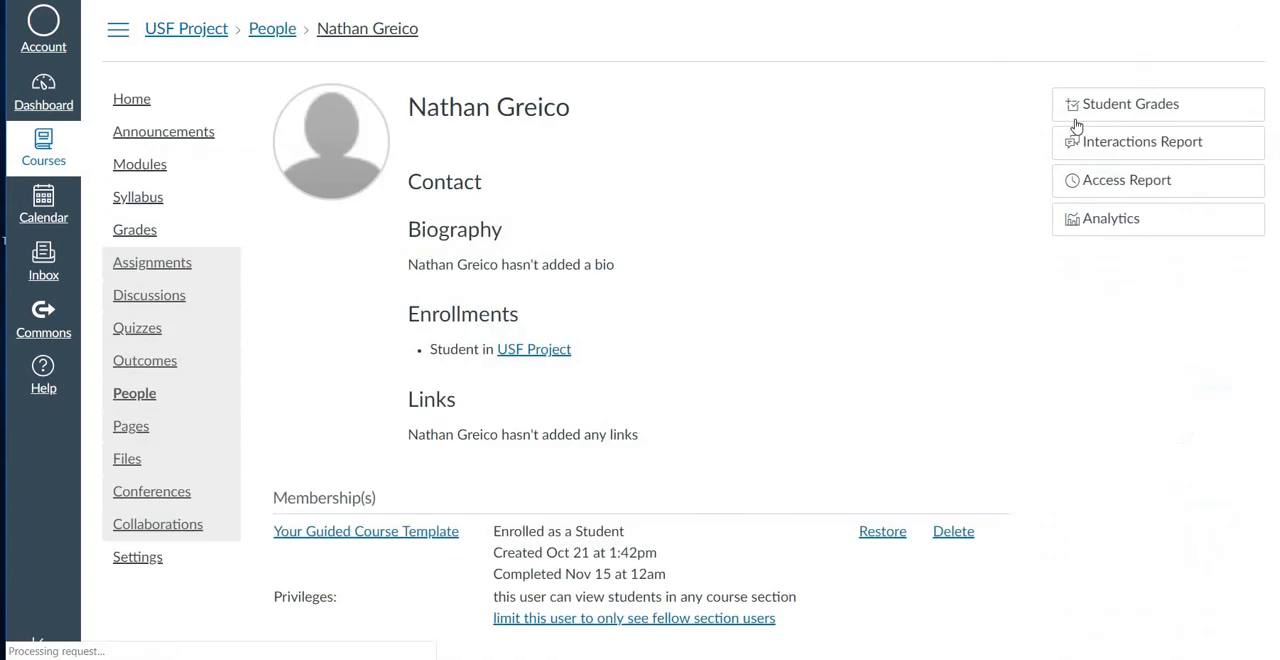
{"action": "scroll", "scroll_direction": "down", "scroll_amount": 3}
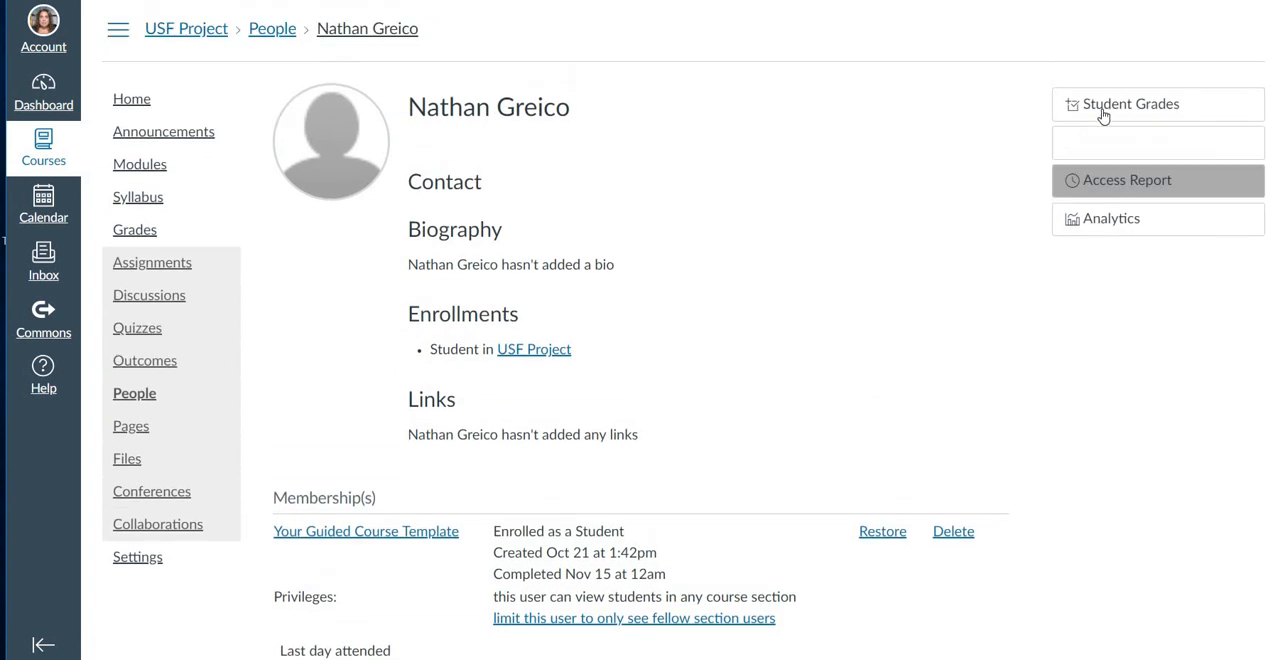
{"action": "left_click", "coordinate": [1132, 104]}
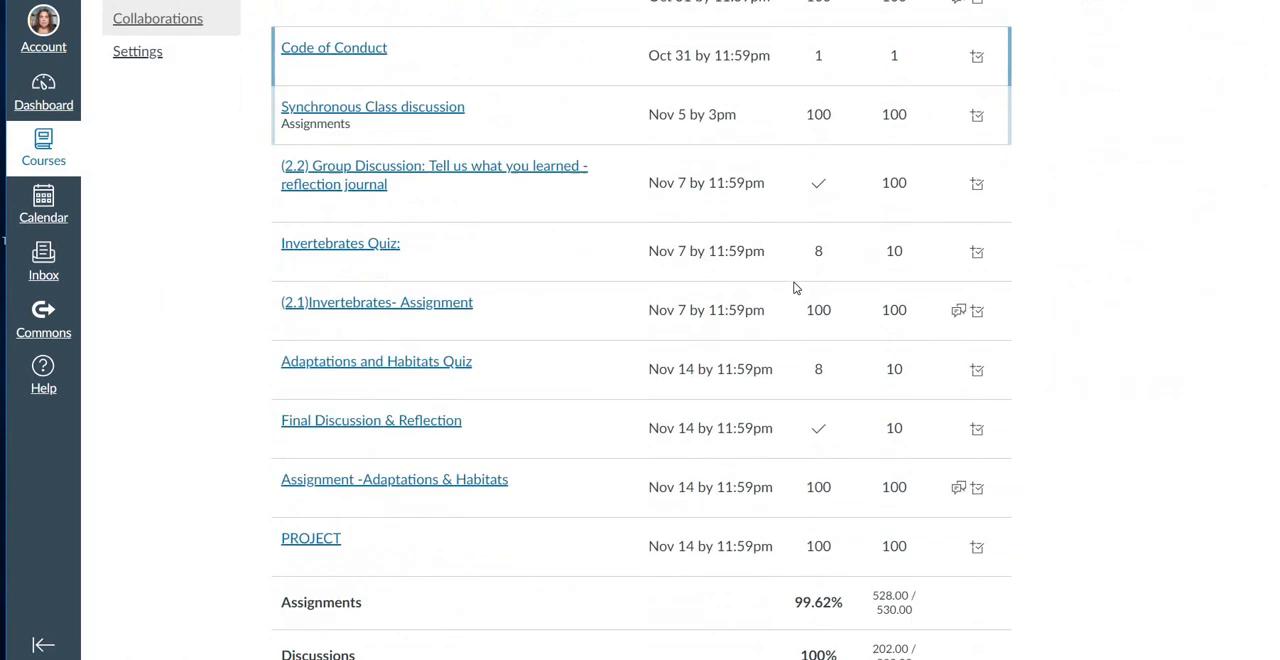
{"action": "scroll", "scroll_direction": "down", "scroll_amount": 3}
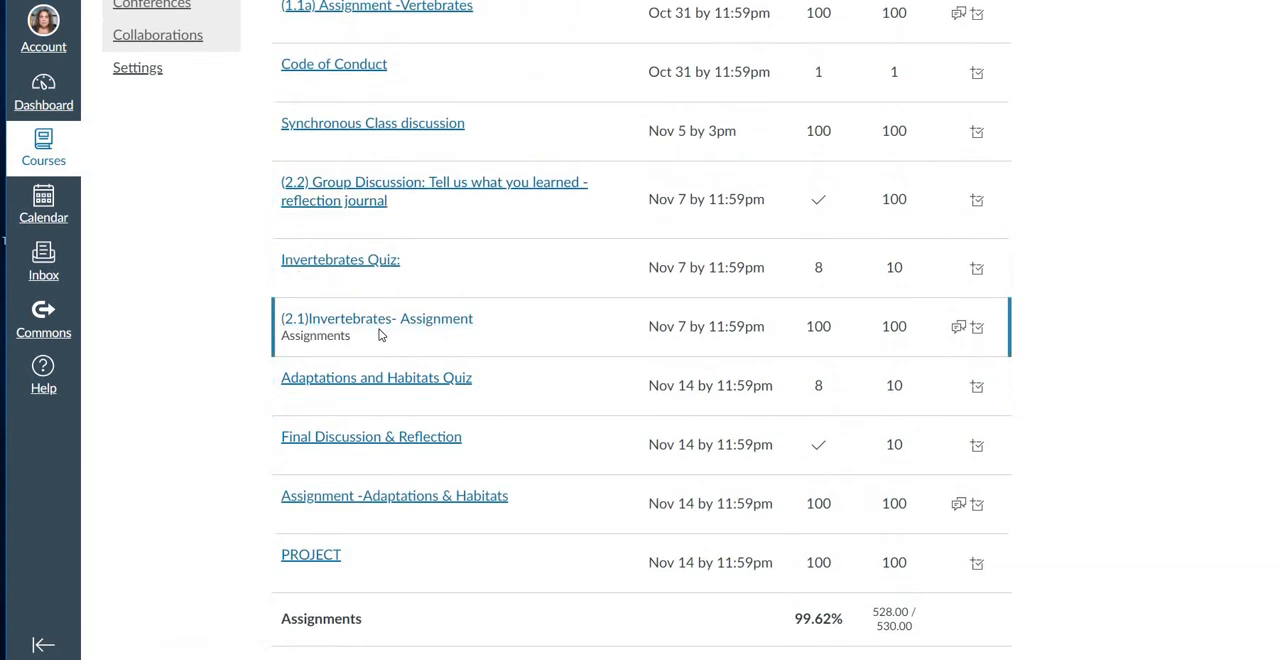
{"action": "scroll", "scroll_direction": "up", "scroll_amount": 3}
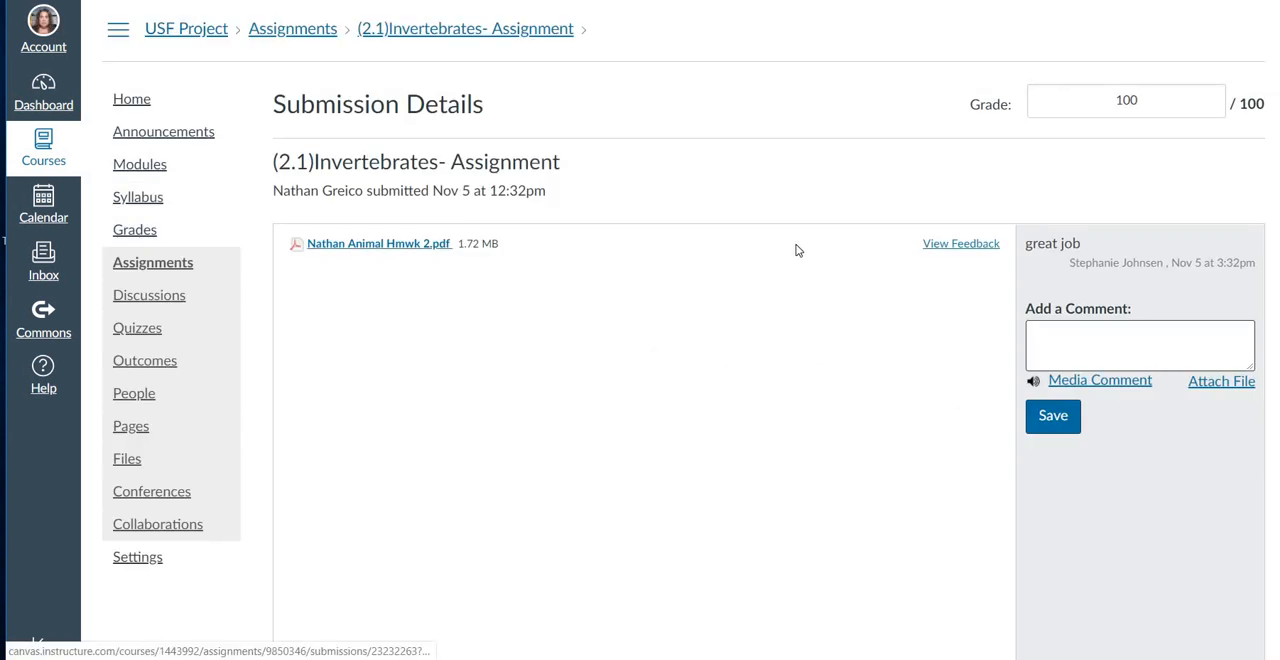
Preview the Invertebrates worksheet PDF with handwritten answers page by page, then return to the grades list.
{"action": "left_click", "coordinate": [376, 244]}
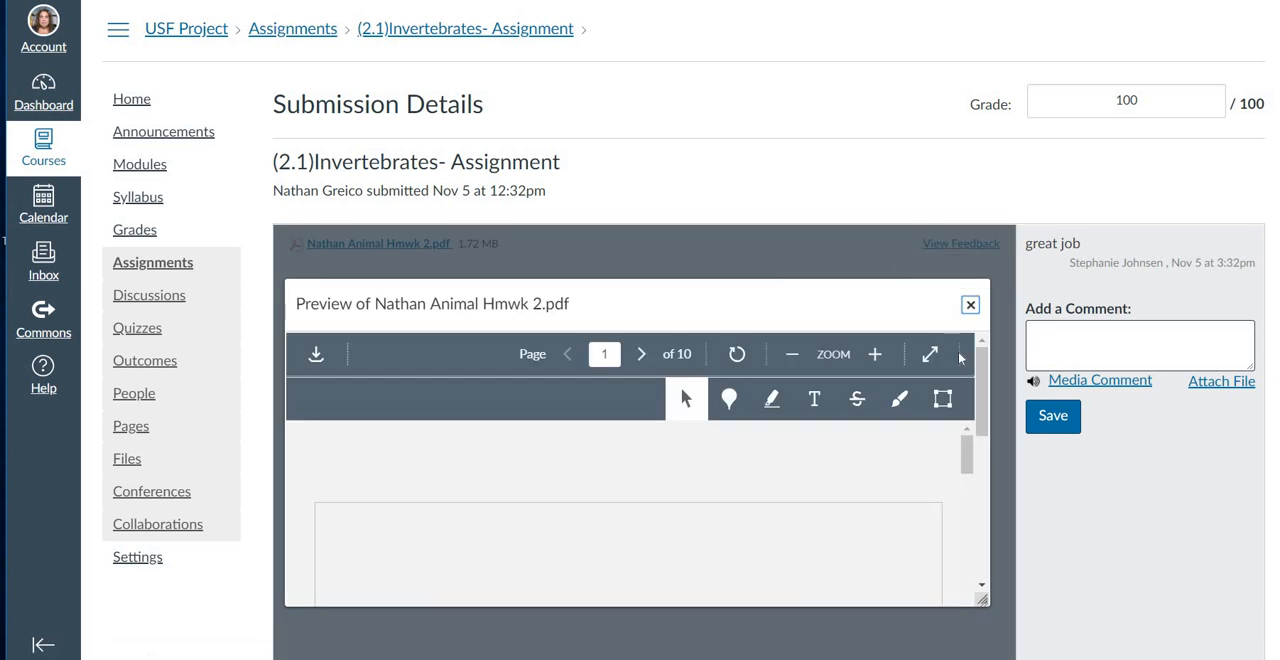
{"action": "scroll", "scroll_direction": "down", "scroll_amount": 3}
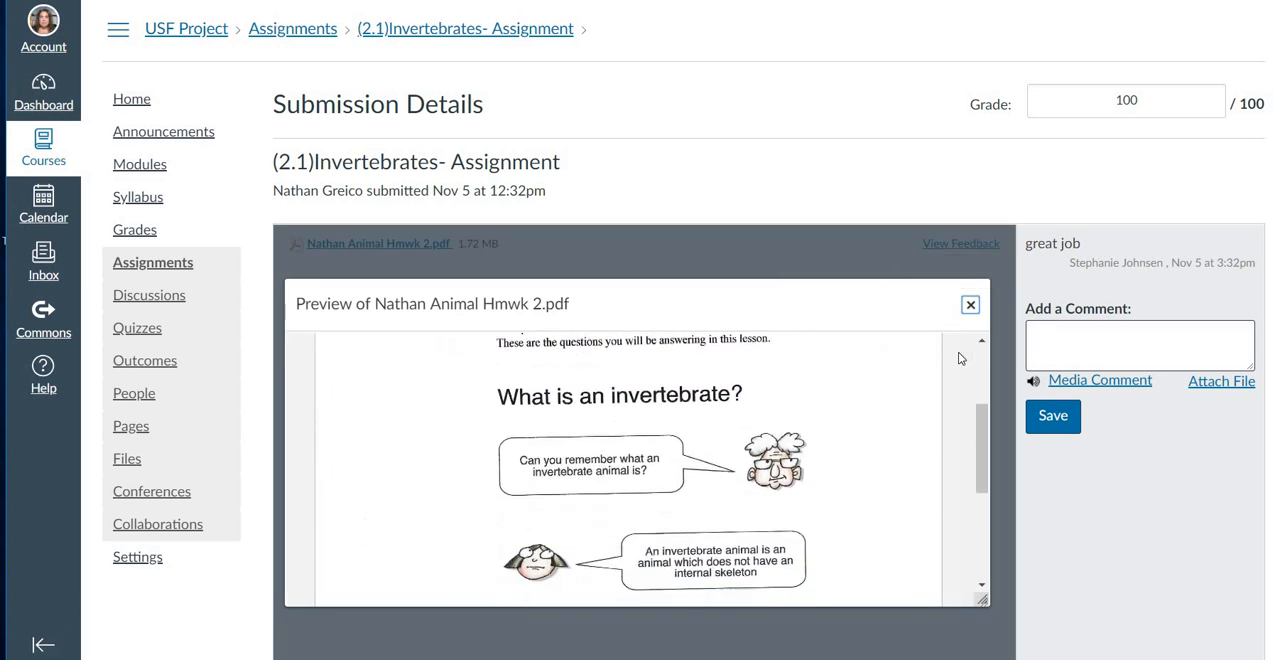
{"action": "scroll", "scroll_direction": "down", "scroll_amount": 3}
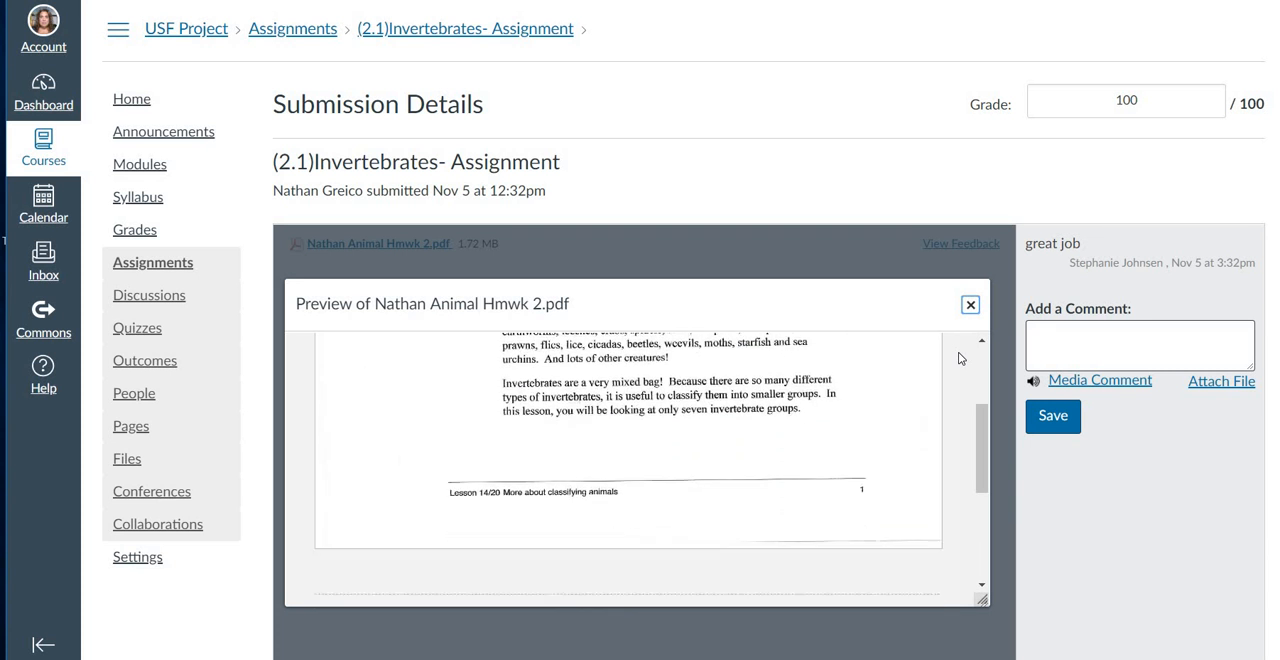
{"action": "scroll", "scroll_direction": "down", "scroll_amount": 3}
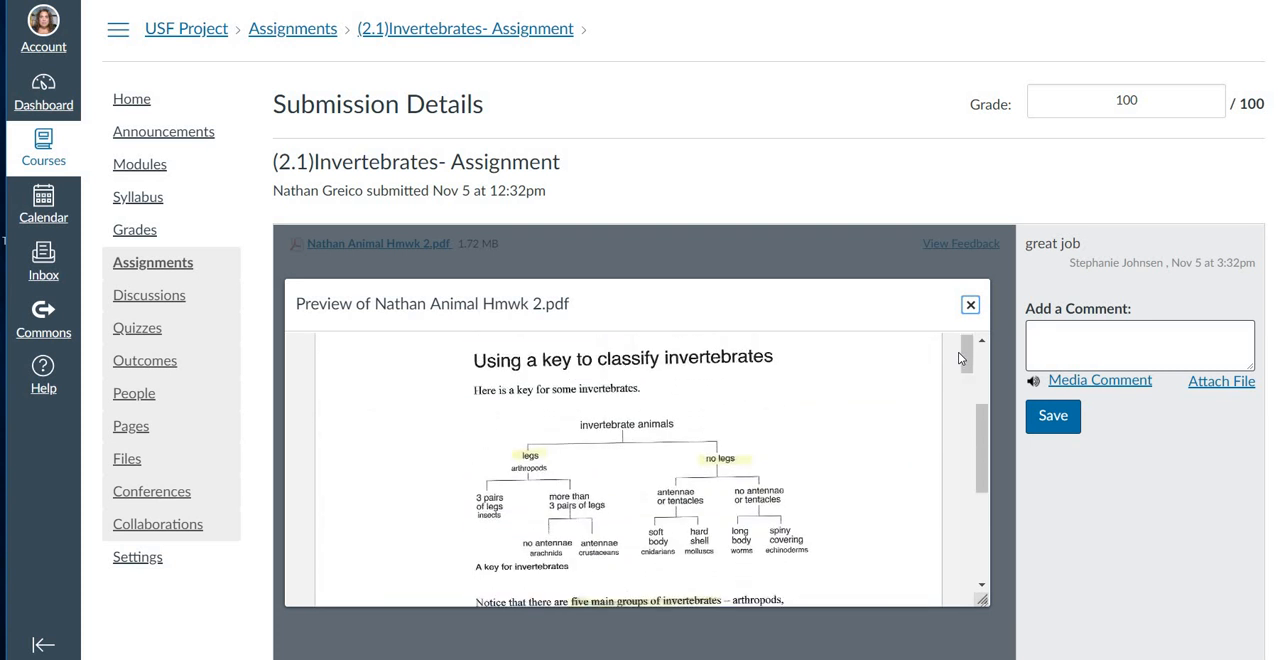
{"action": "scroll", "scroll_direction": "down", "scroll_amount": 3}
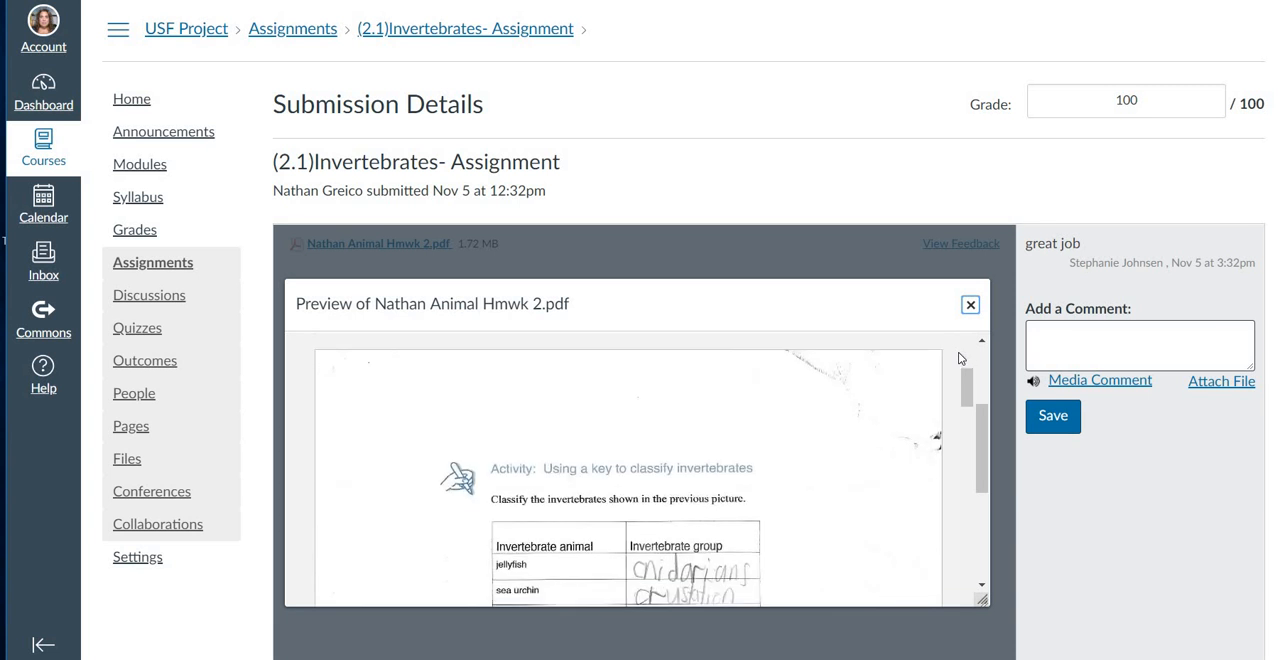
{"action": "scroll", "scroll_direction": "down", "scroll_amount": 3}
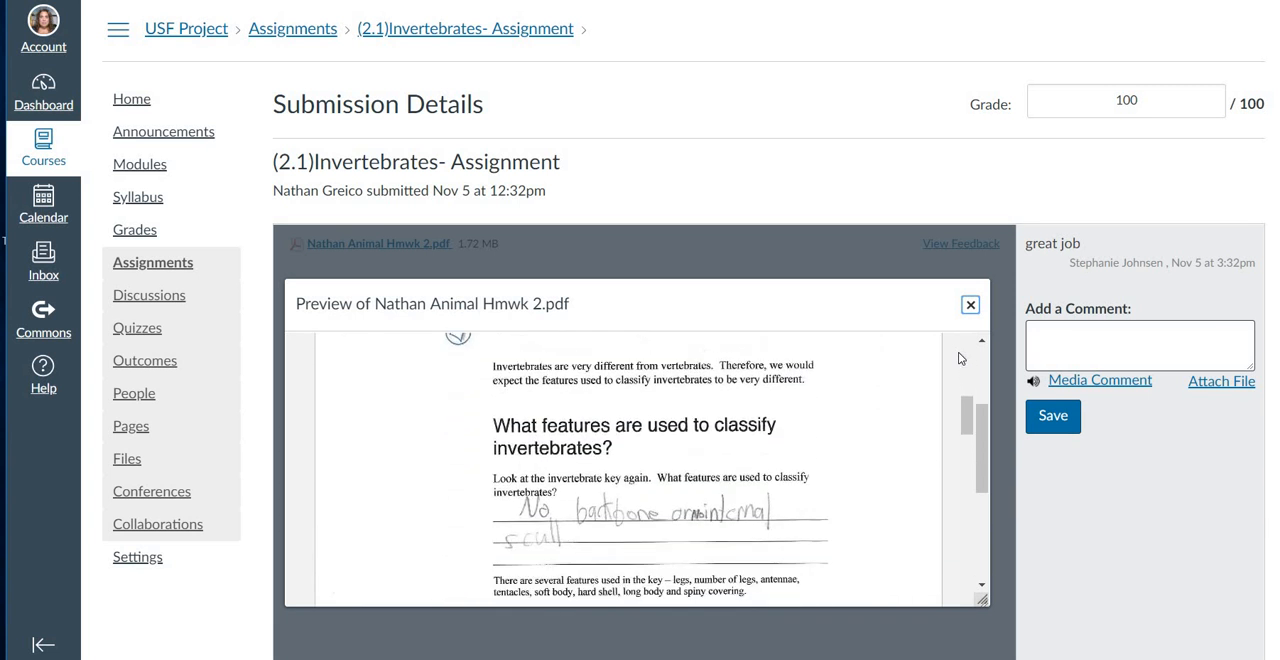
{"action": "scroll", "scroll_direction": "down", "scroll_amount": 3}
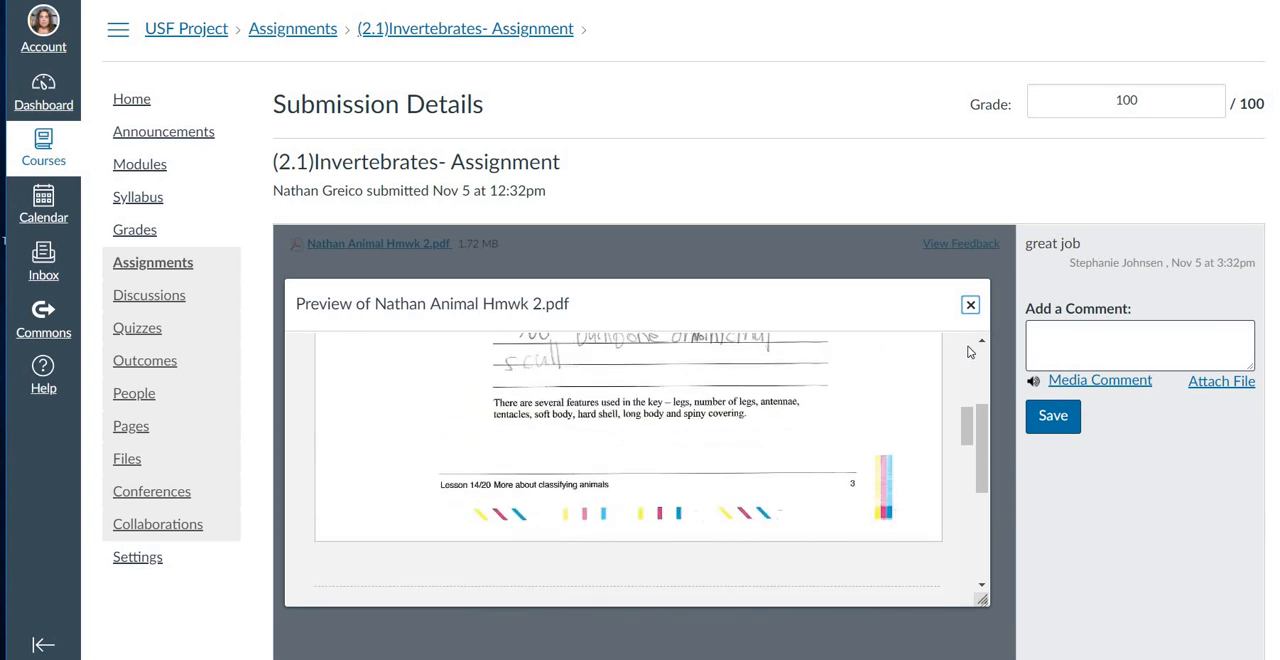
{"action": "left_click", "coordinate": [968, 304]}
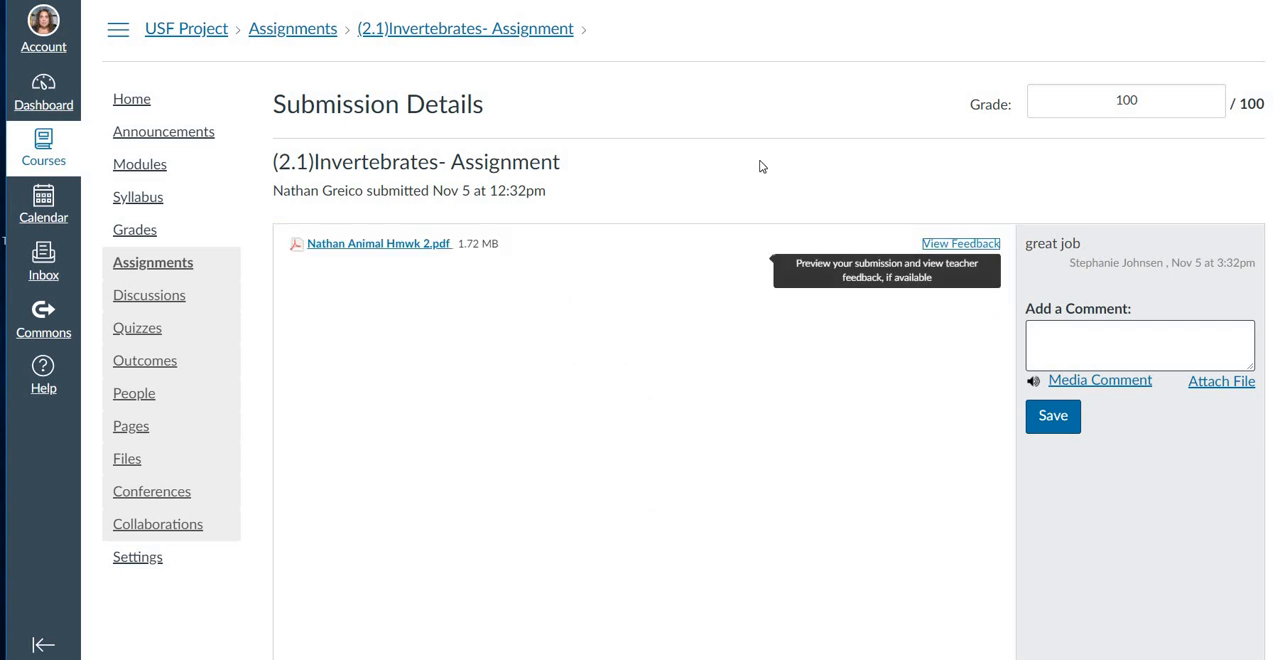
{"action": "mouse_move", "coordinate": [324, 208]}
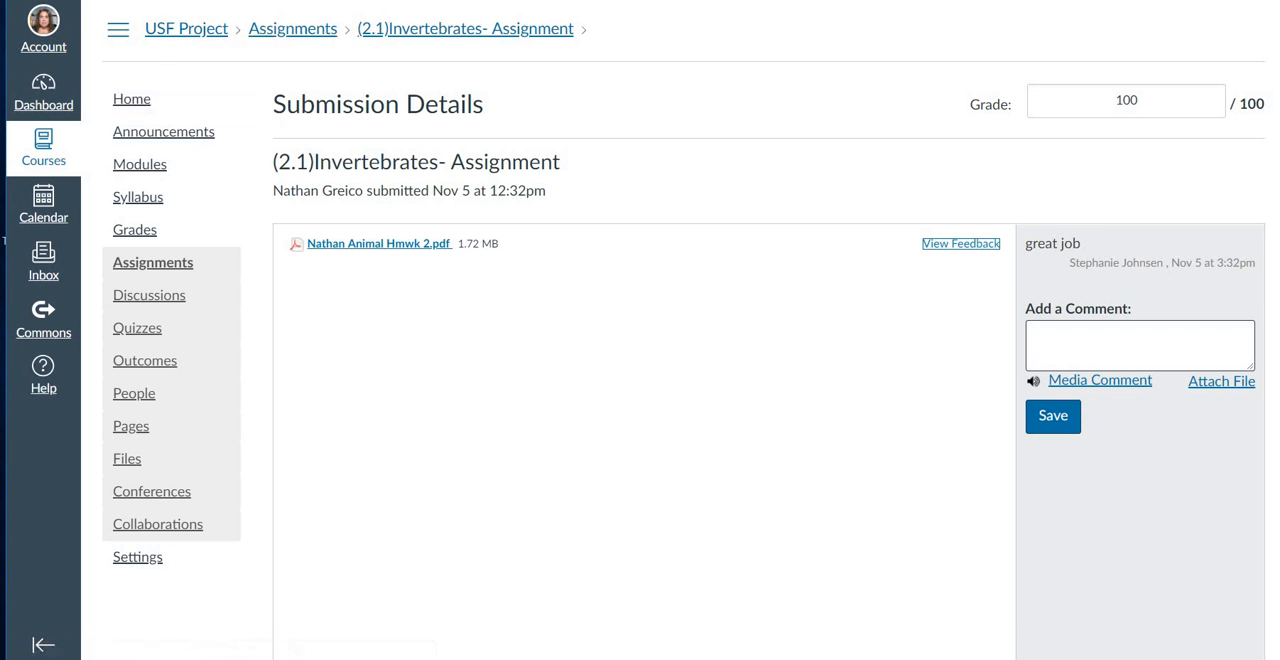
{"action": "left_click", "coordinate": [136, 228]}
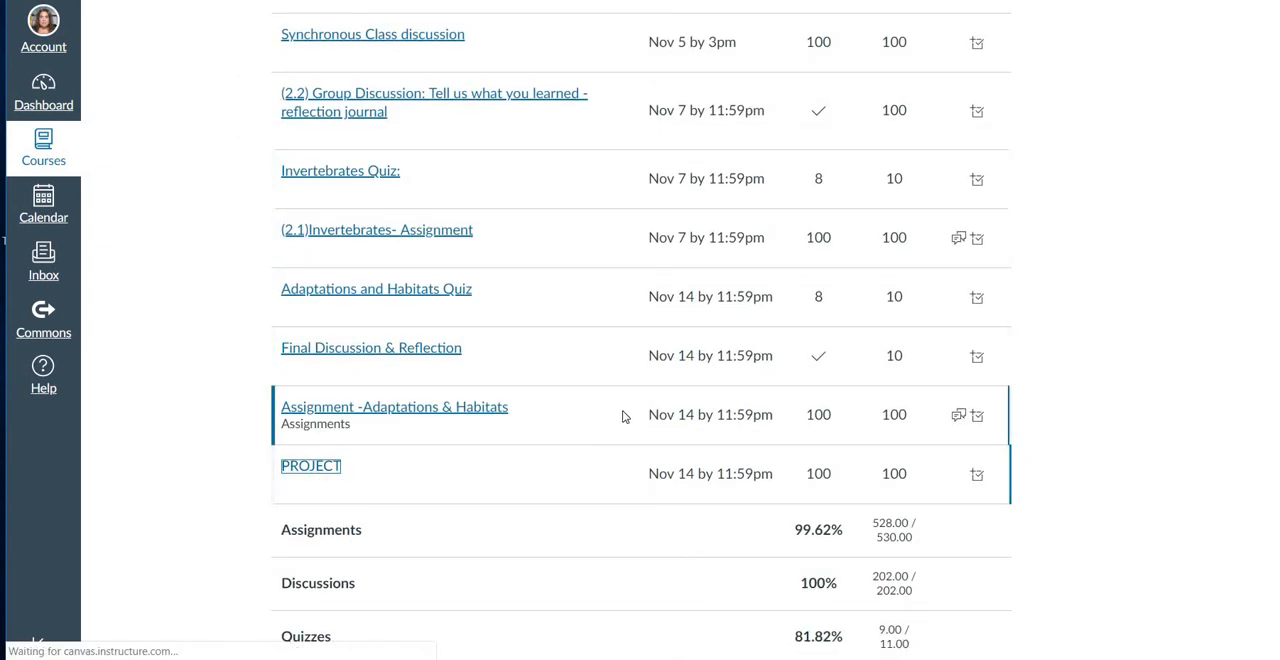
In the PROJECT submission graded 100, preview and close the Tiger.png and Tiger 2.png photos.
{"action": "left_click", "coordinate": [312, 464]}
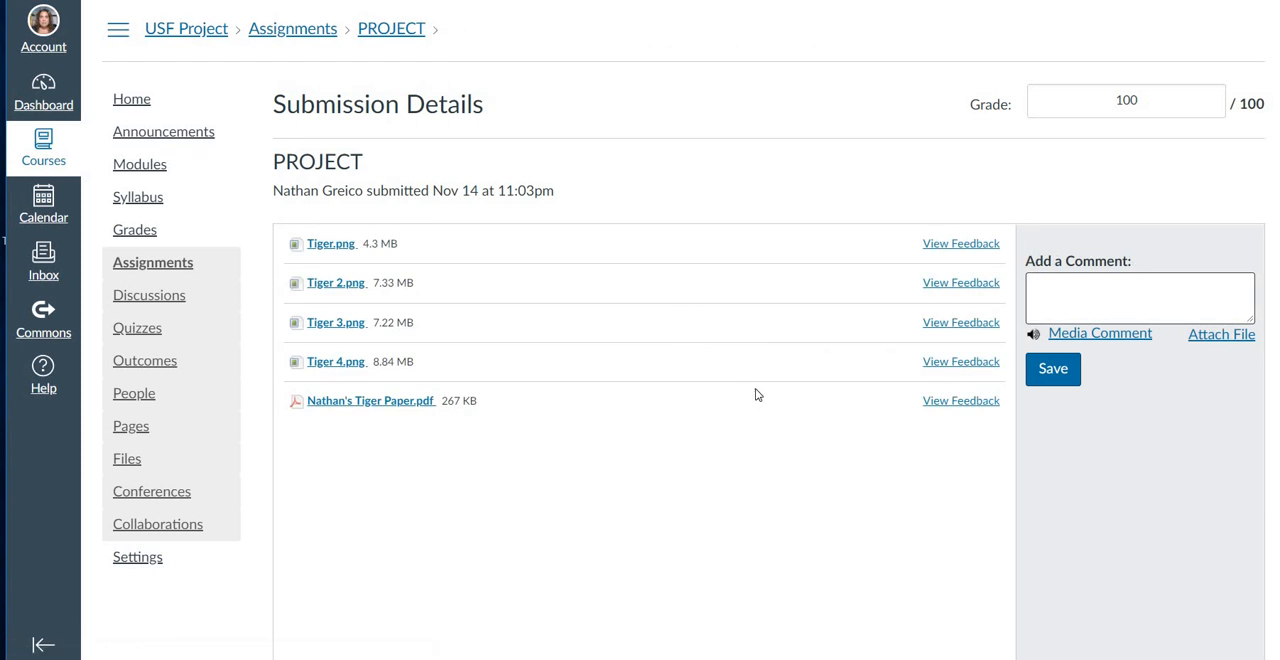
{"action": "mouse_move", "coordinate": [776, 388]}
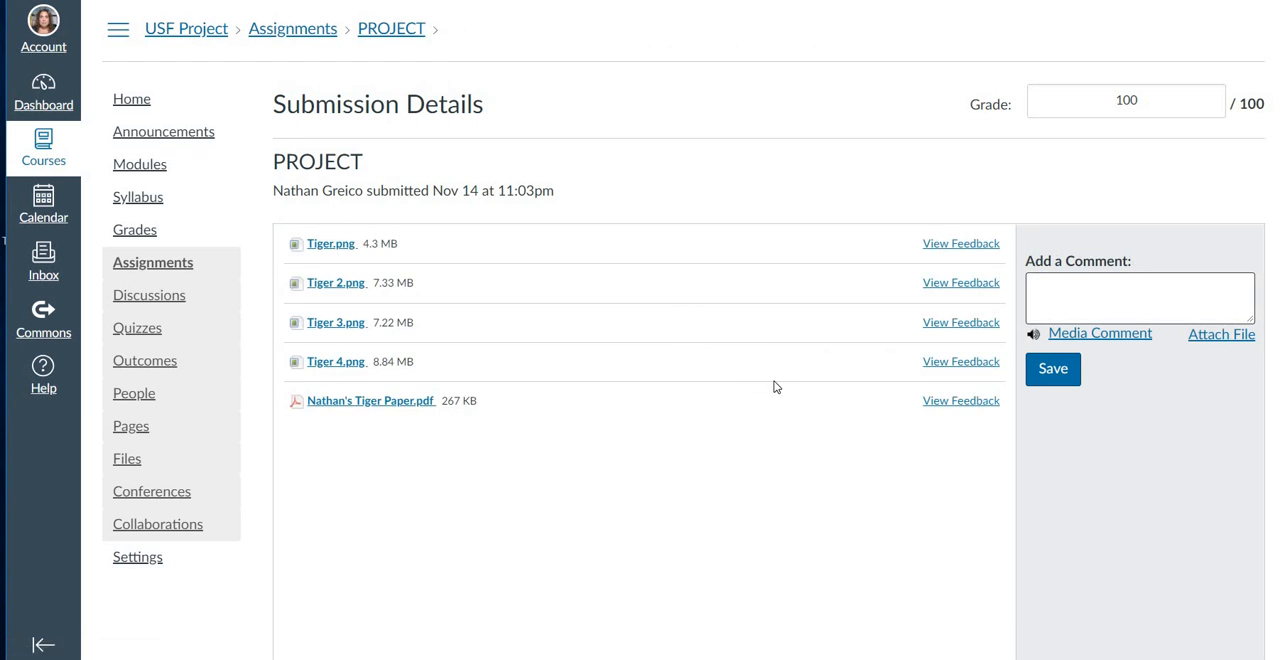
{"action": "mouse_move", "coordinate": [384, 416]}
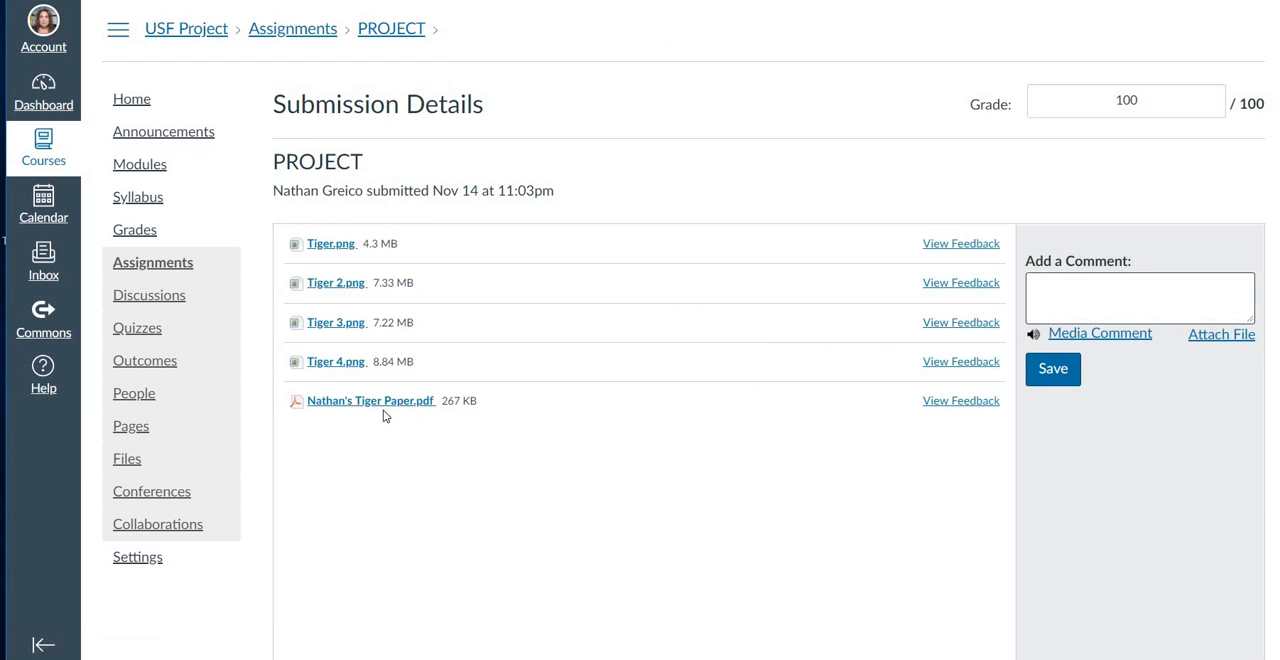
{"action": "mouse_move", "coordinate": [960, 244]}
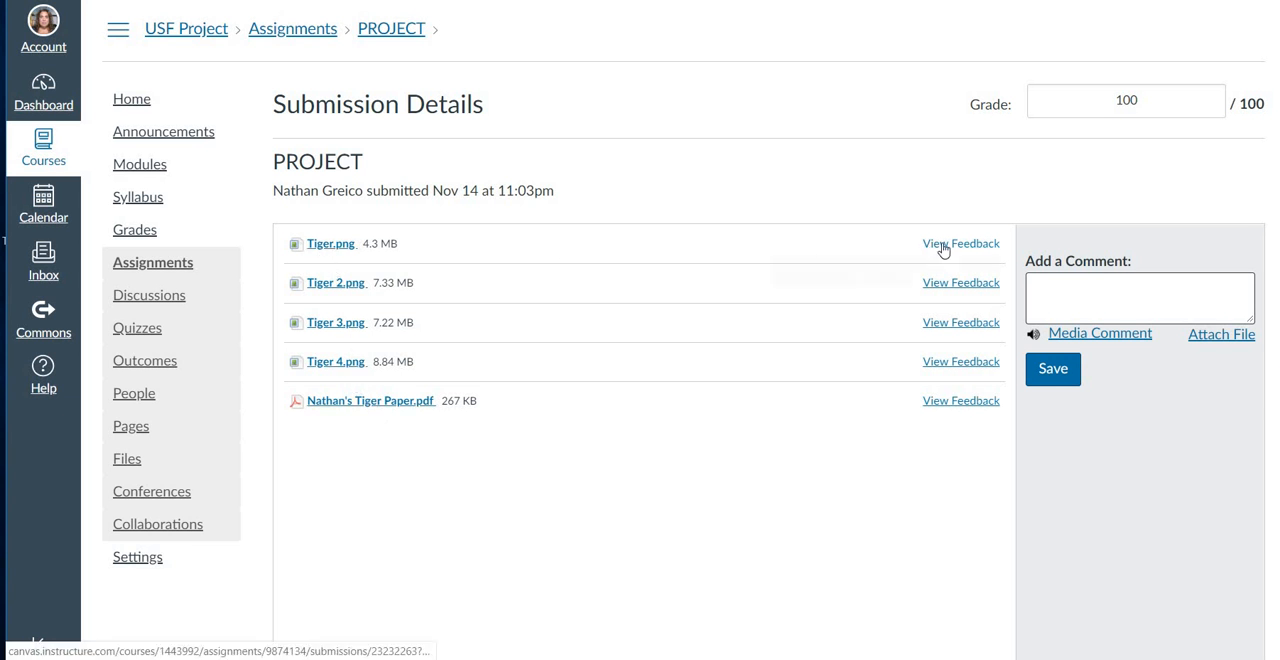
{"action": "left_click", "coordinate": [960, 244]}
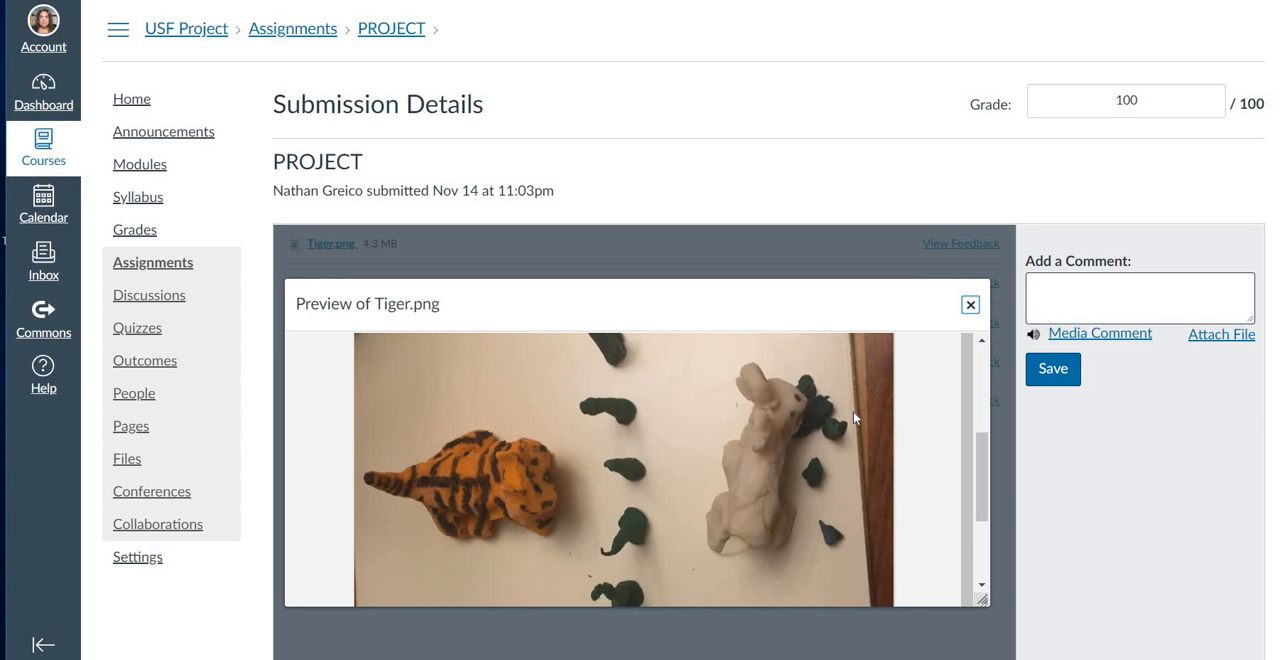
{"action": "scroll", "scroll_direction": "down", "scroll_amount": 3}
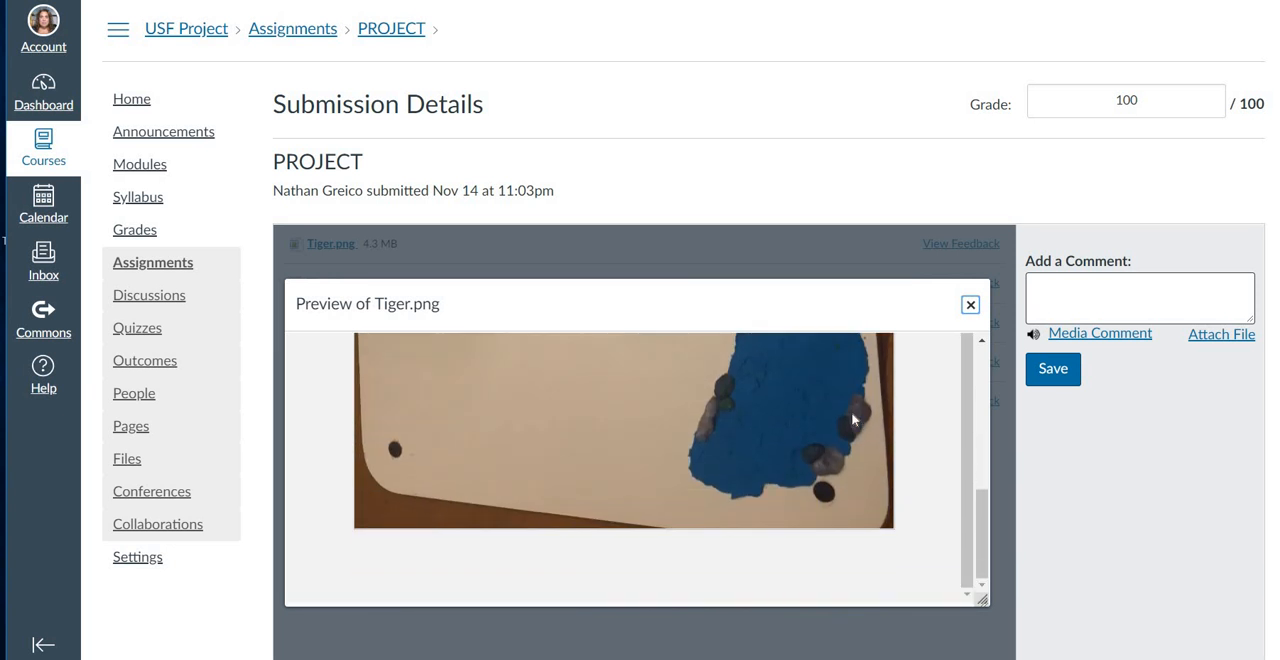
{"action": "scroll", "scroll_direction": "up", "scroll_amount": 3}
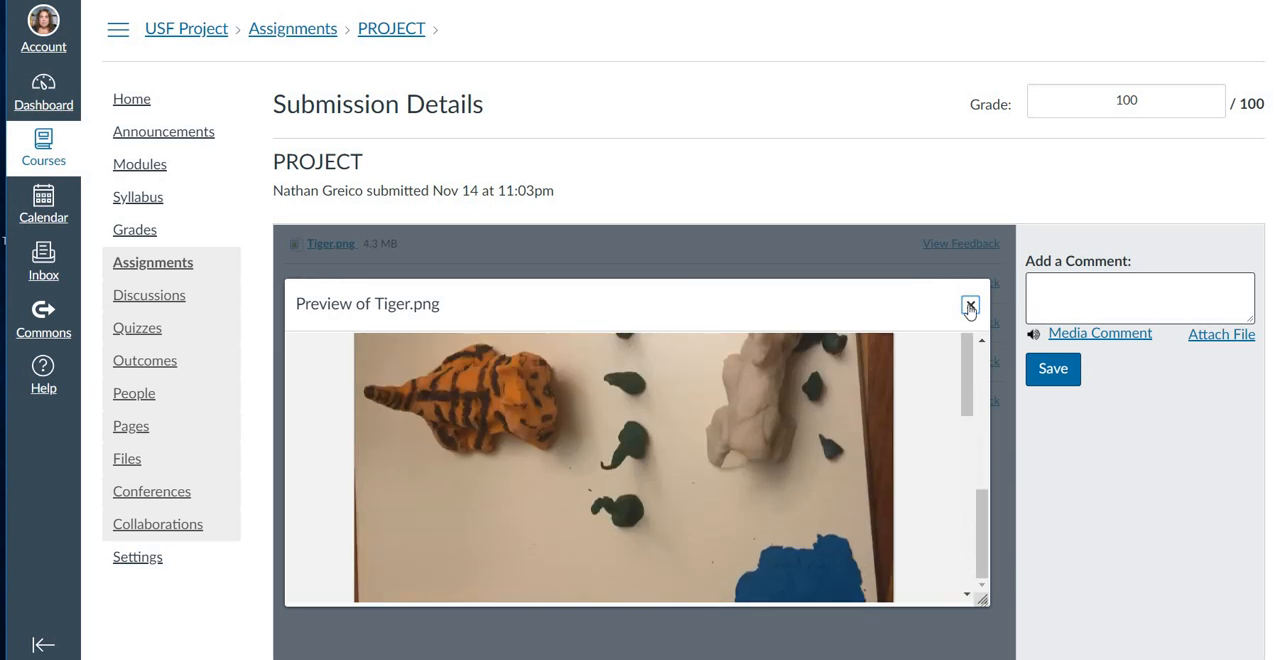
{"action": "left_click", "coordinate": [968, 304]}
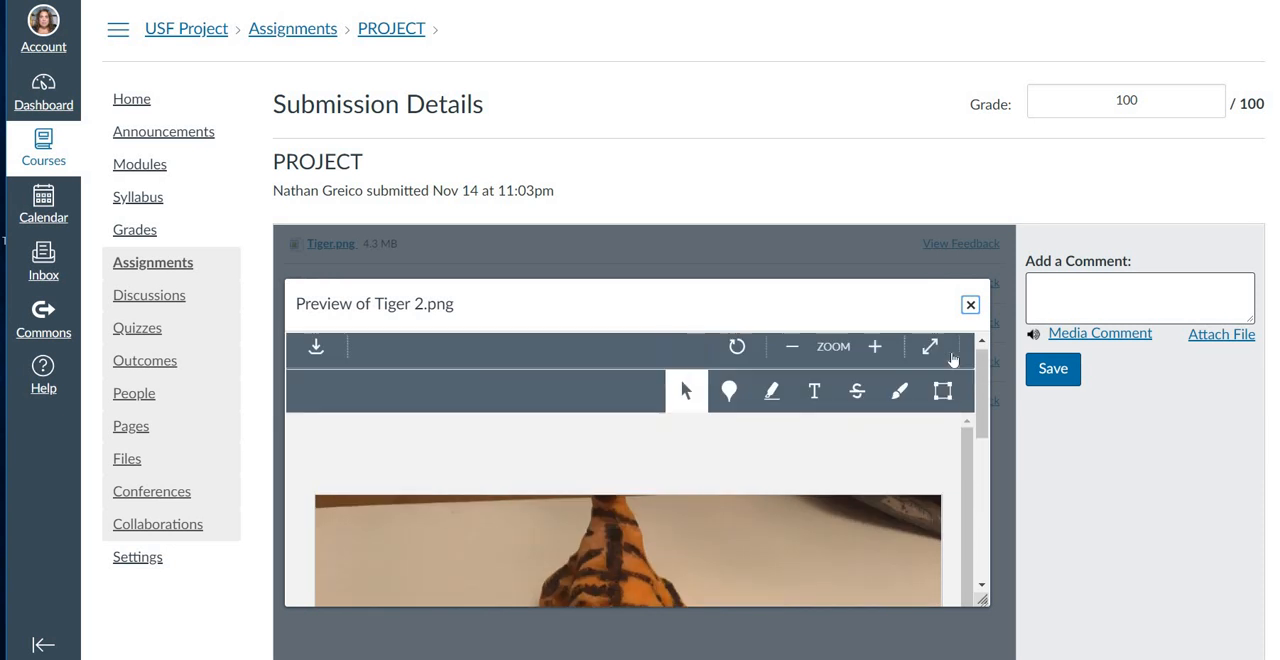
{"action": "left_click", "coordinate": [968, 304]}
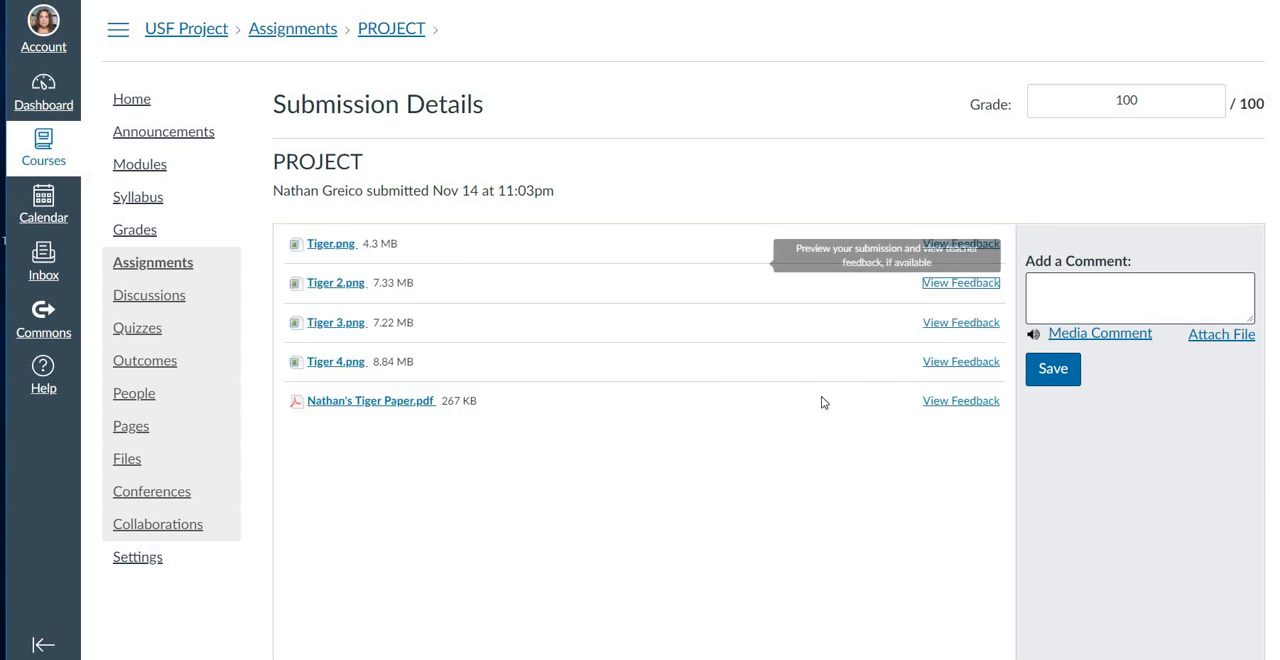
{"action": "mouse_move", "coordinate": [960, 360]}
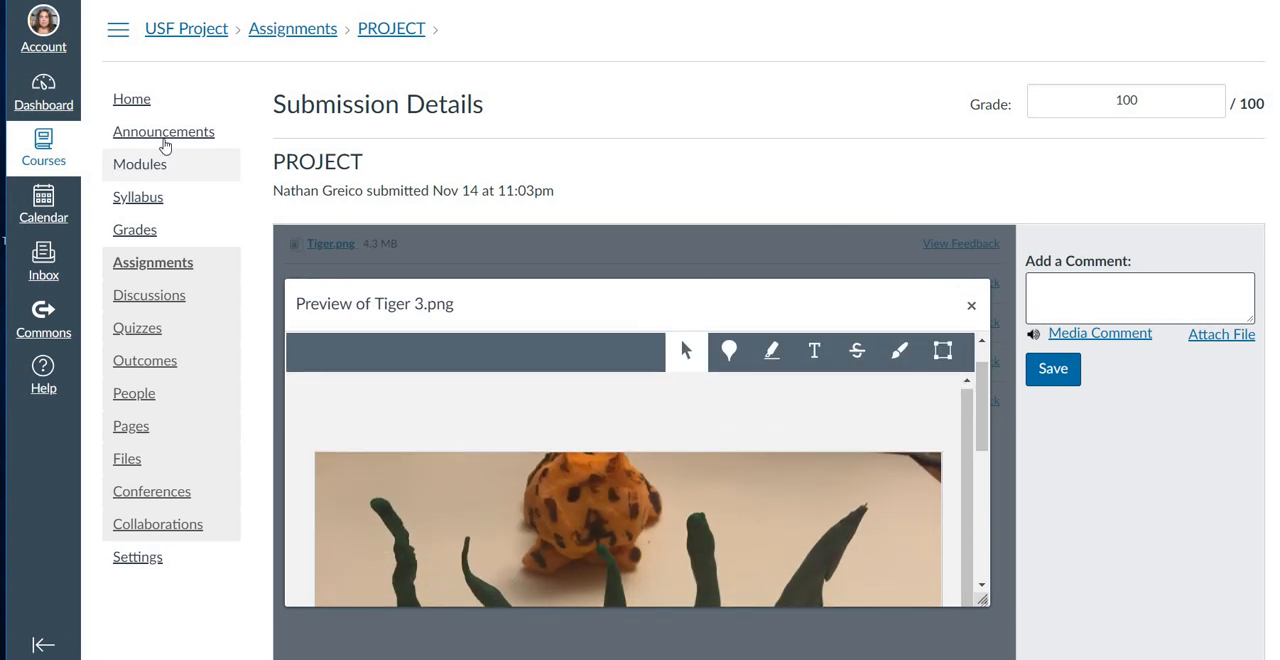
{"action": "mouse_move", "coordinate": [136, 228]}
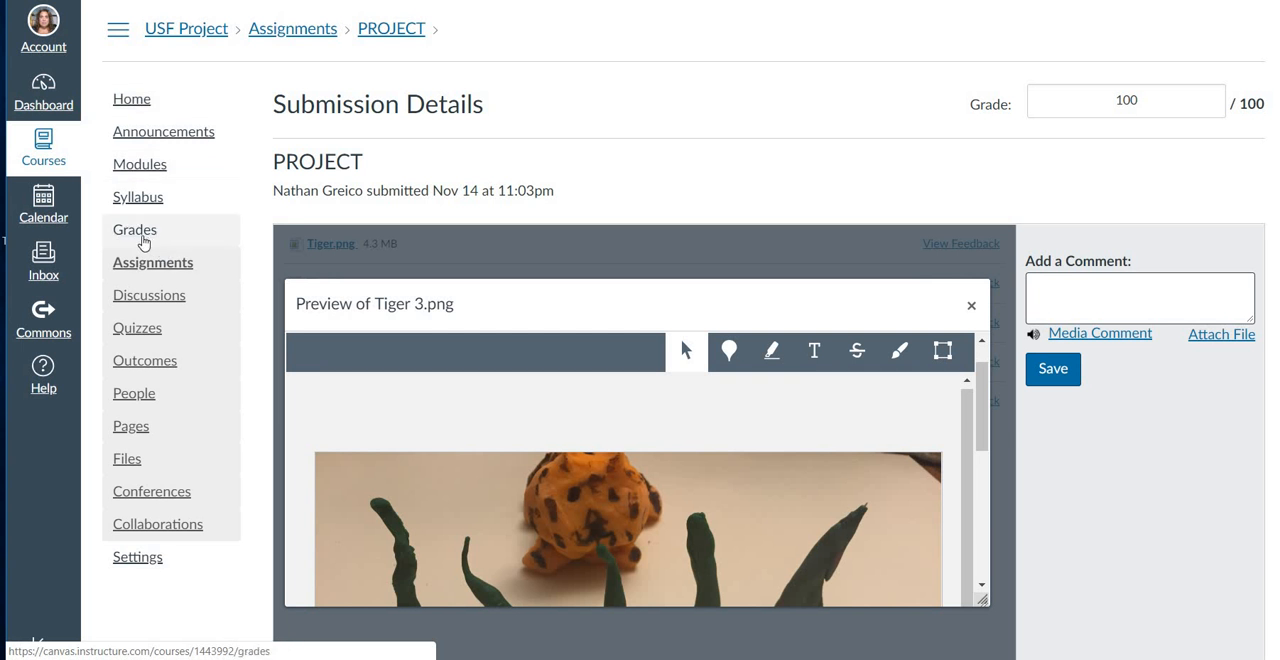
{"action": "left_click", "coordinate": [134, 228]}
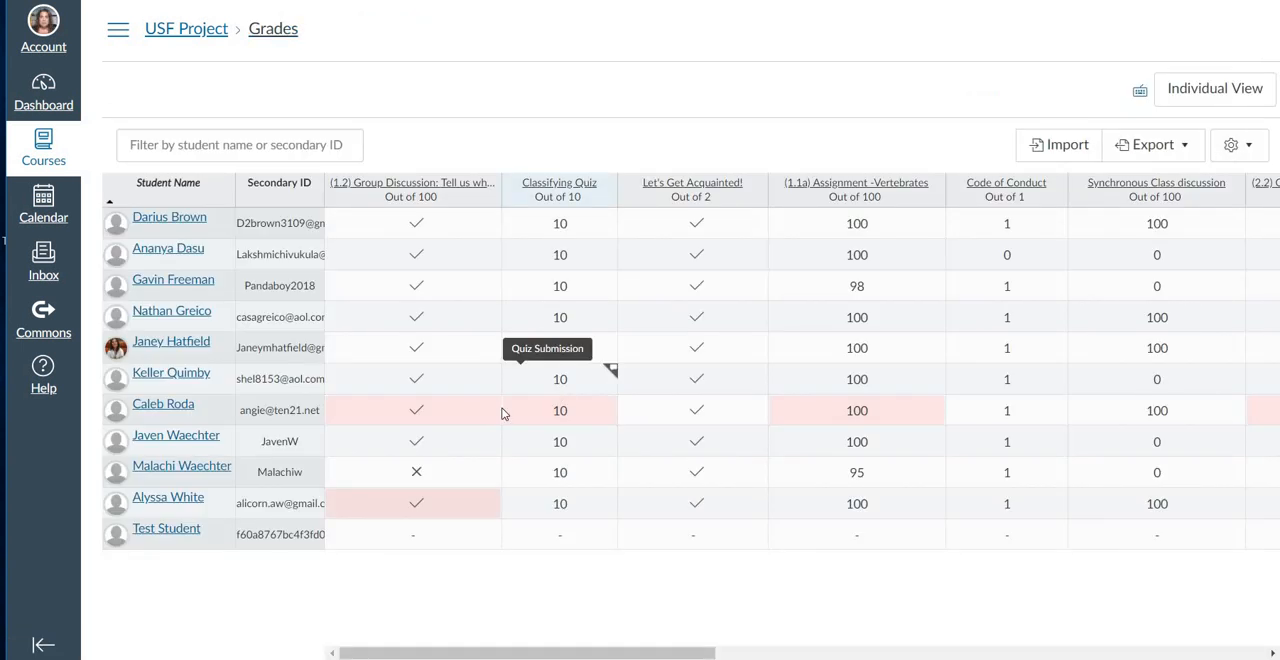
{"action": "mouse_move", "coordinate": [248, 424]}
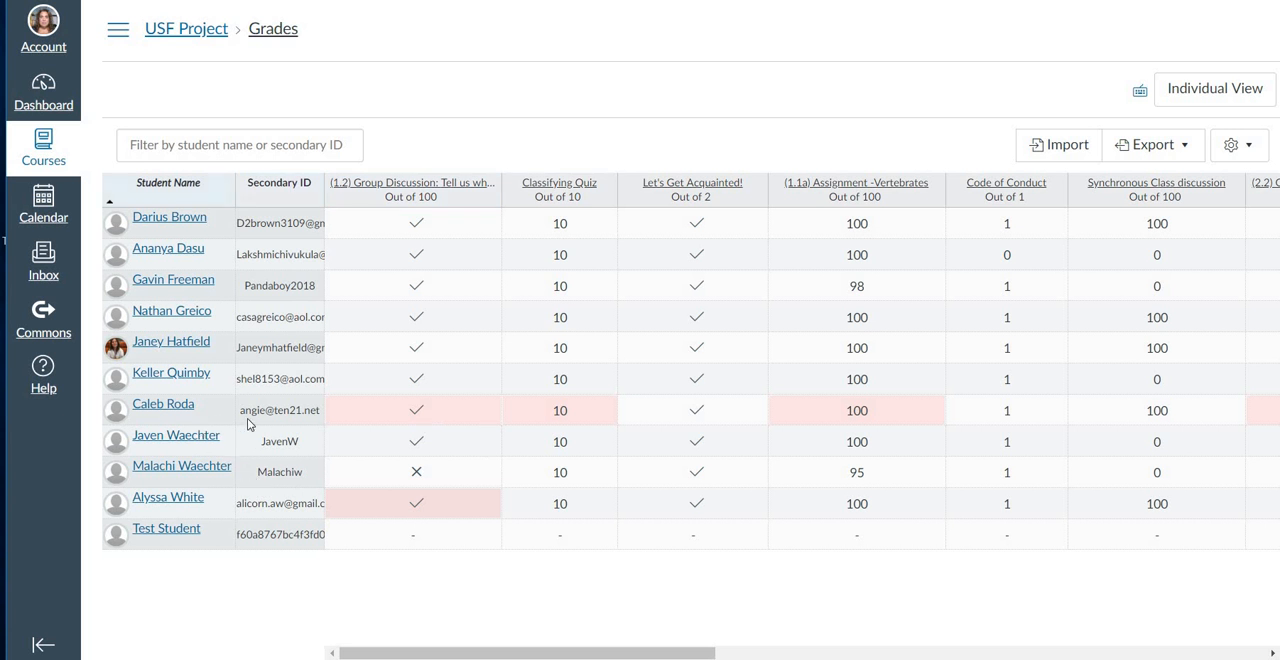
{"action": "mouse_move", "coordinate": [184, 300]}
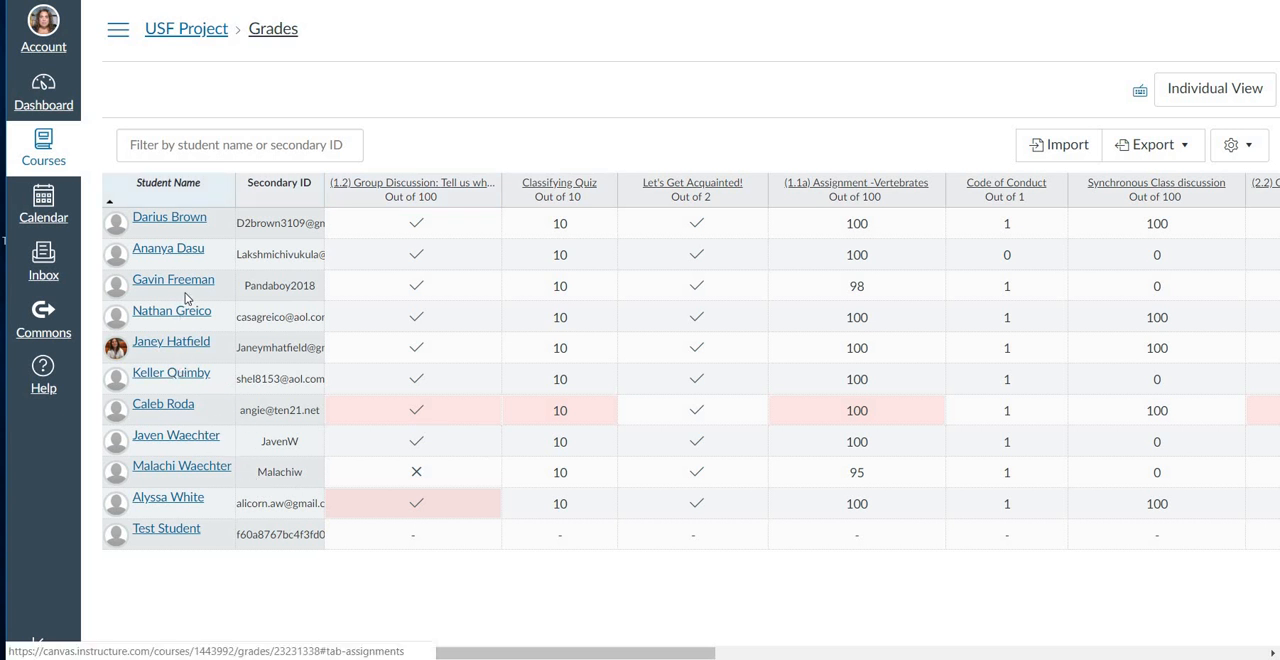
{"action": "mouse_move", "coordinate": [164, 224]}
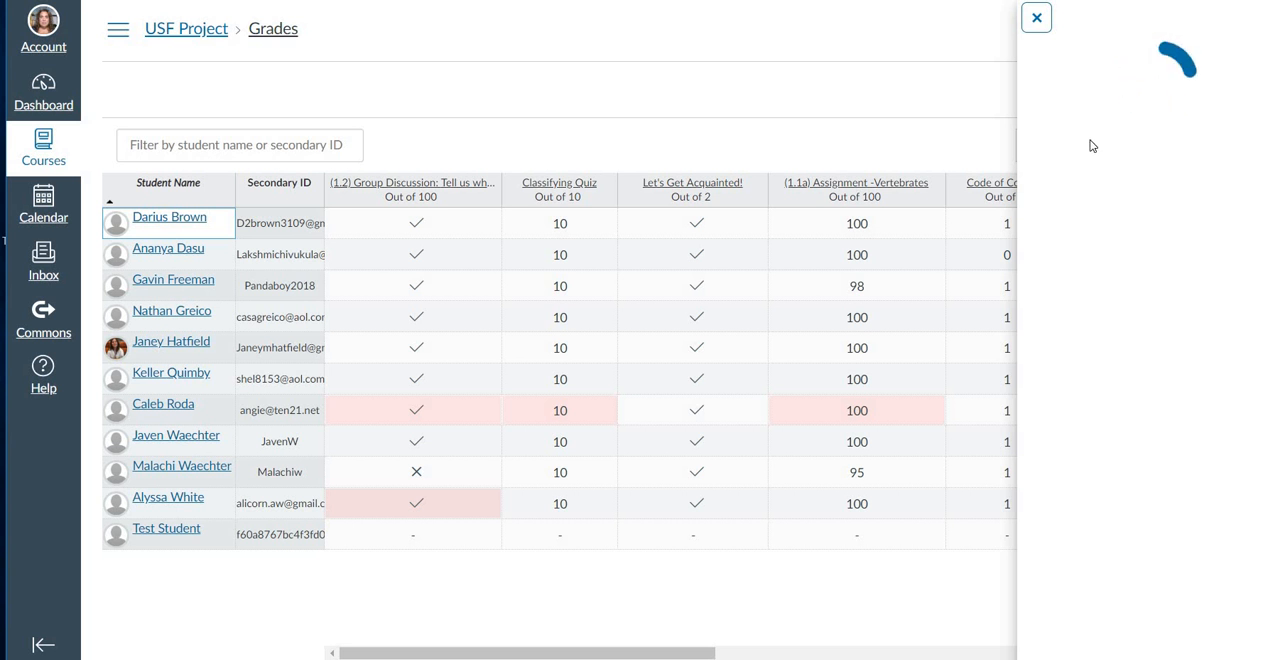
{"action": "mouse_move", "coordinate": [1136, 148]}
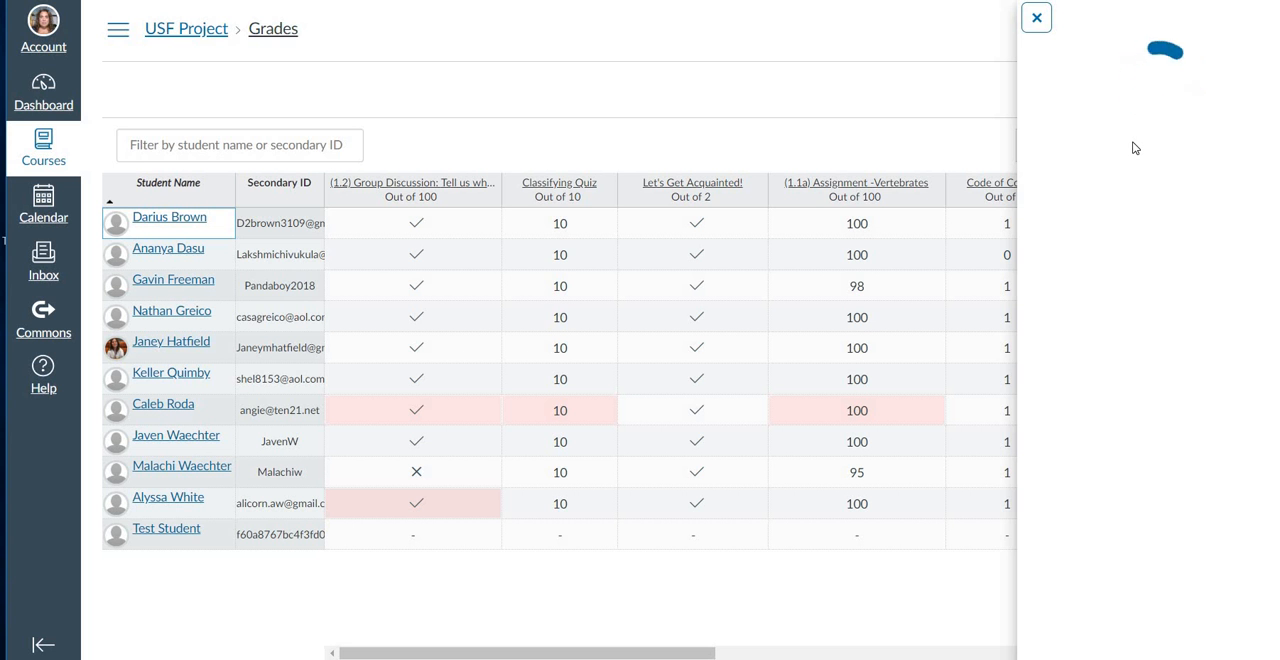
{"action": "left_click", "coordinate": [162, 216]}
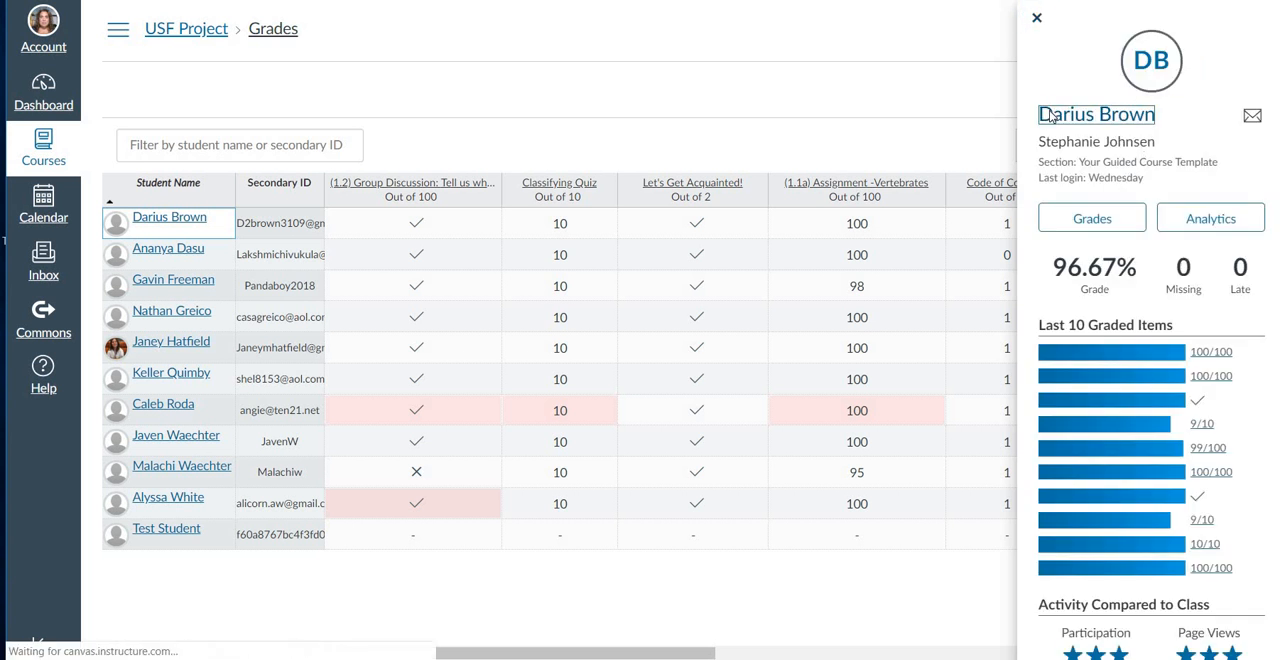
{"action": "left_click", "coordinate": [1096, 112]}
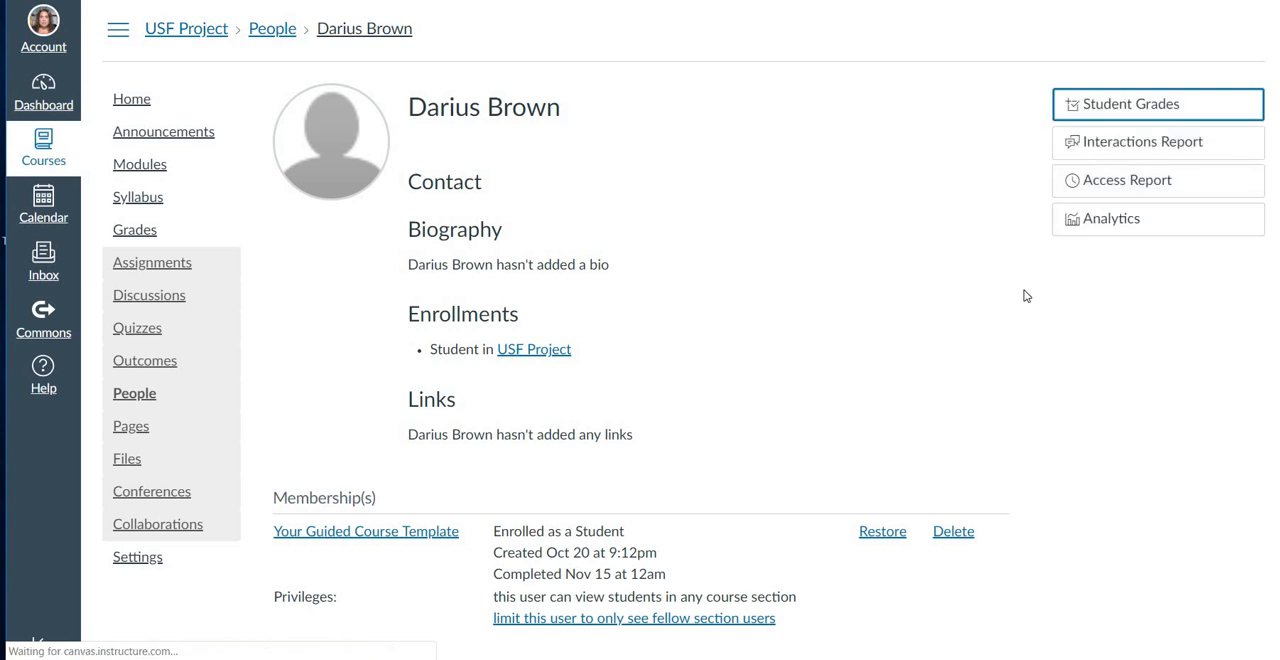
{"action": "left_click", "coordinate": [1156, 104]}
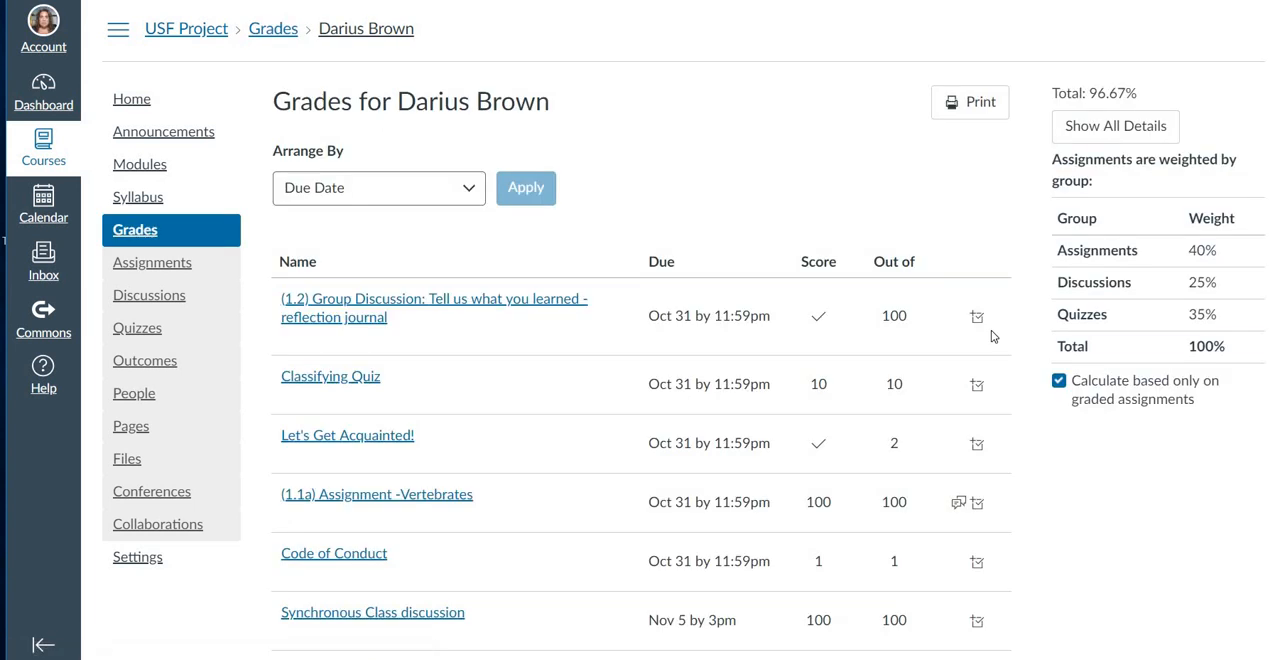
{"action": "scroll", "scroll_direction": "down", "scroll_amount": 3}
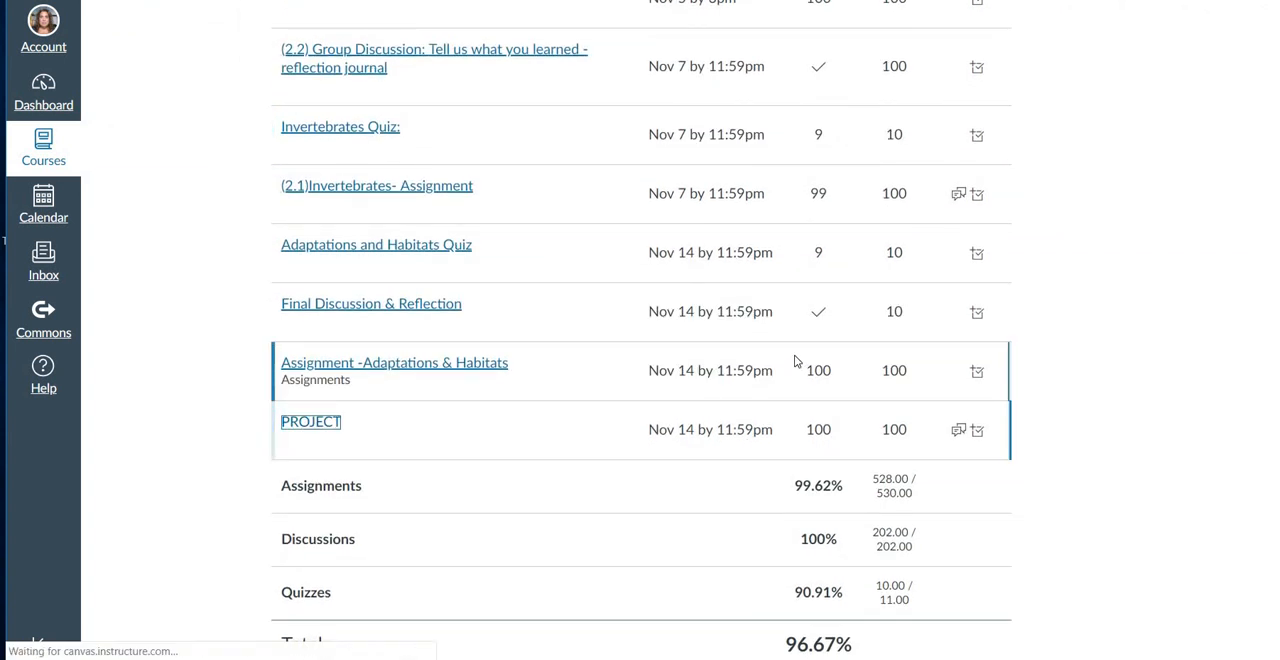
{"action": "left_click", "coordinate": [312, 422]}
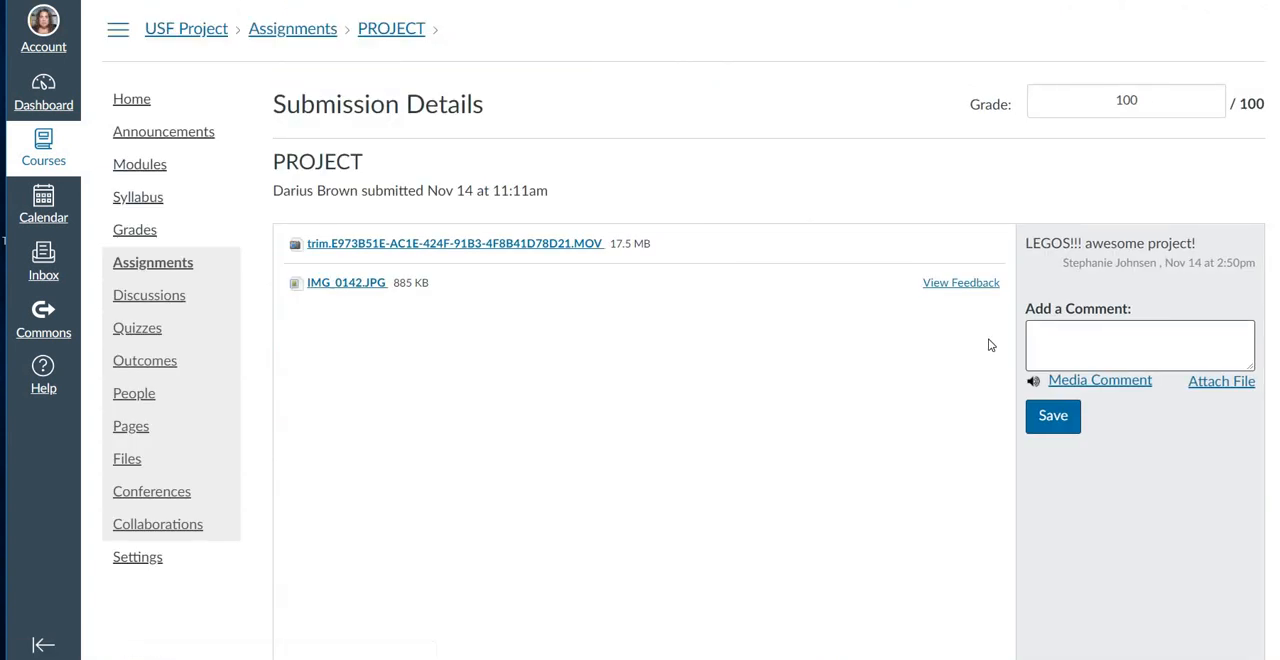
{"action": "mouse_move", "coordinate": [508, 244]}
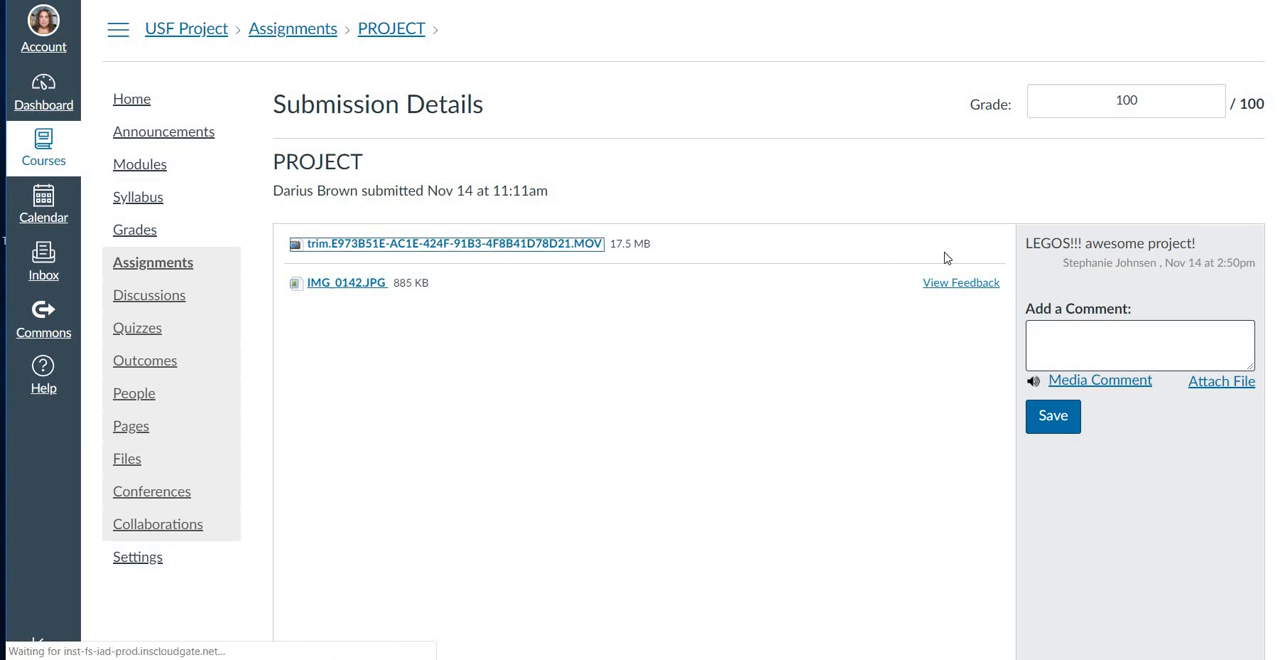
{"action": "left_click", "coordinate": [452, 244]}
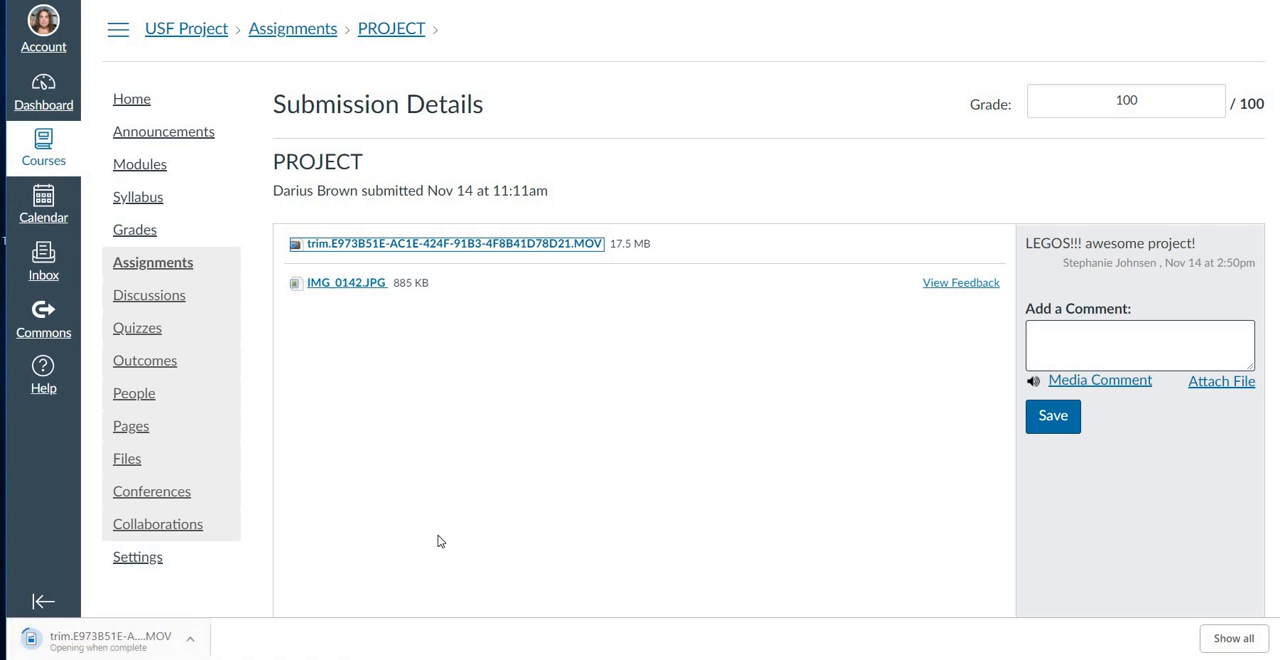
{"action": "mouse_move", "coordinate": [104, 638]}
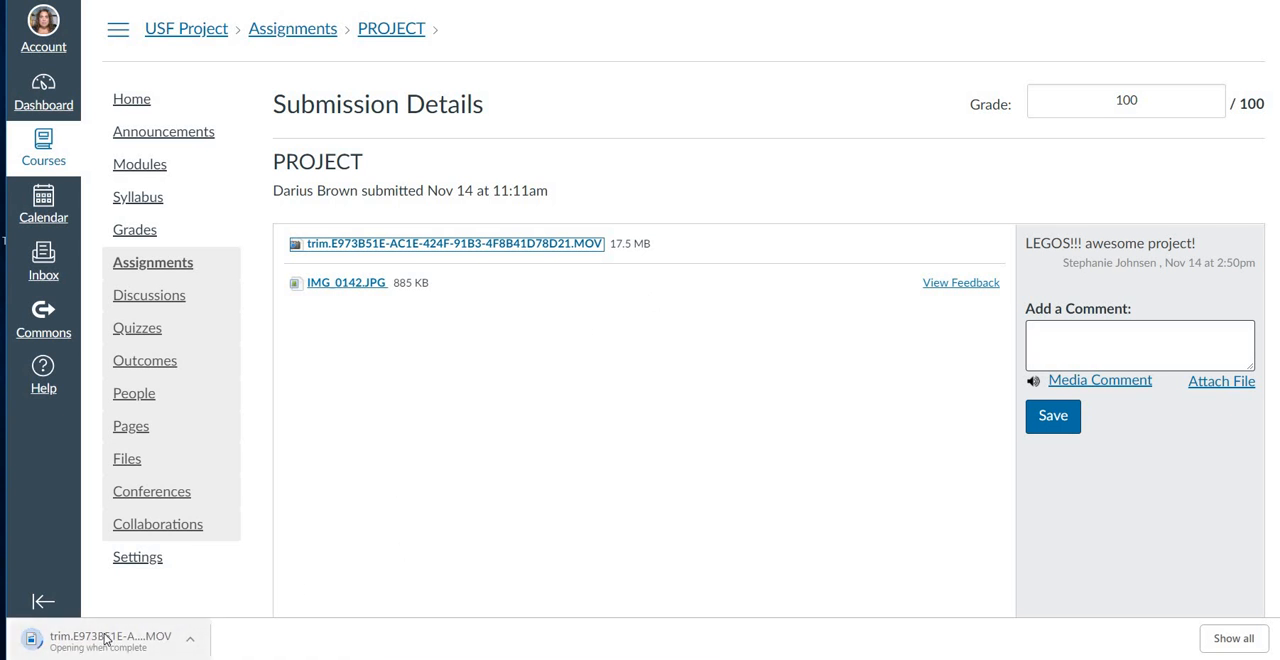
{"action": "left_click", "coordinate": [452, 244]}
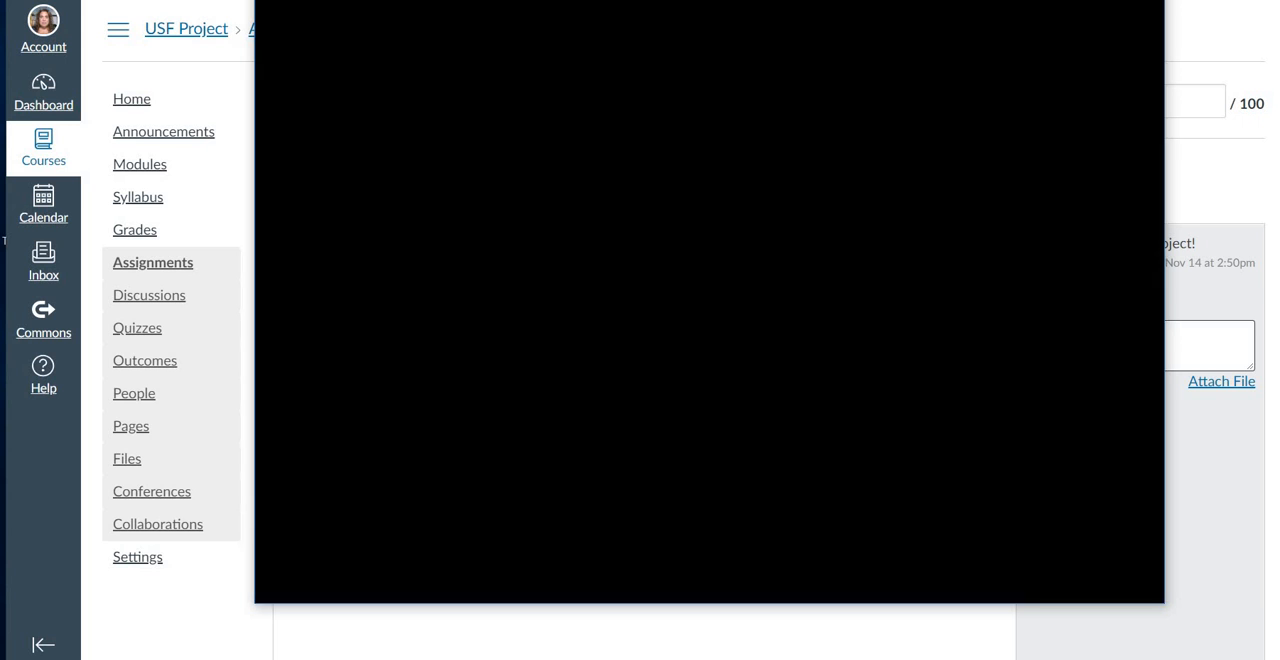
{"action": "left_click", "coordinate": [700, 300]}
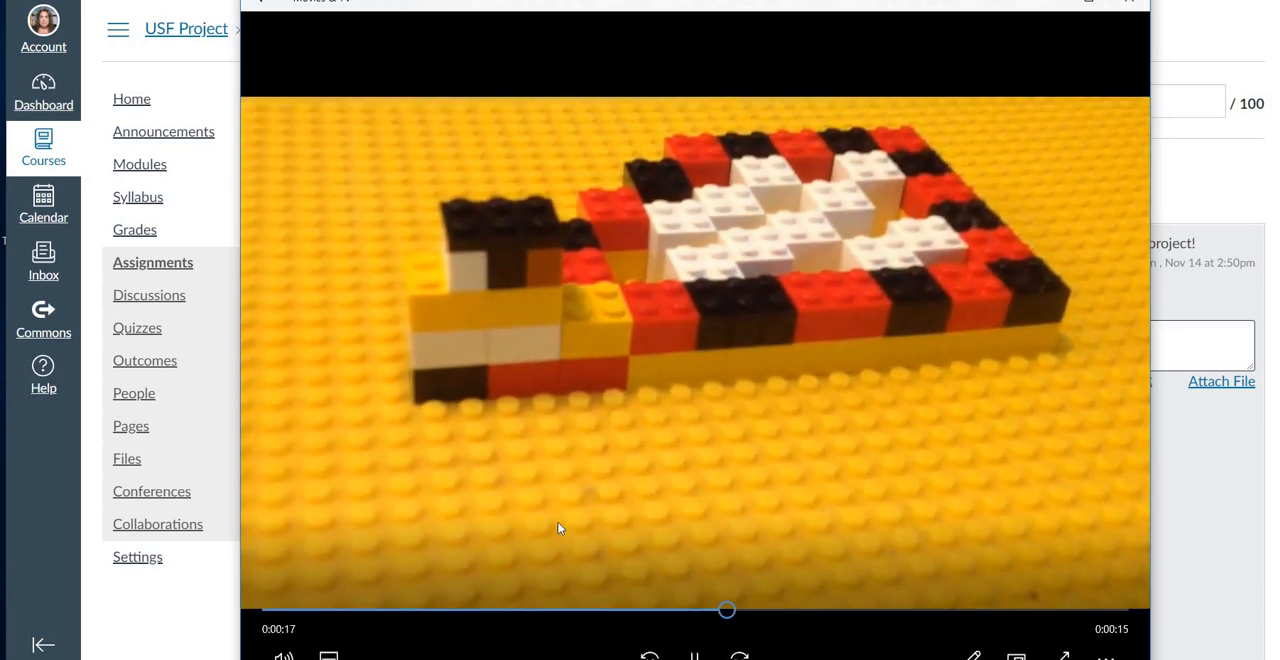
{"action": "left_click", "coordinate": [694, 654]}
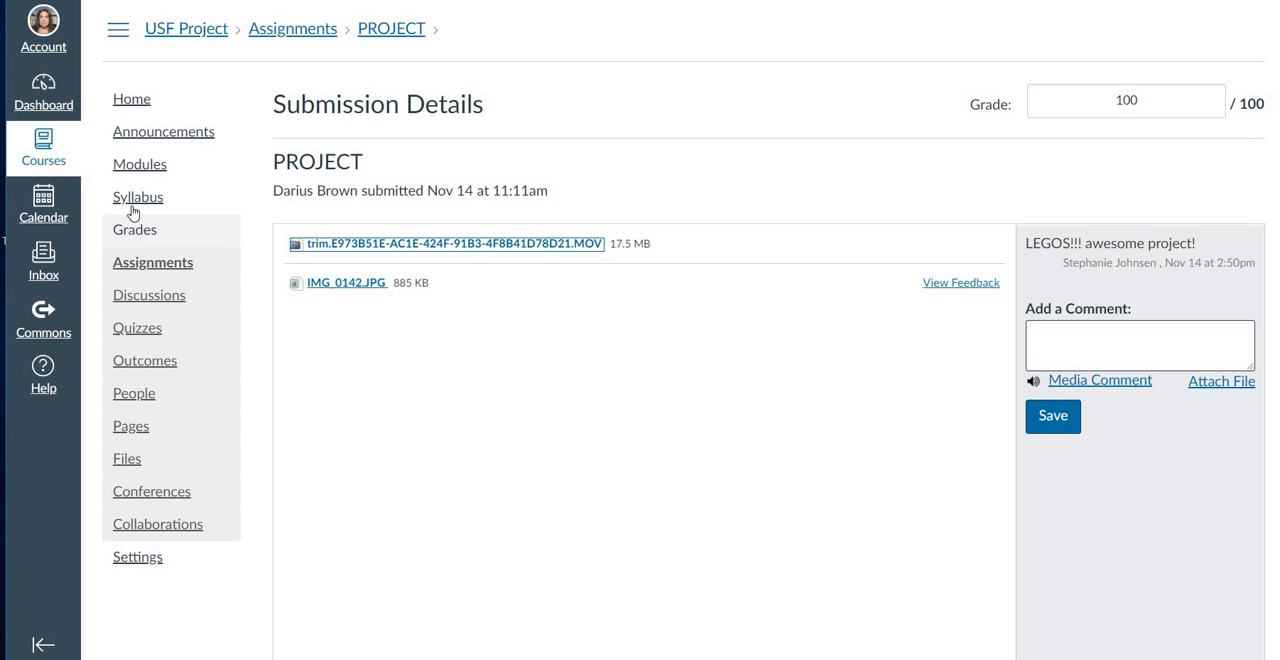
{"action": "mouse_move", "coordinate": [136, 228]}
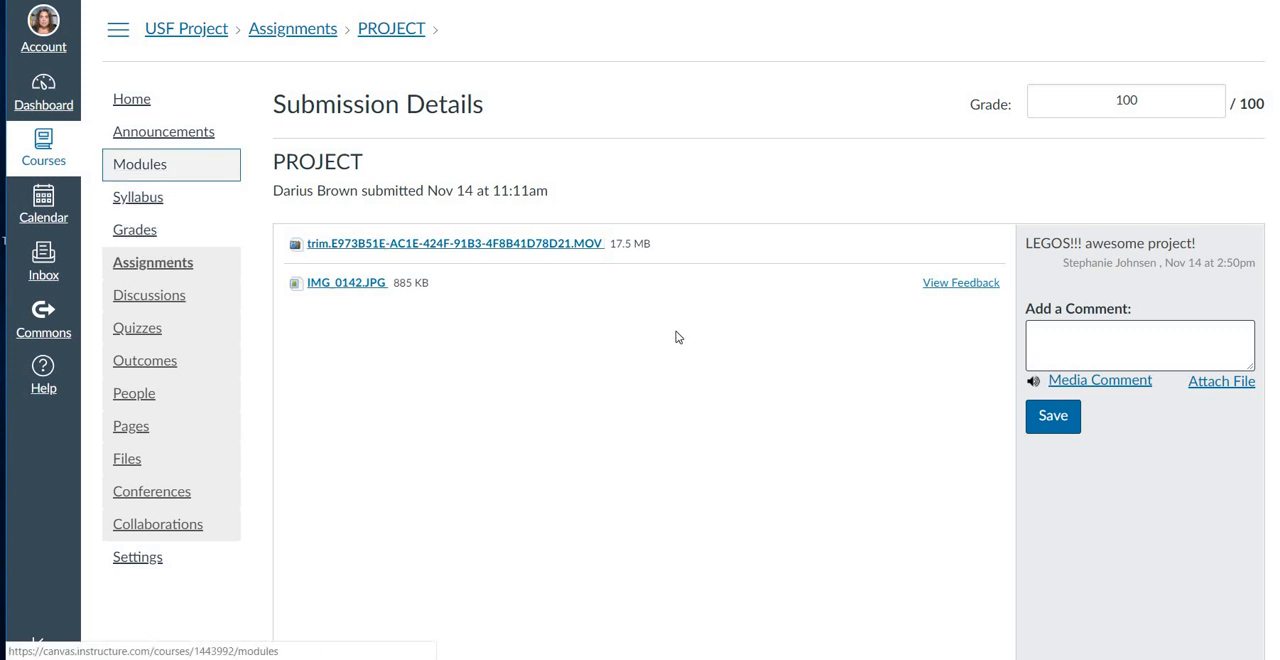
Show the Modules page scrolled through Unit 1 down to Module 2: Habitats & Adaptations.
{"action": "left_click", "coordinate": [140, 164]}
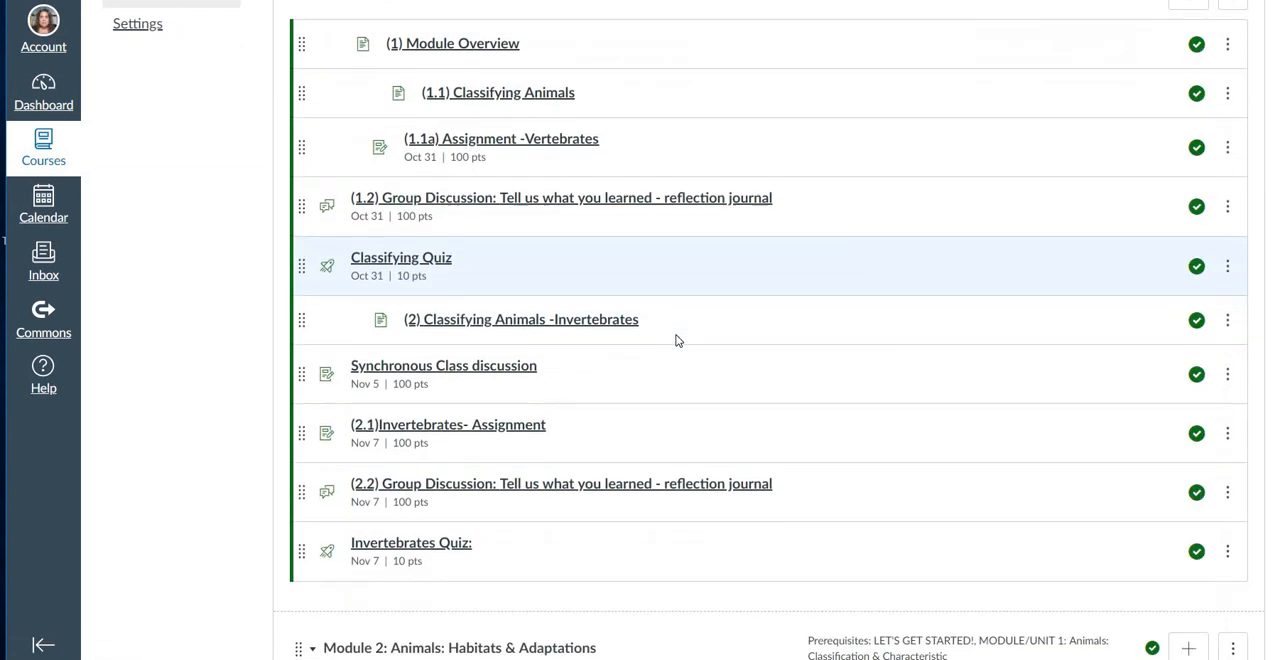
{"action": "scroll", "scroll_direction": "down", "scroll_amount": 3}
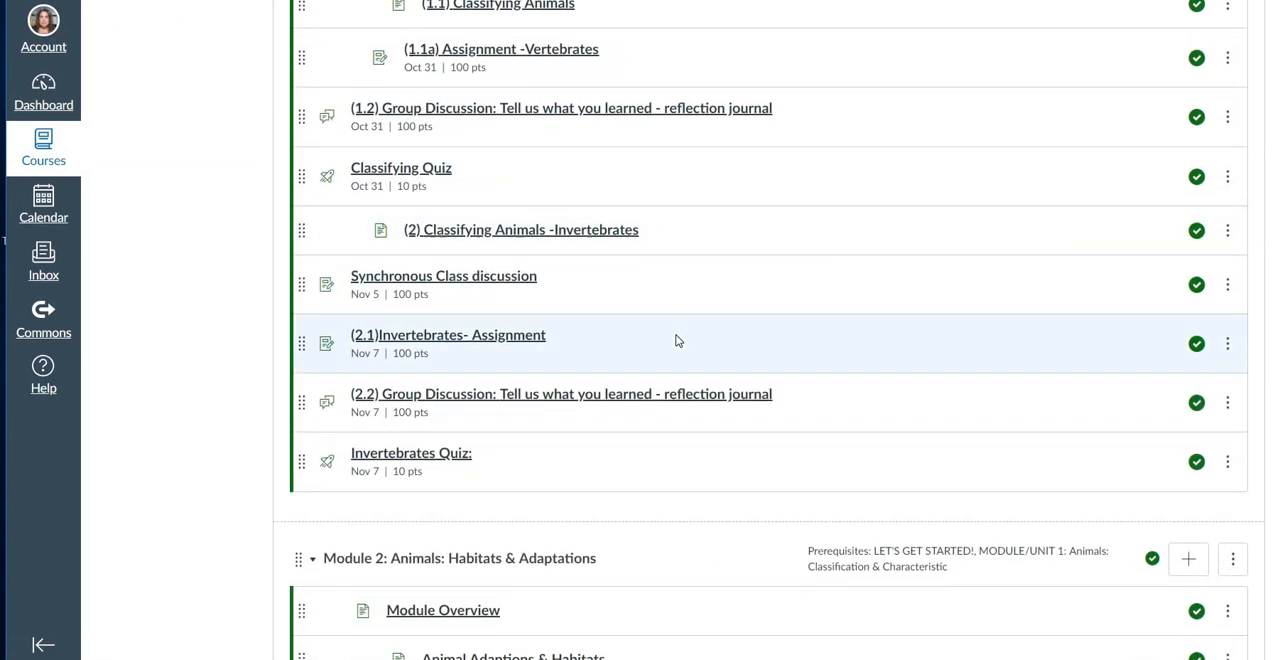
{"action": "scroll", "scroll_direction": "down", "scroll_amount": 3}
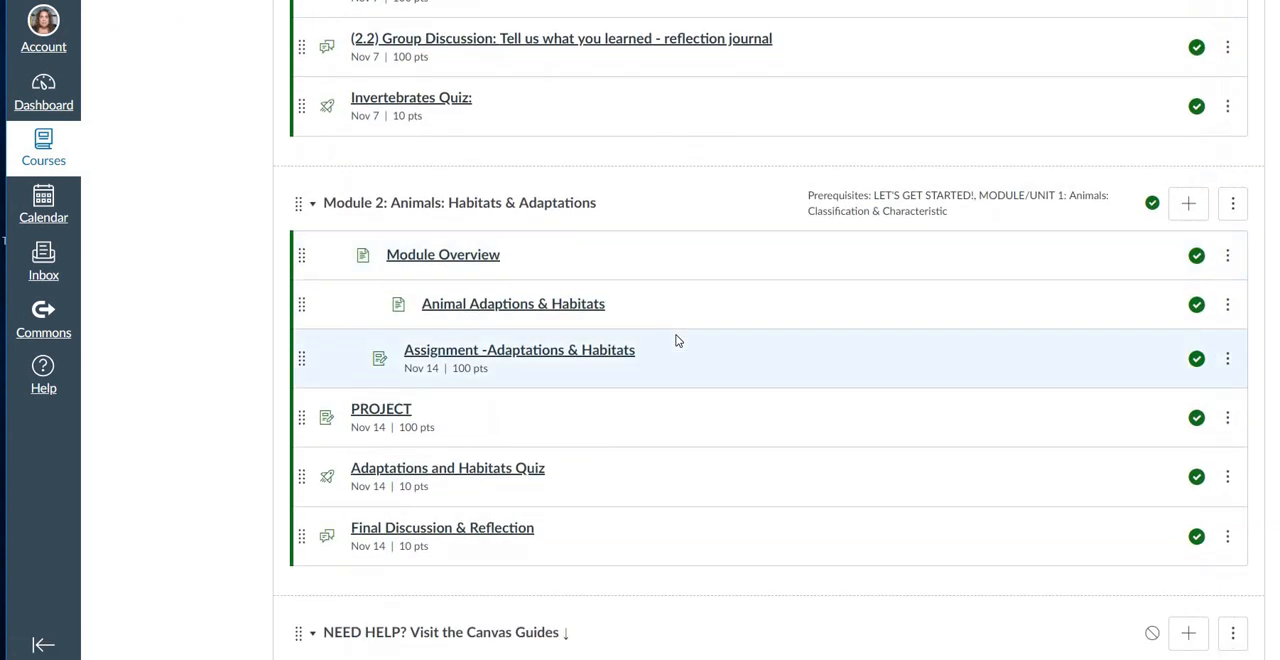